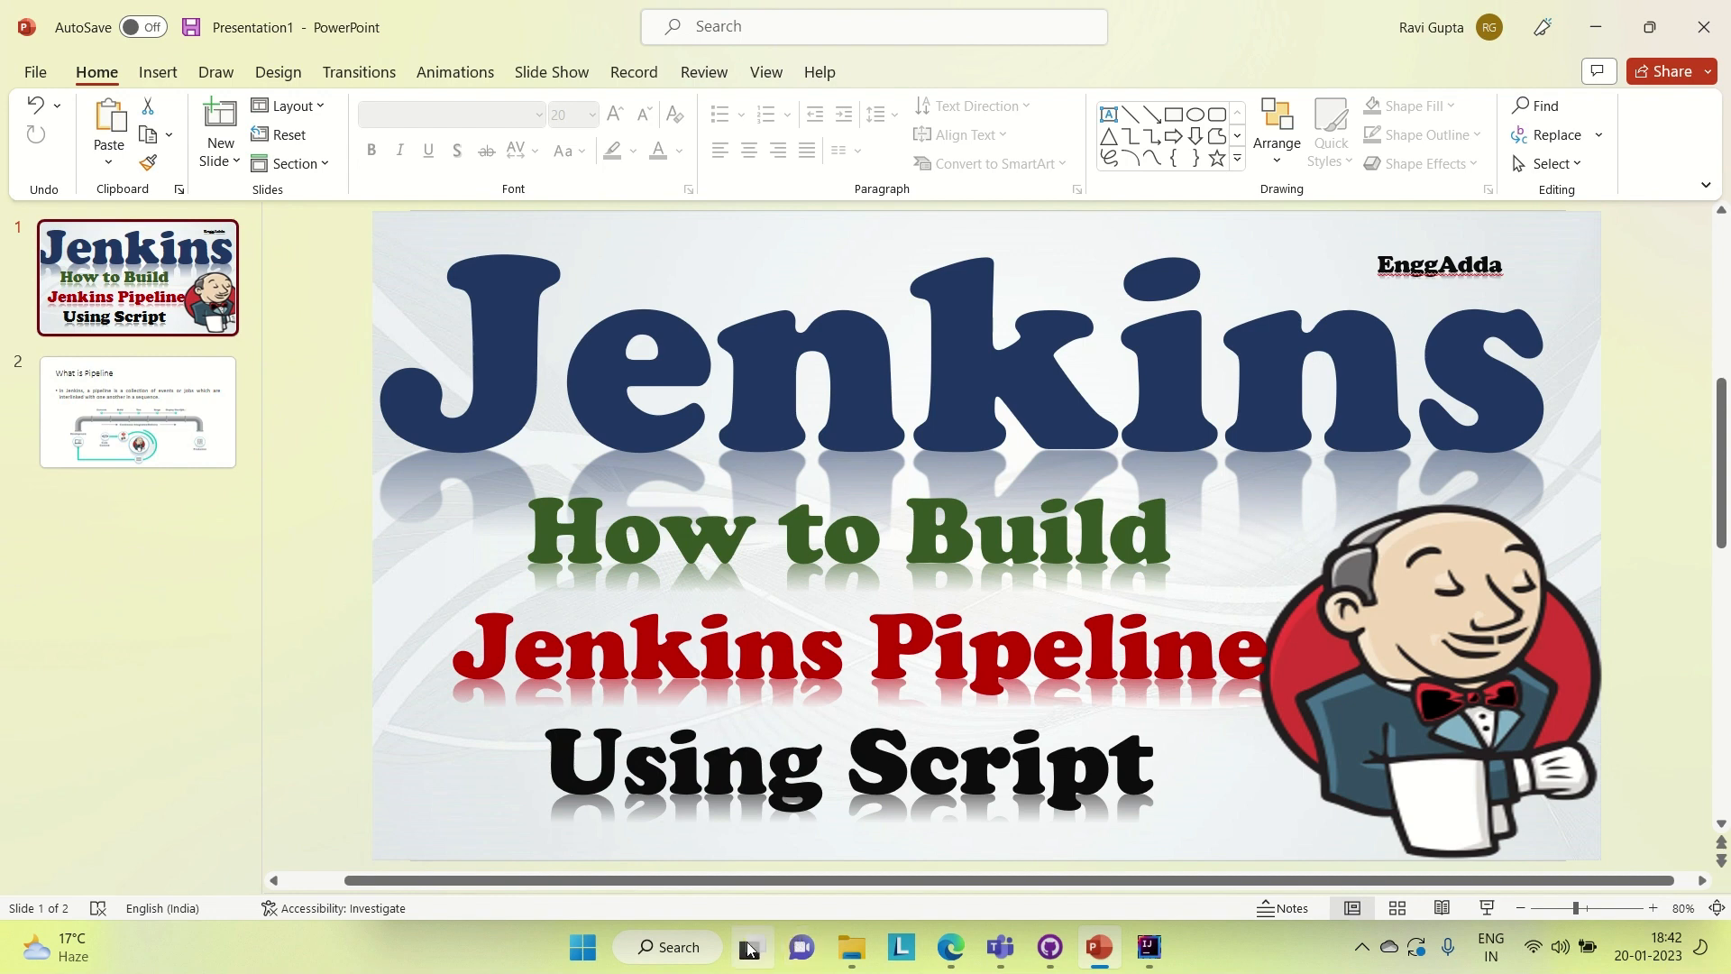
- Search Windows for cmd so Command Prompt appears as the best match
{"action": "left_click", "coordinate": [673, 947]}
{"action": "type", "text": "cmd"}
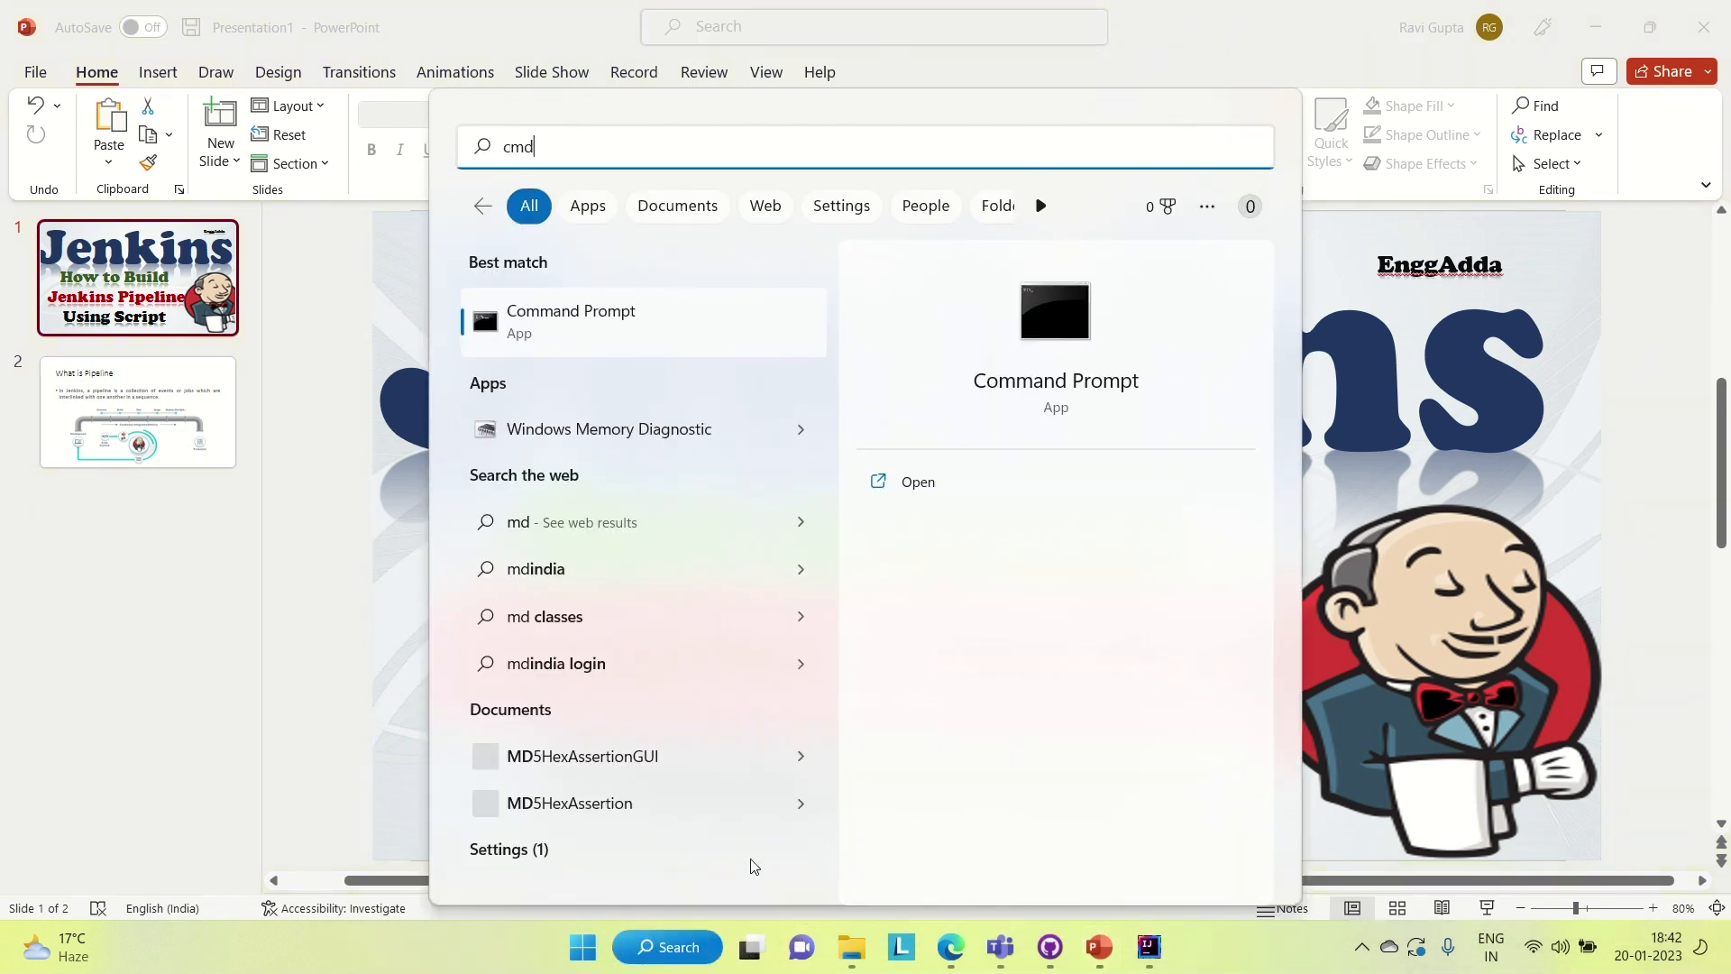
{"action": "mouse_move", "coordinate": [859, 709]}
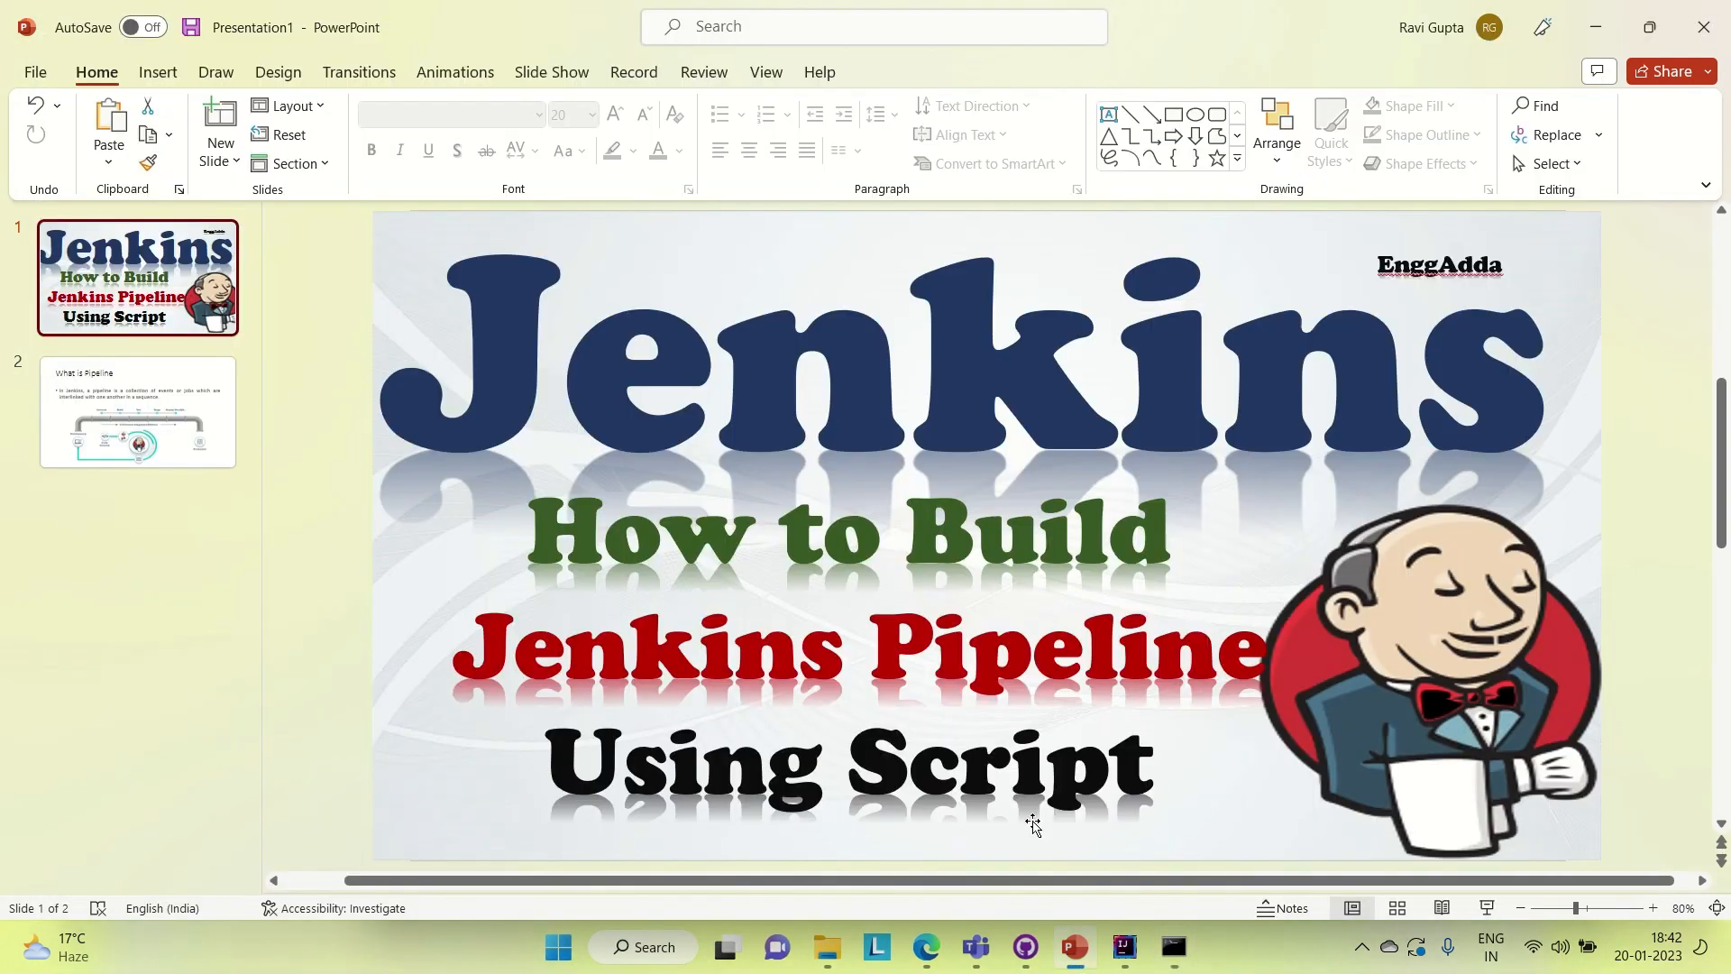
- Navigate in Command Prompt to the JenkinsWarFile folder on drive D
{"action": "left_click", "coordinate": [1172, 953]}
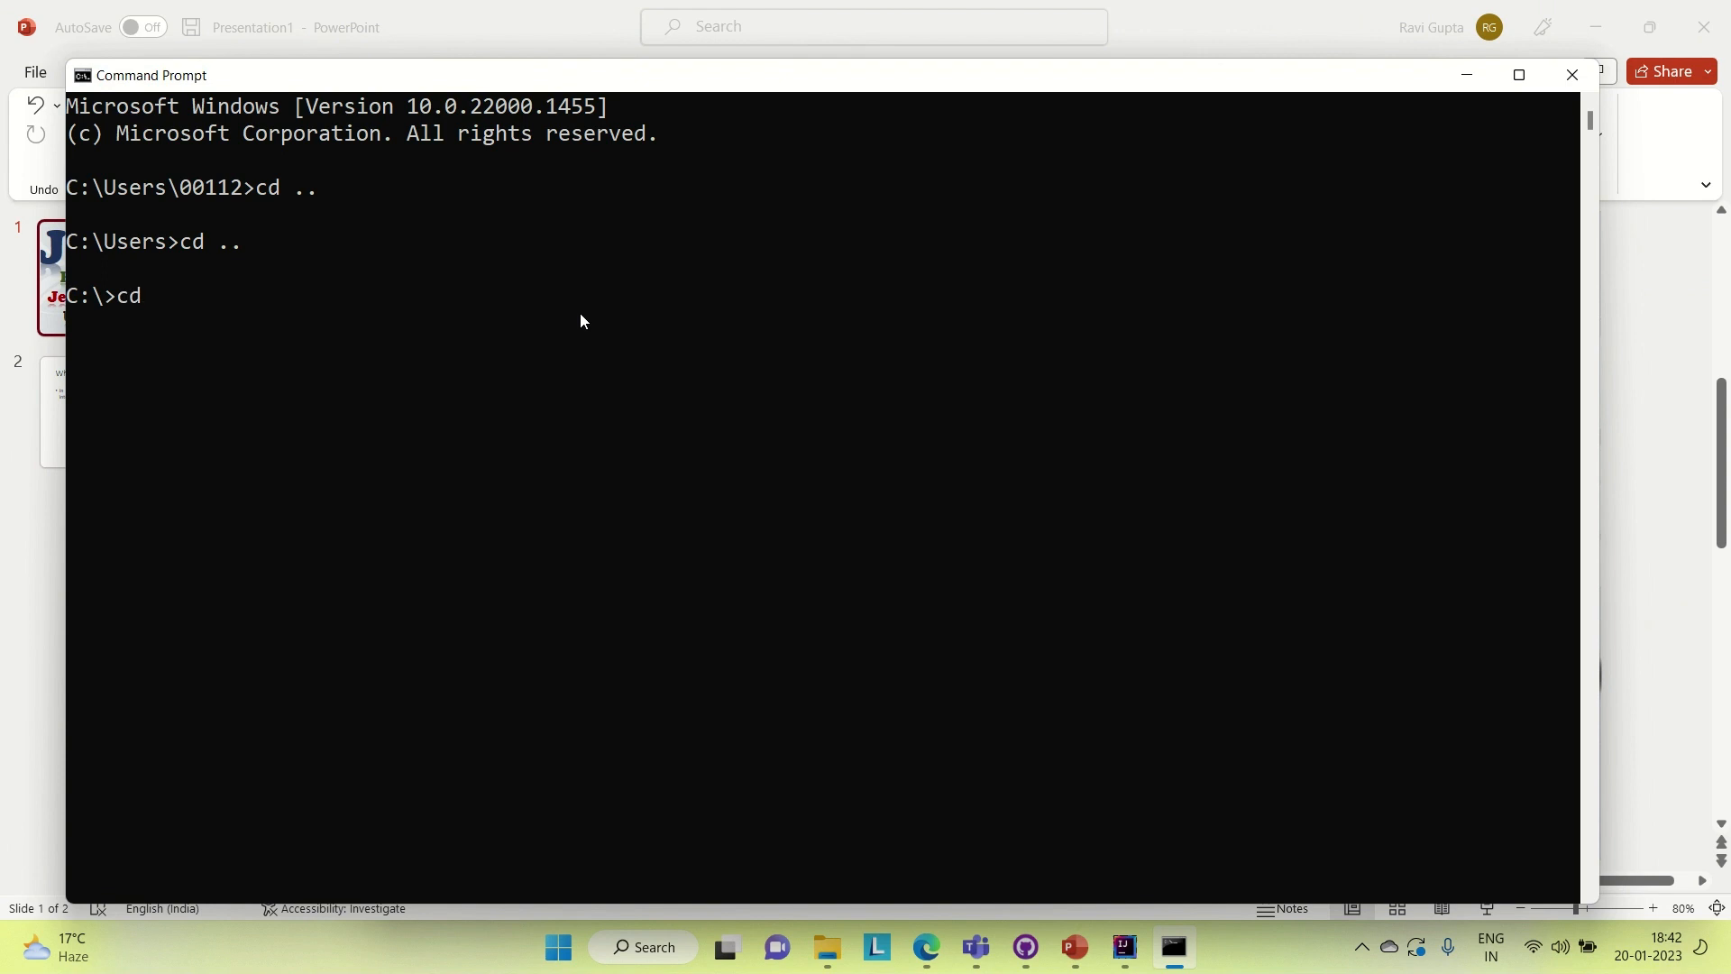
{"action": "type", "text": "D"}
{"action": "type", "text": "cd"}
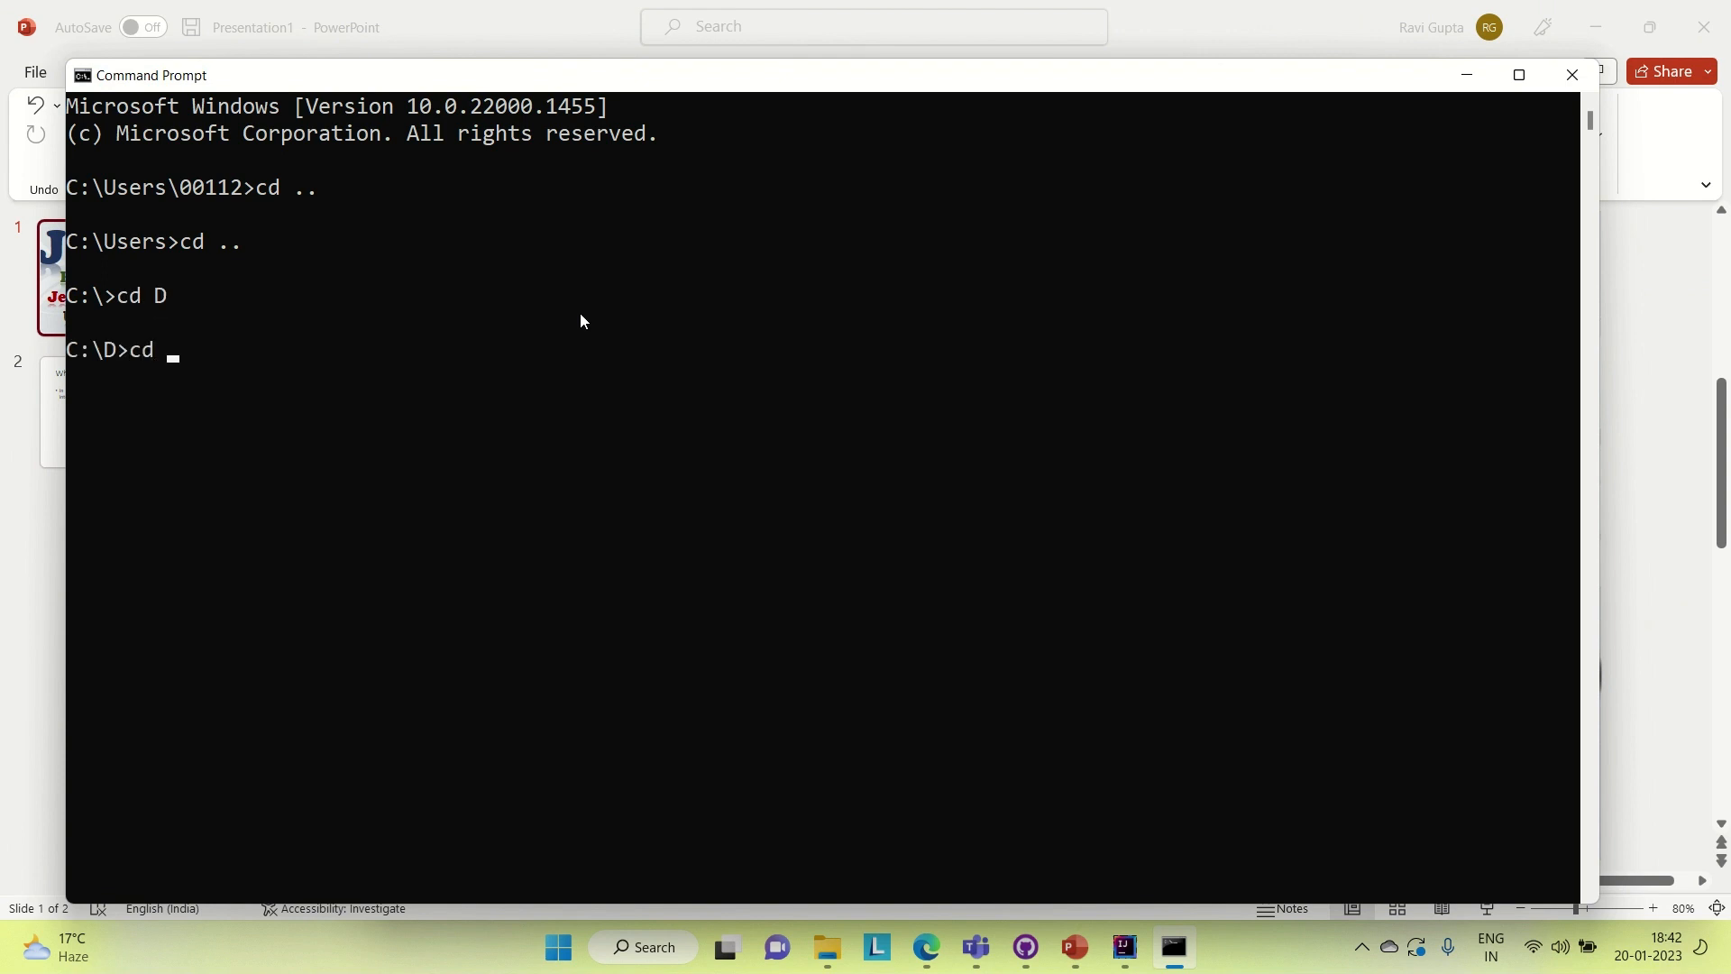
{"action": "type", "text": "JenkinsWarFile"}
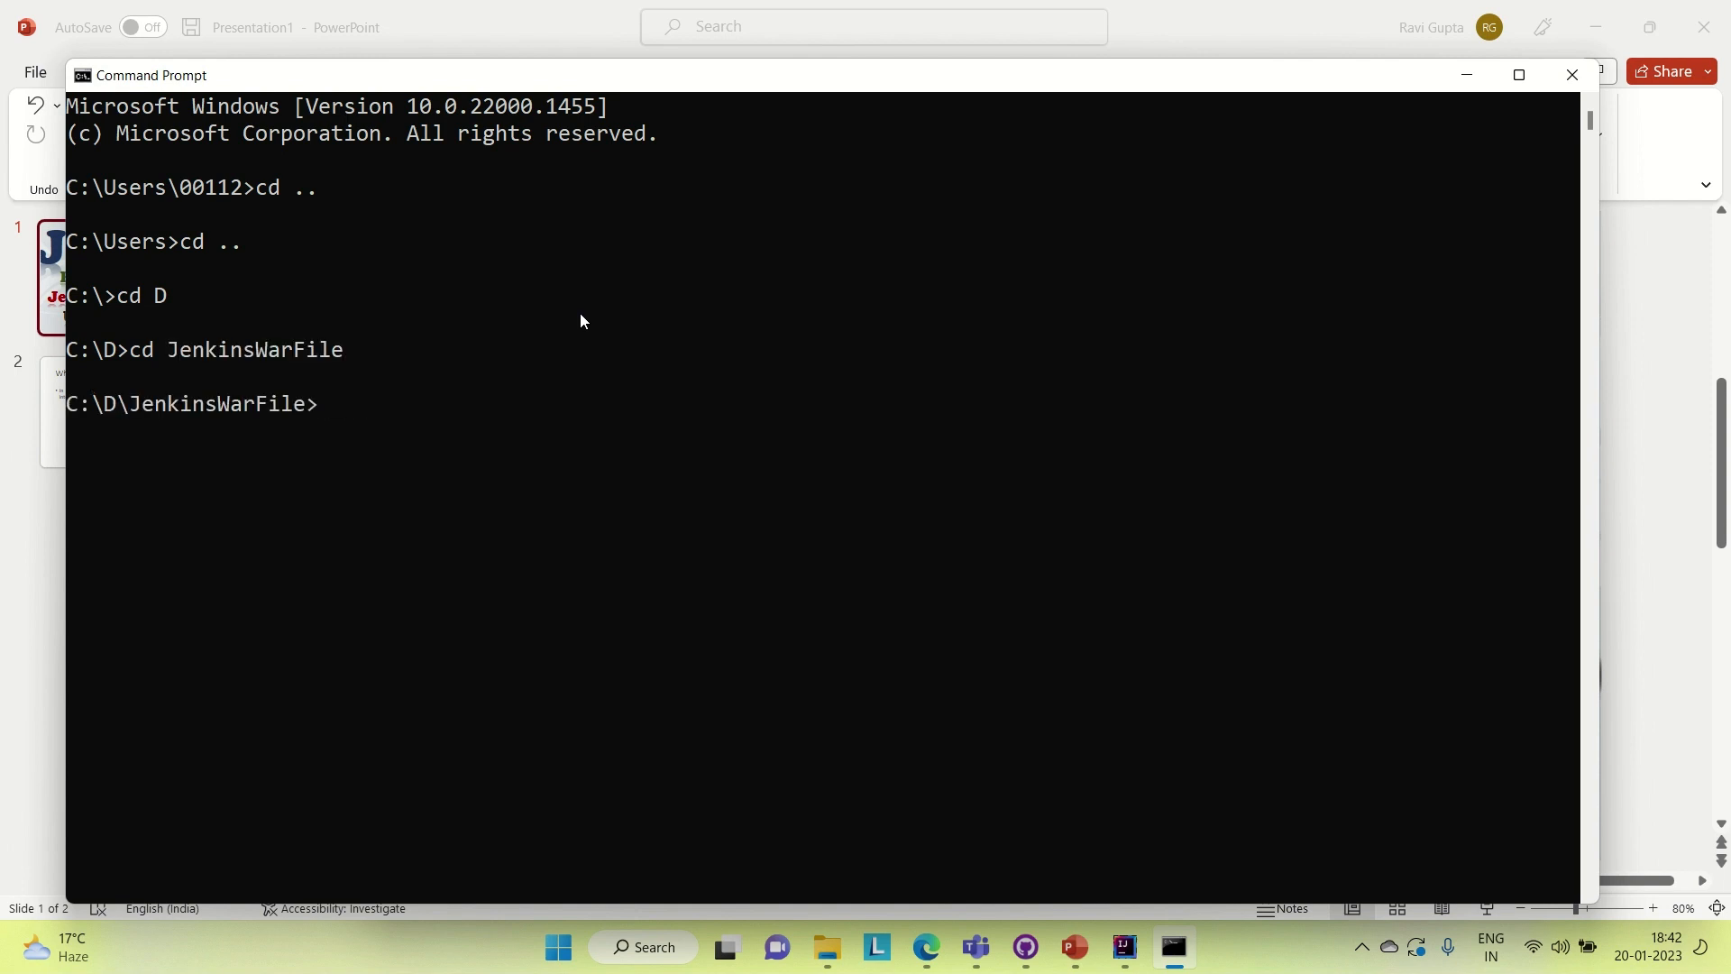
- Run java -jar jenkins.war until Jenkins reports being fully up and running
{"action": "type", "text": "java -"}
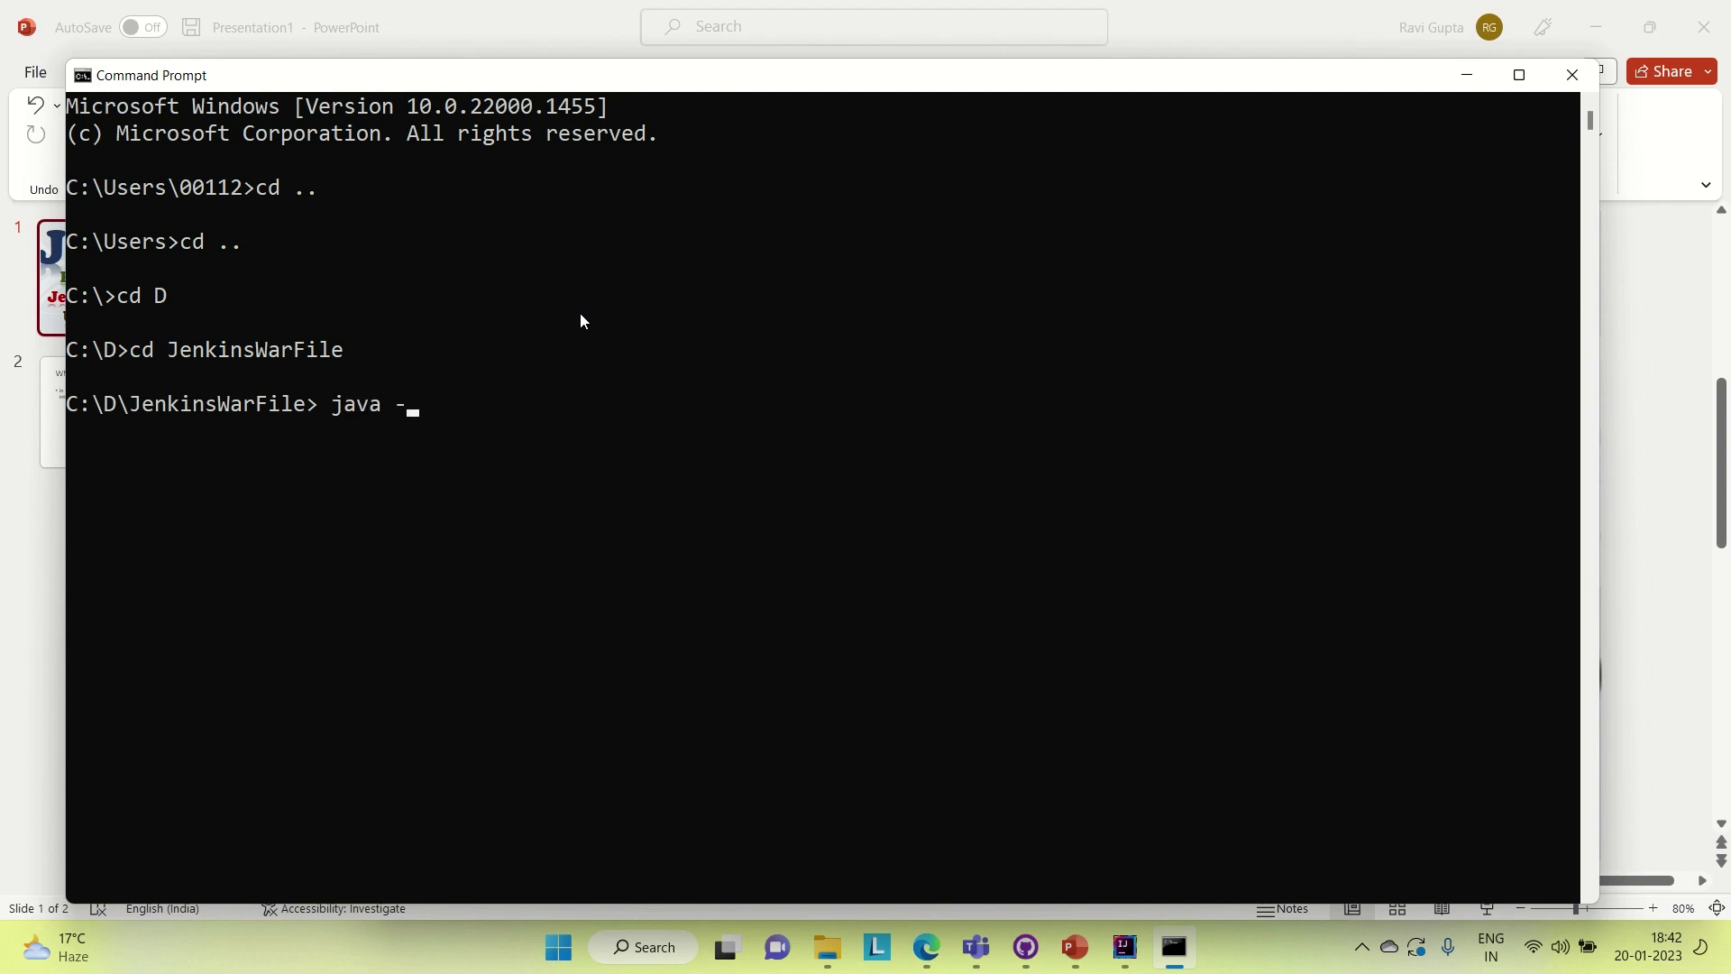
{"action": "type", "text": "jar jenk"}
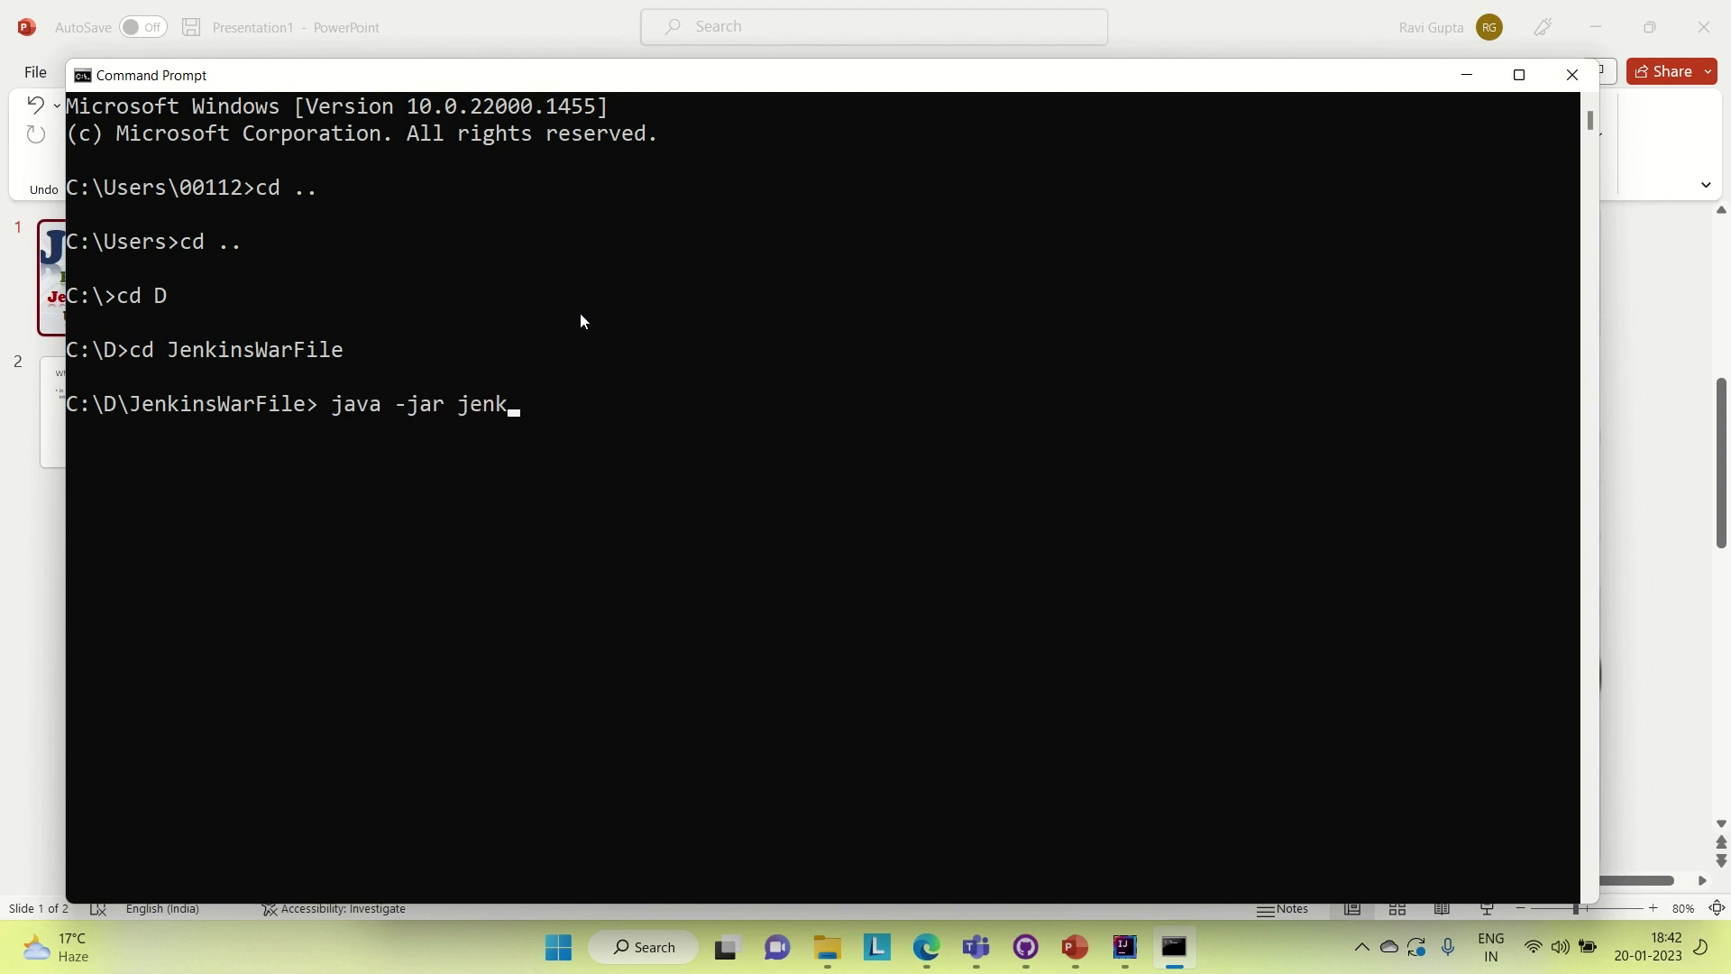
{"action": "type", "text": "ins.war"}
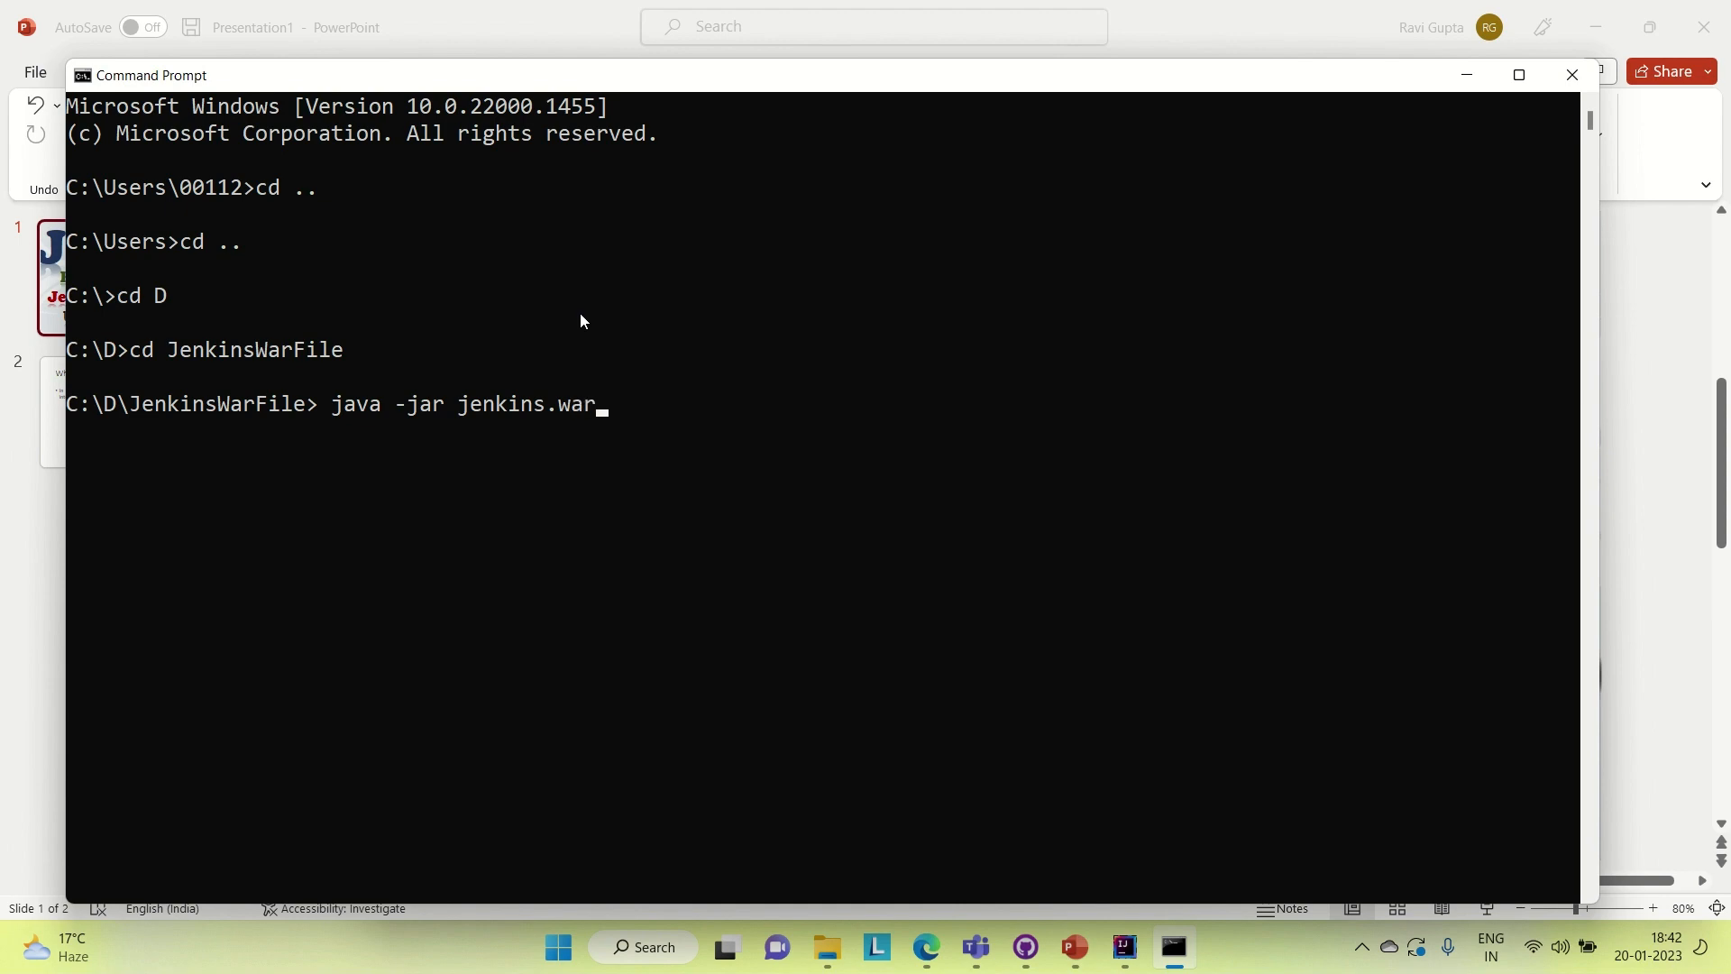
{"action": "key", "text": "enter"}
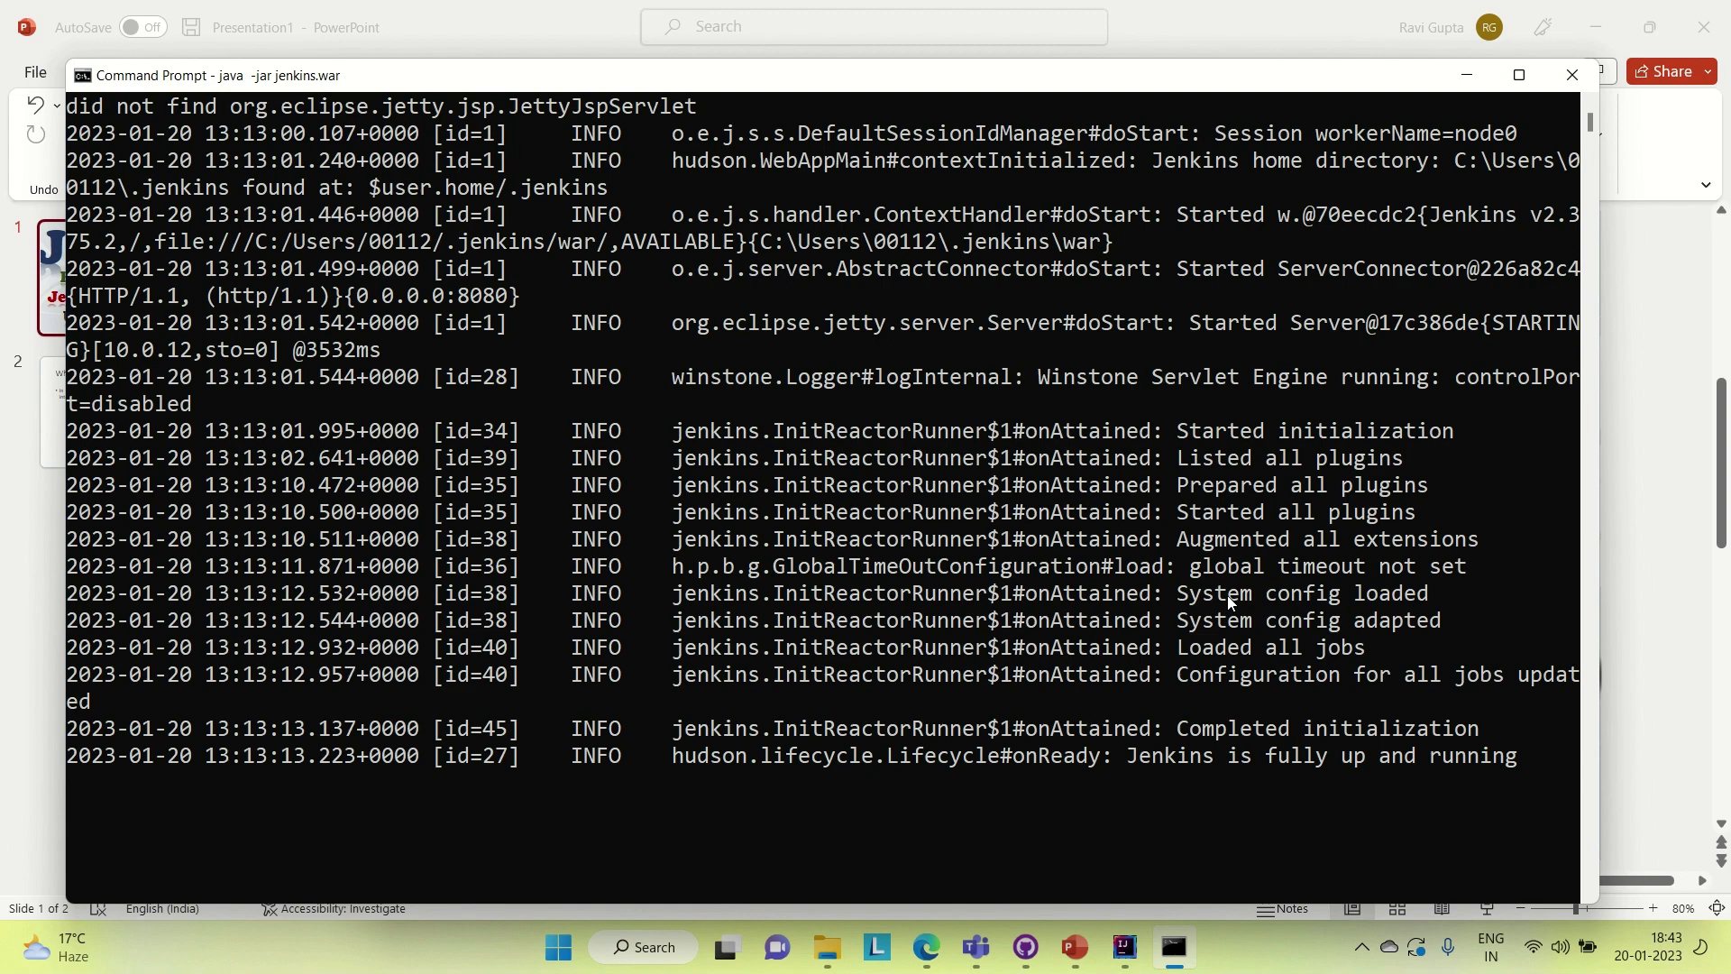
{"action": "mouse_move", "coordinate": [1477, 175]}
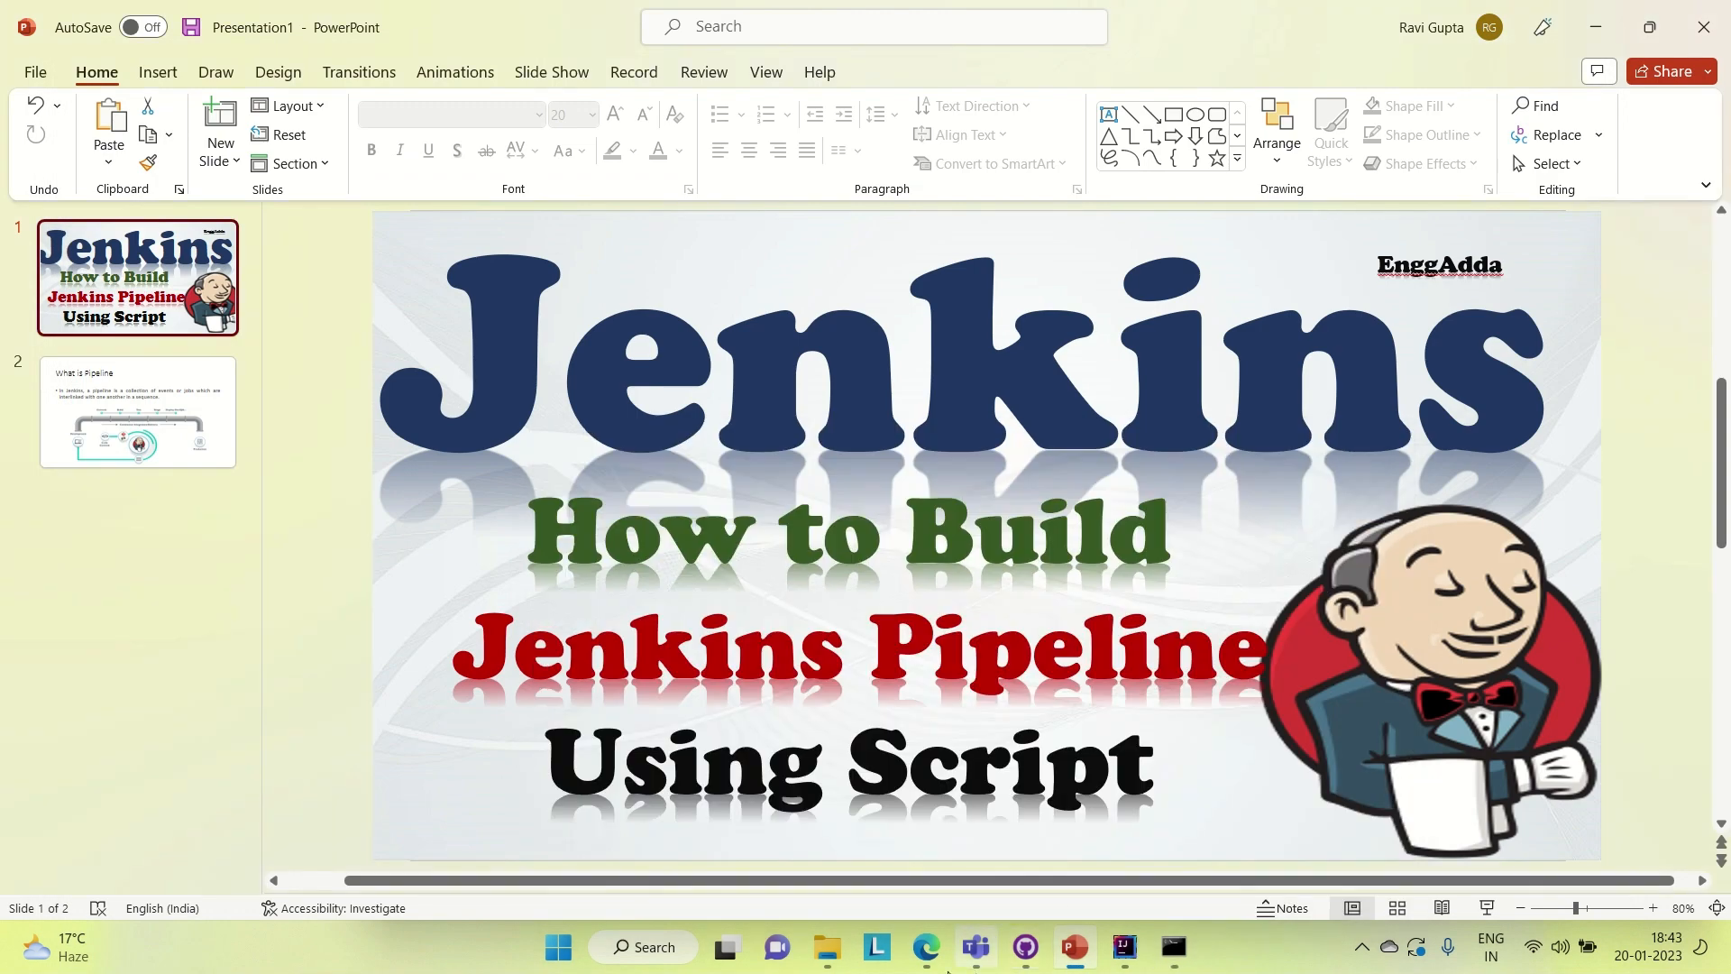
{"action": "left_click", "coordinate": [924, 955]}
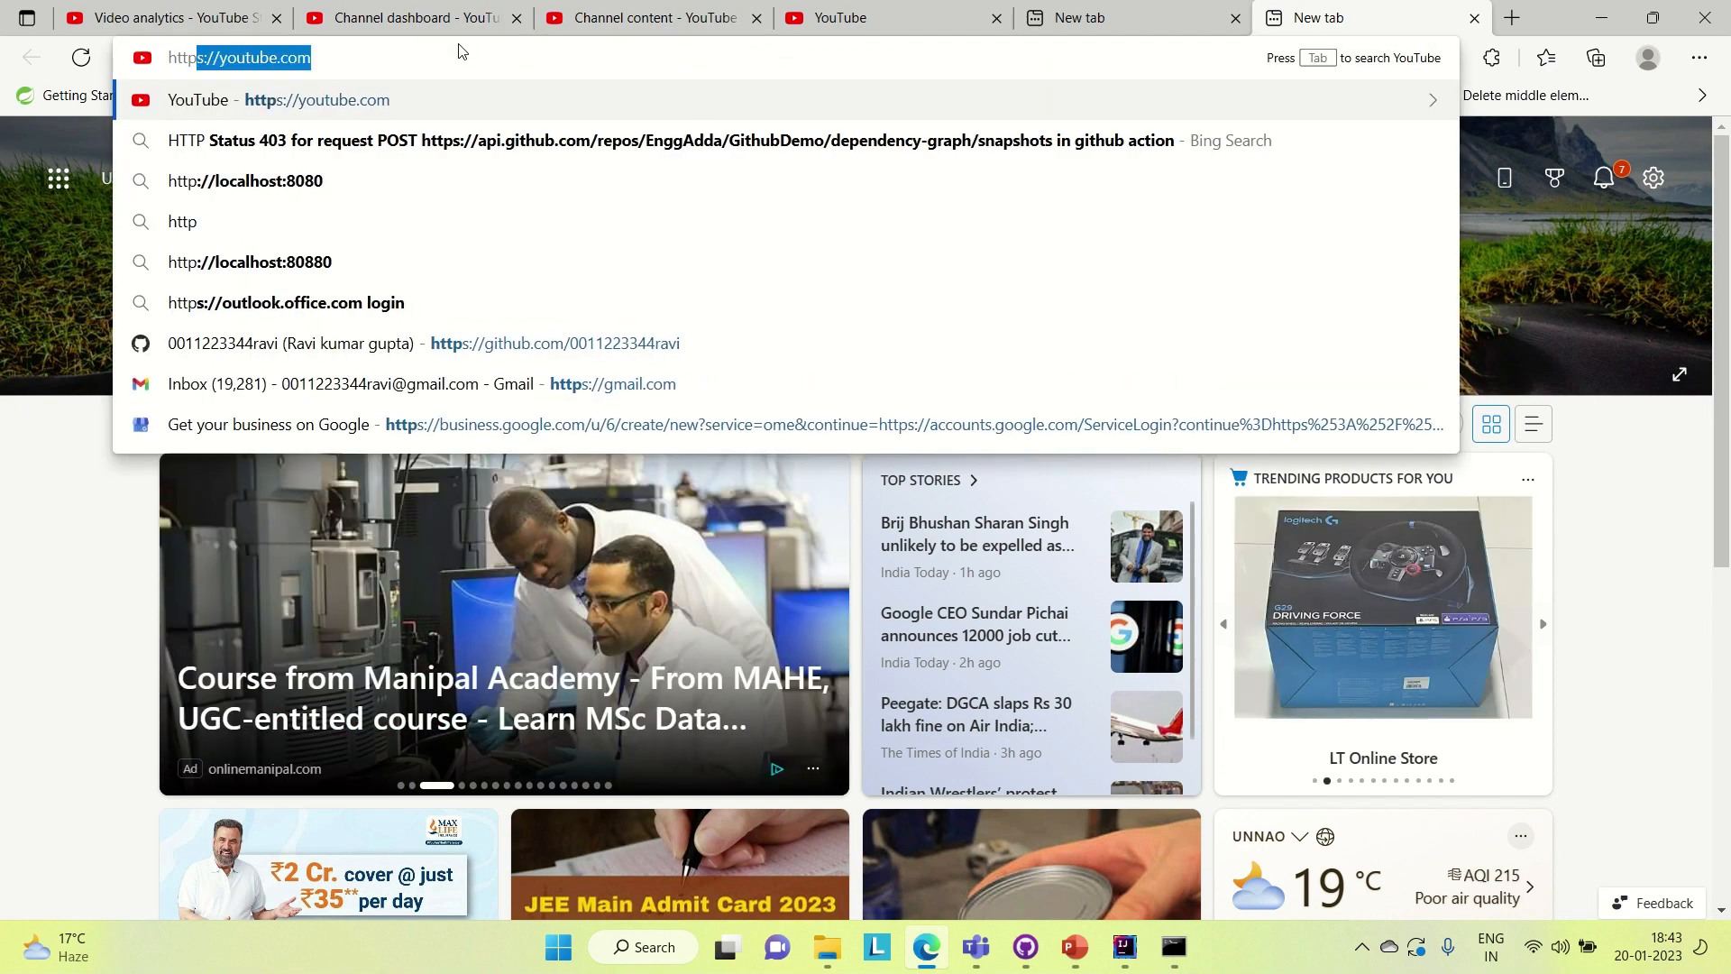
{"action": "type", "text": "http://localhost:8080"}
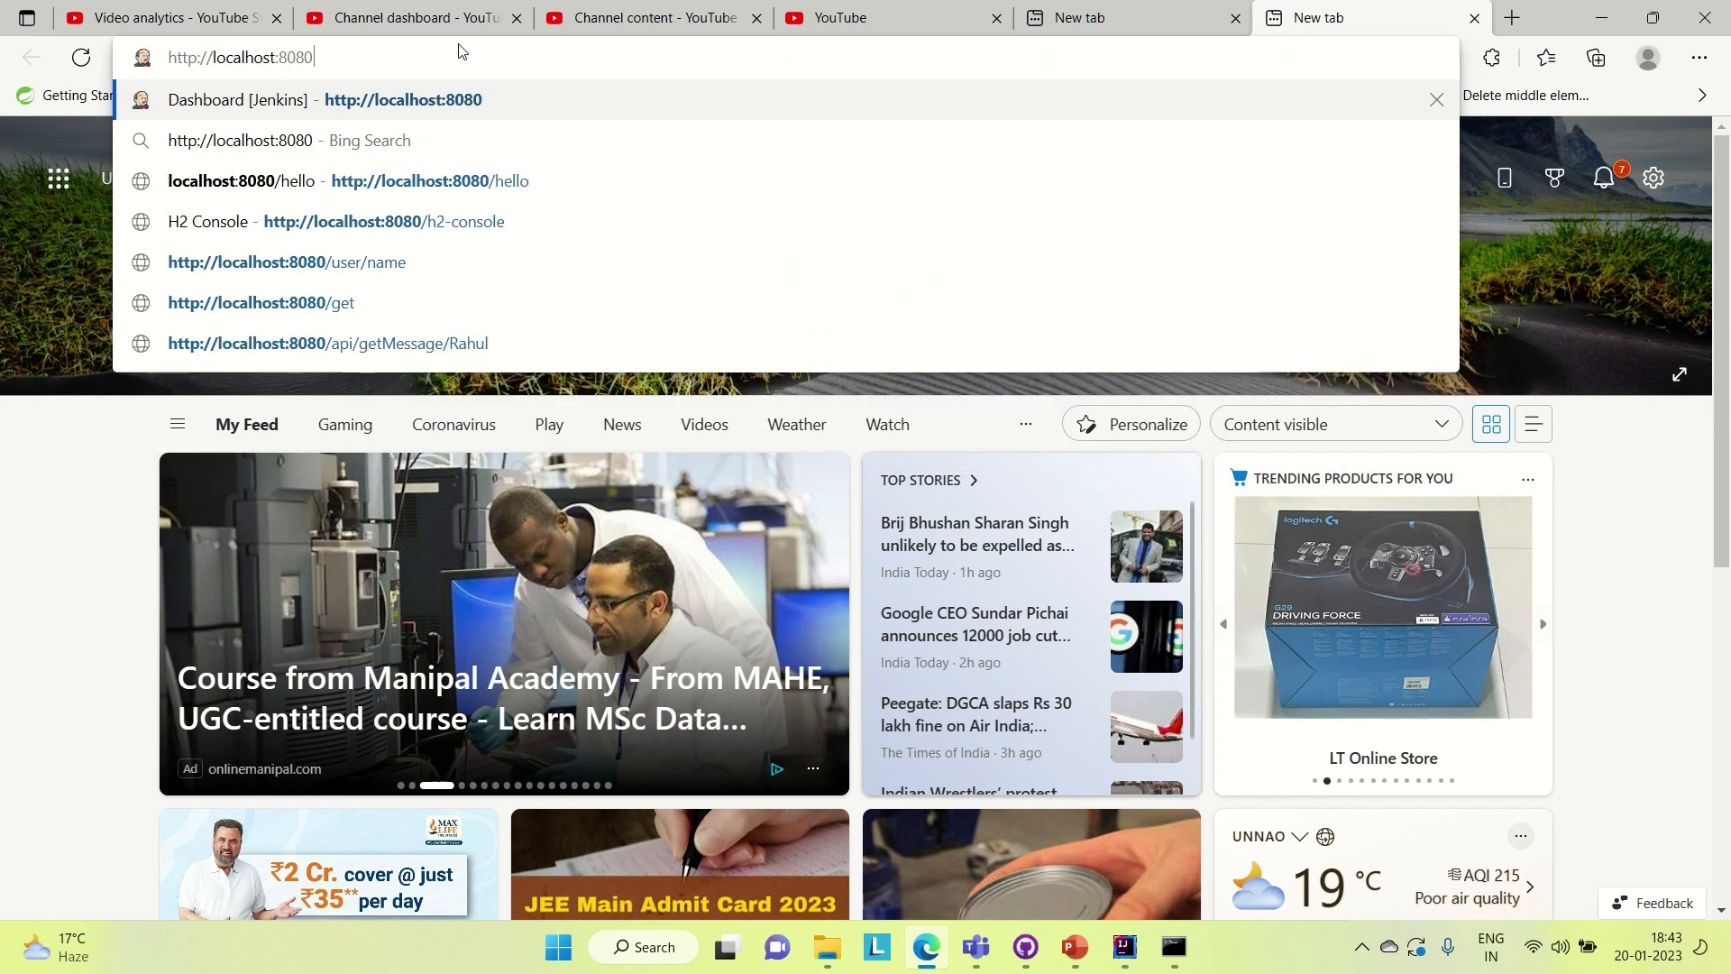
{"action": "key", "text": "Enter"}
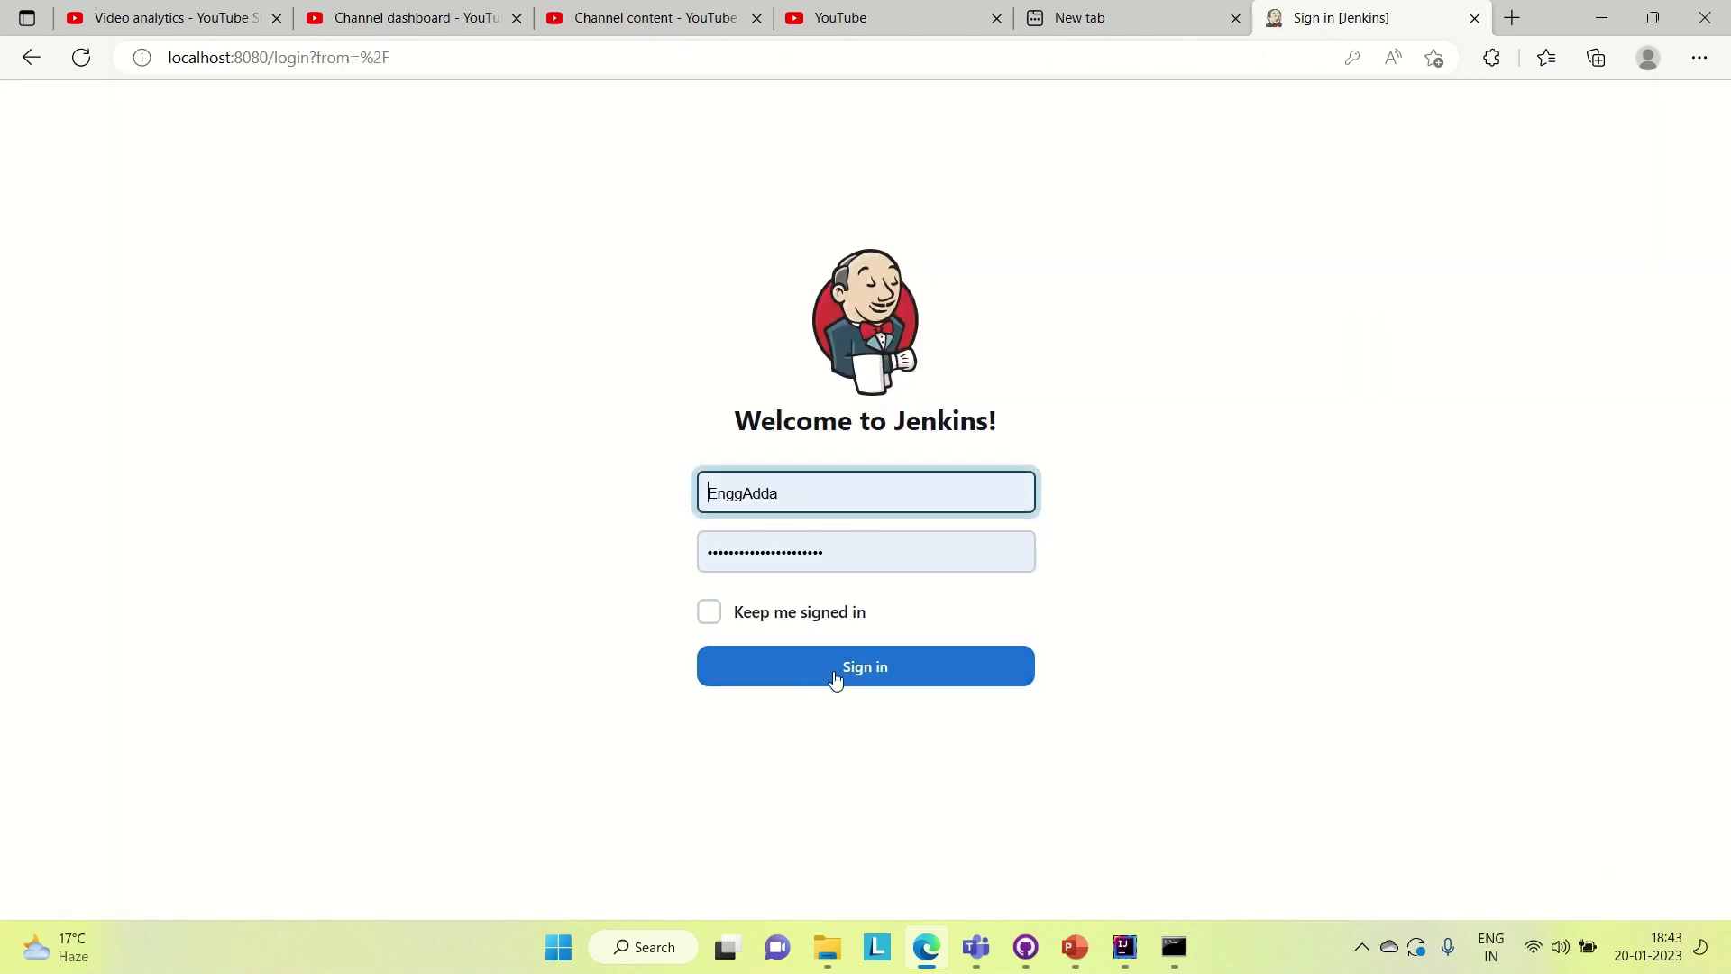
{"action": "left_click", "coordinate": [864, 665]}
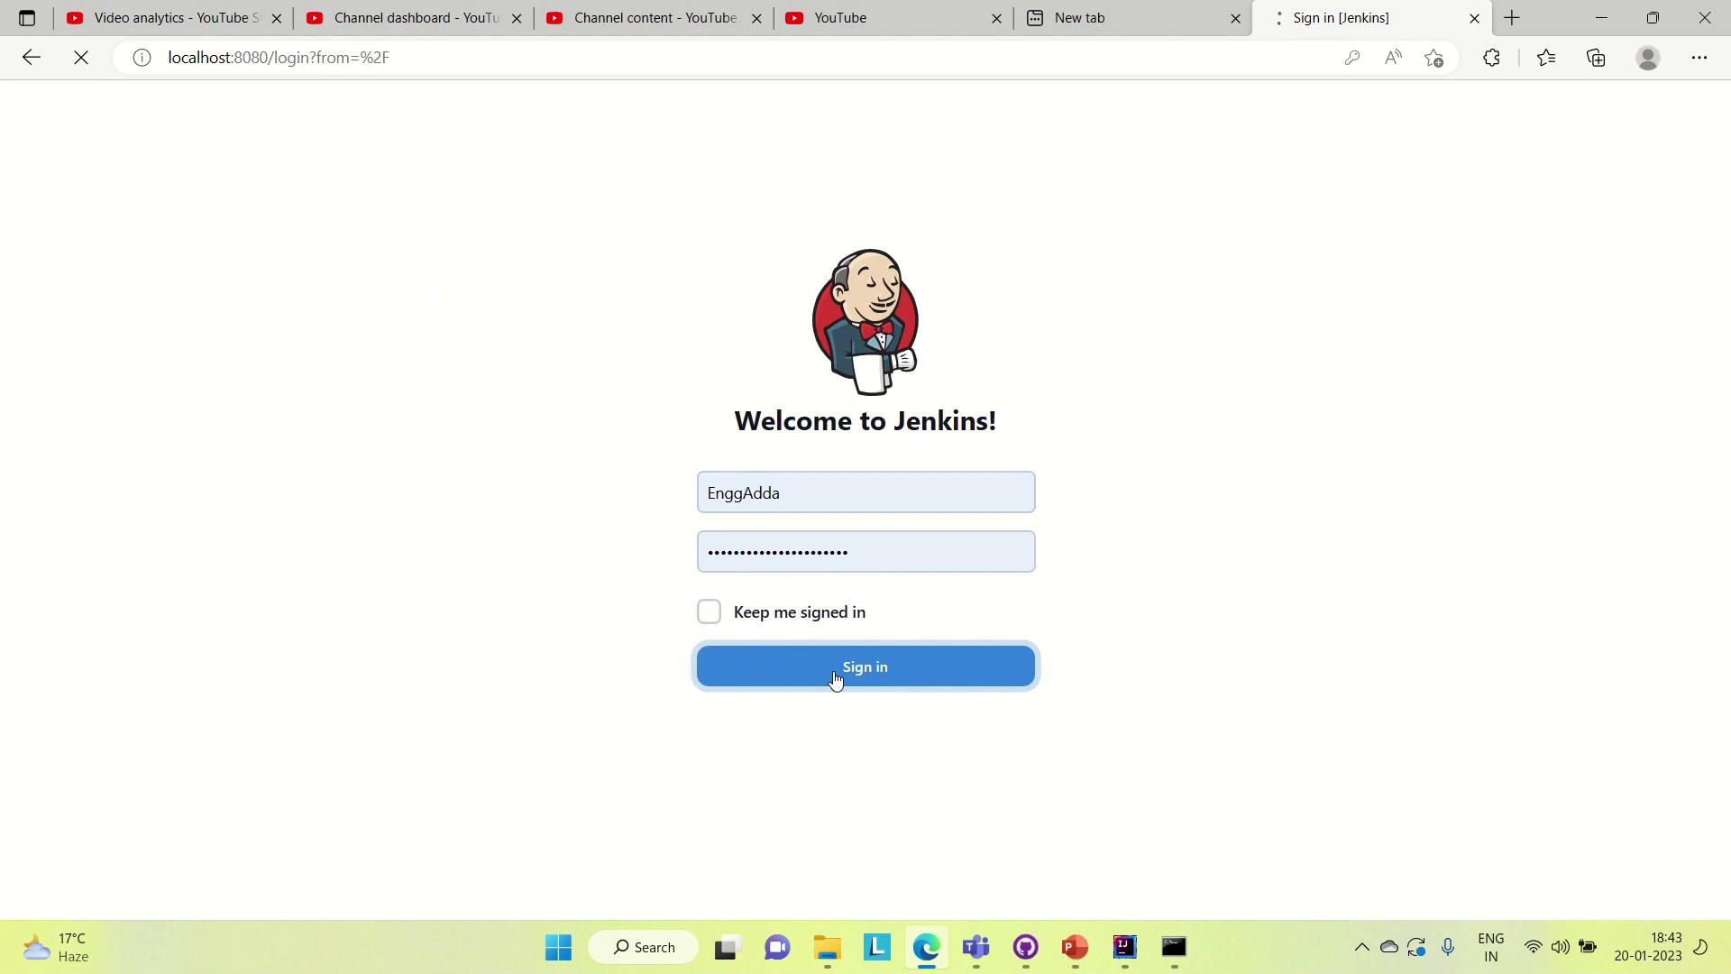
{"action": "left_click", "coordinate": [864, 665]}
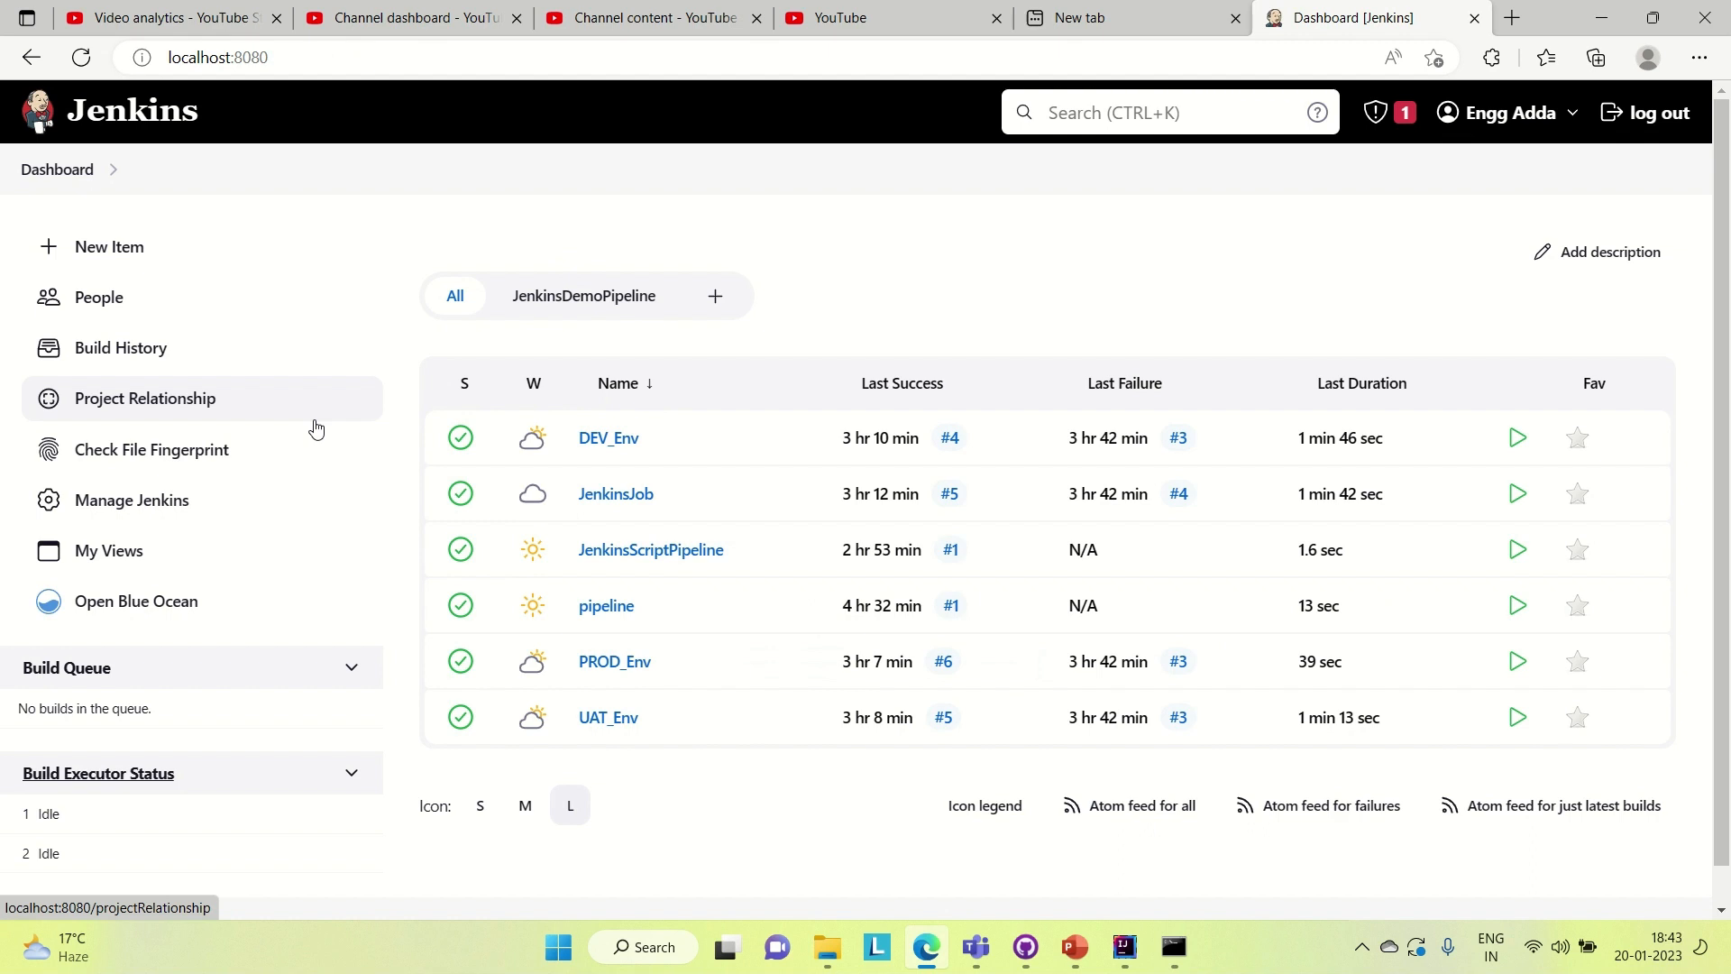
{"action": "mouse_move", "coordinate": [131, 297]}
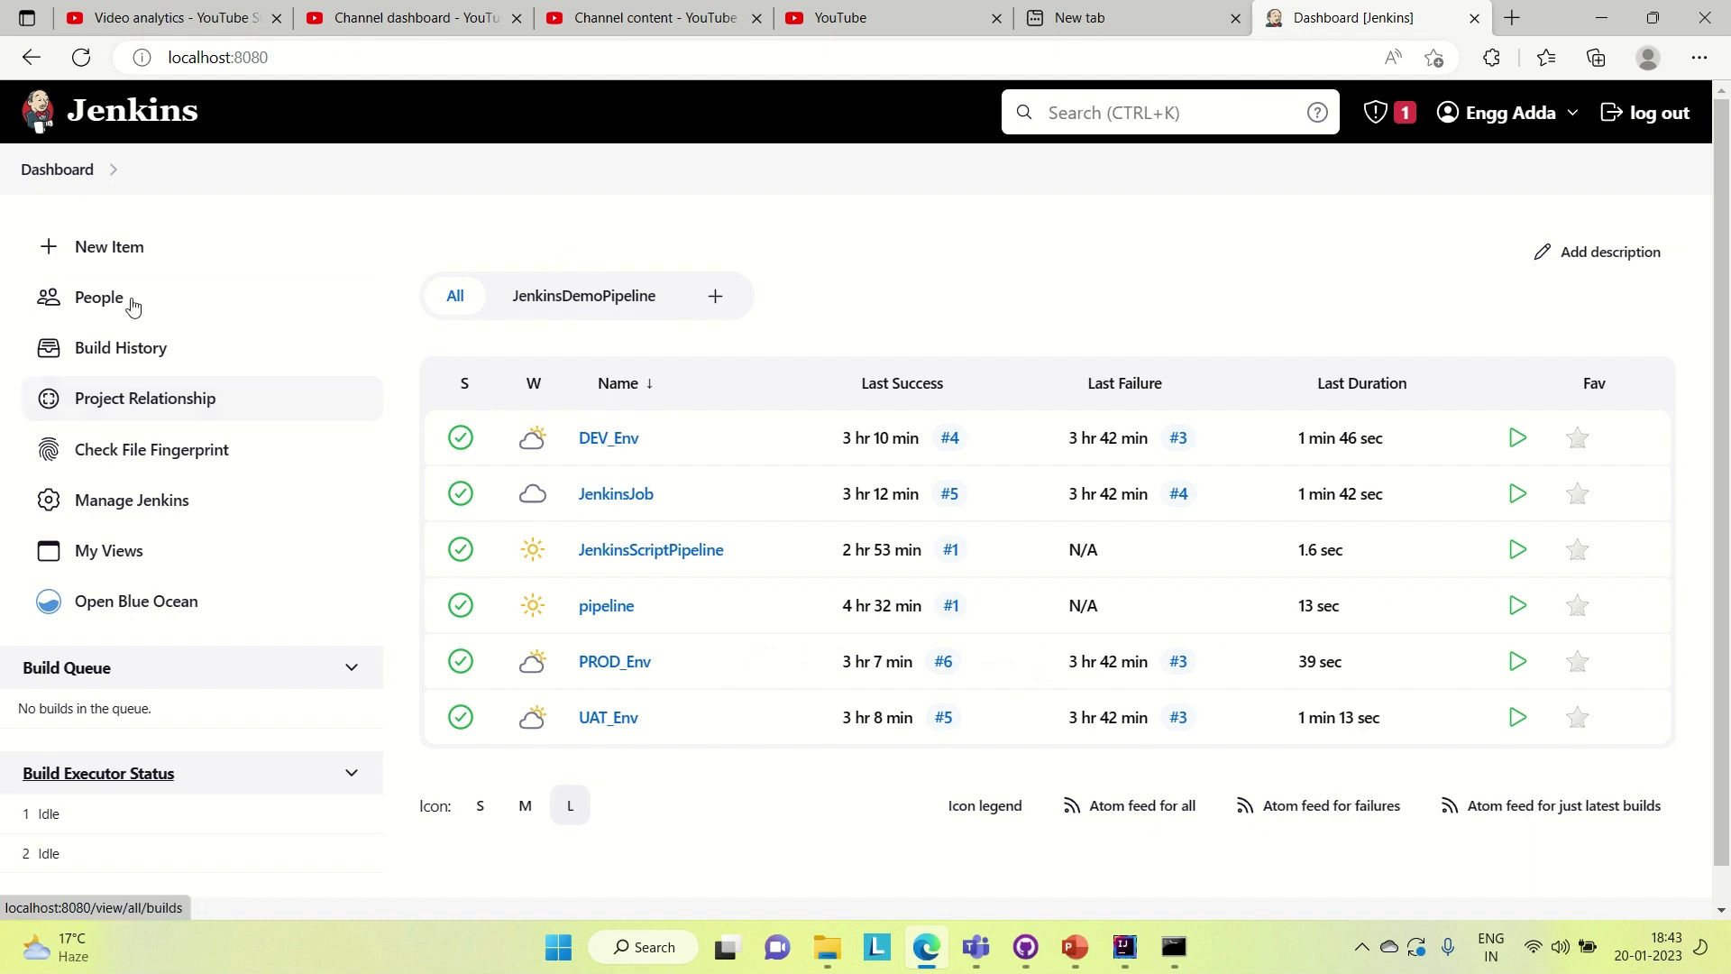
- Reach the Plugin Manager through Manage Jenkins, showing no plugin updates
{"action": "scroll", "scroll_direction": "down", "scroll_amount": 3}
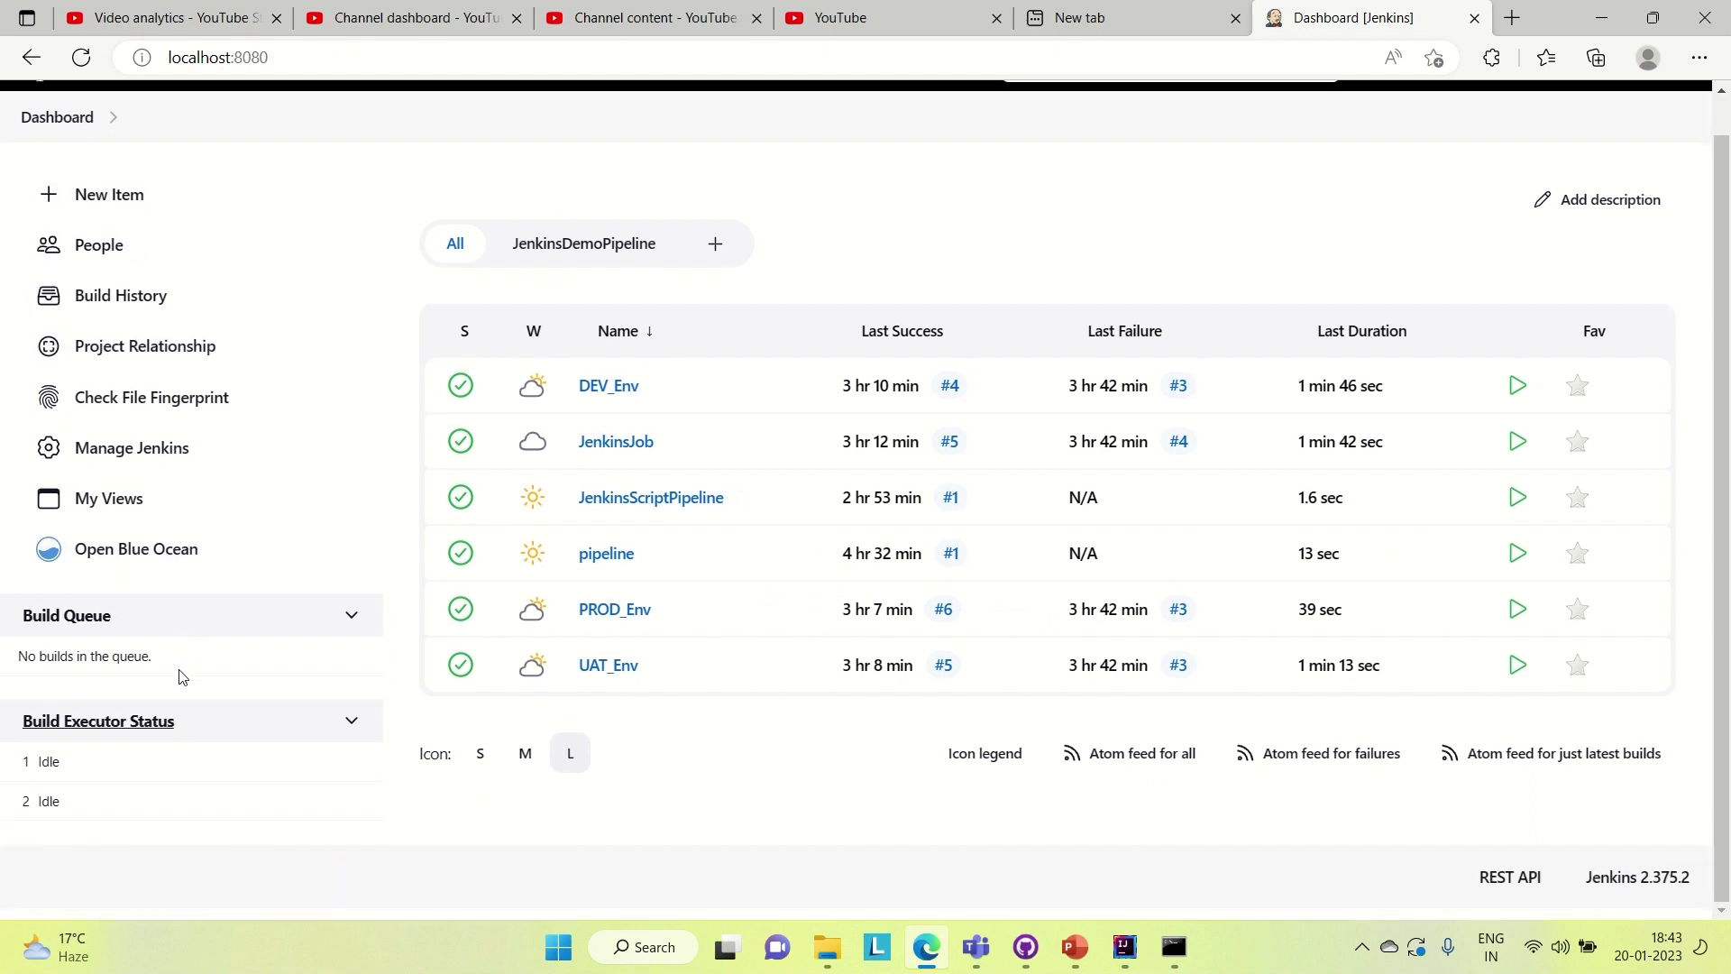
{"action": "left_click", "coordinate": [130, 447]}
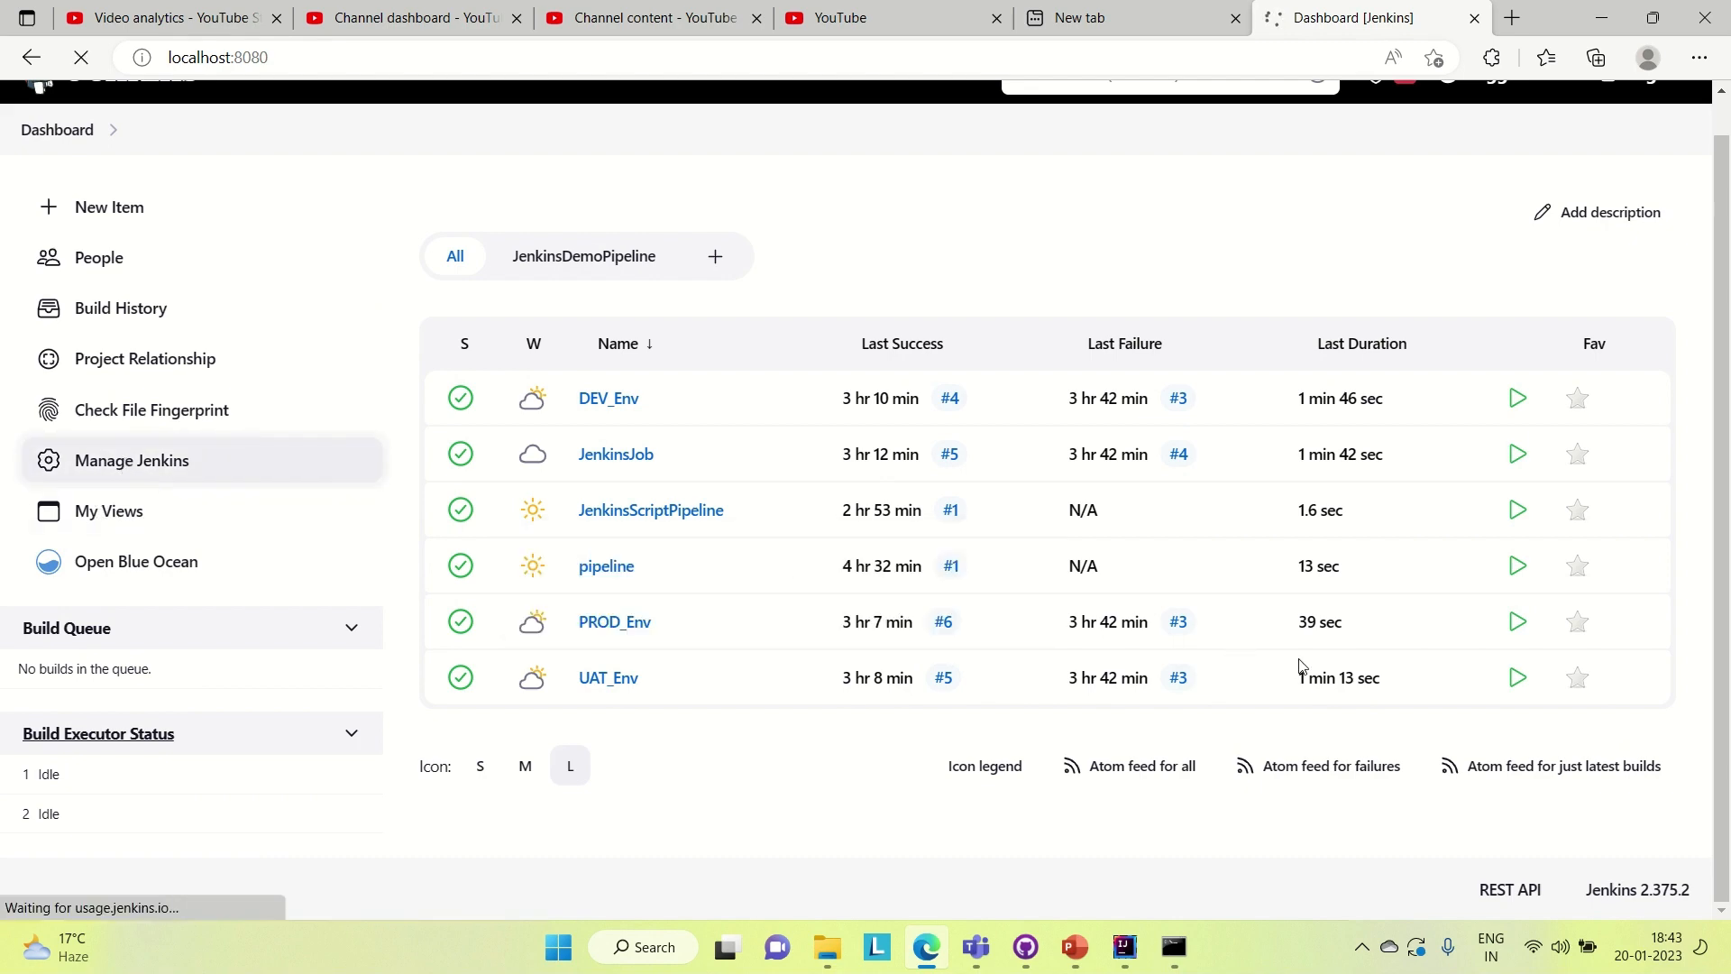
{"action": "left_click", "coordinate": [130, 460]}
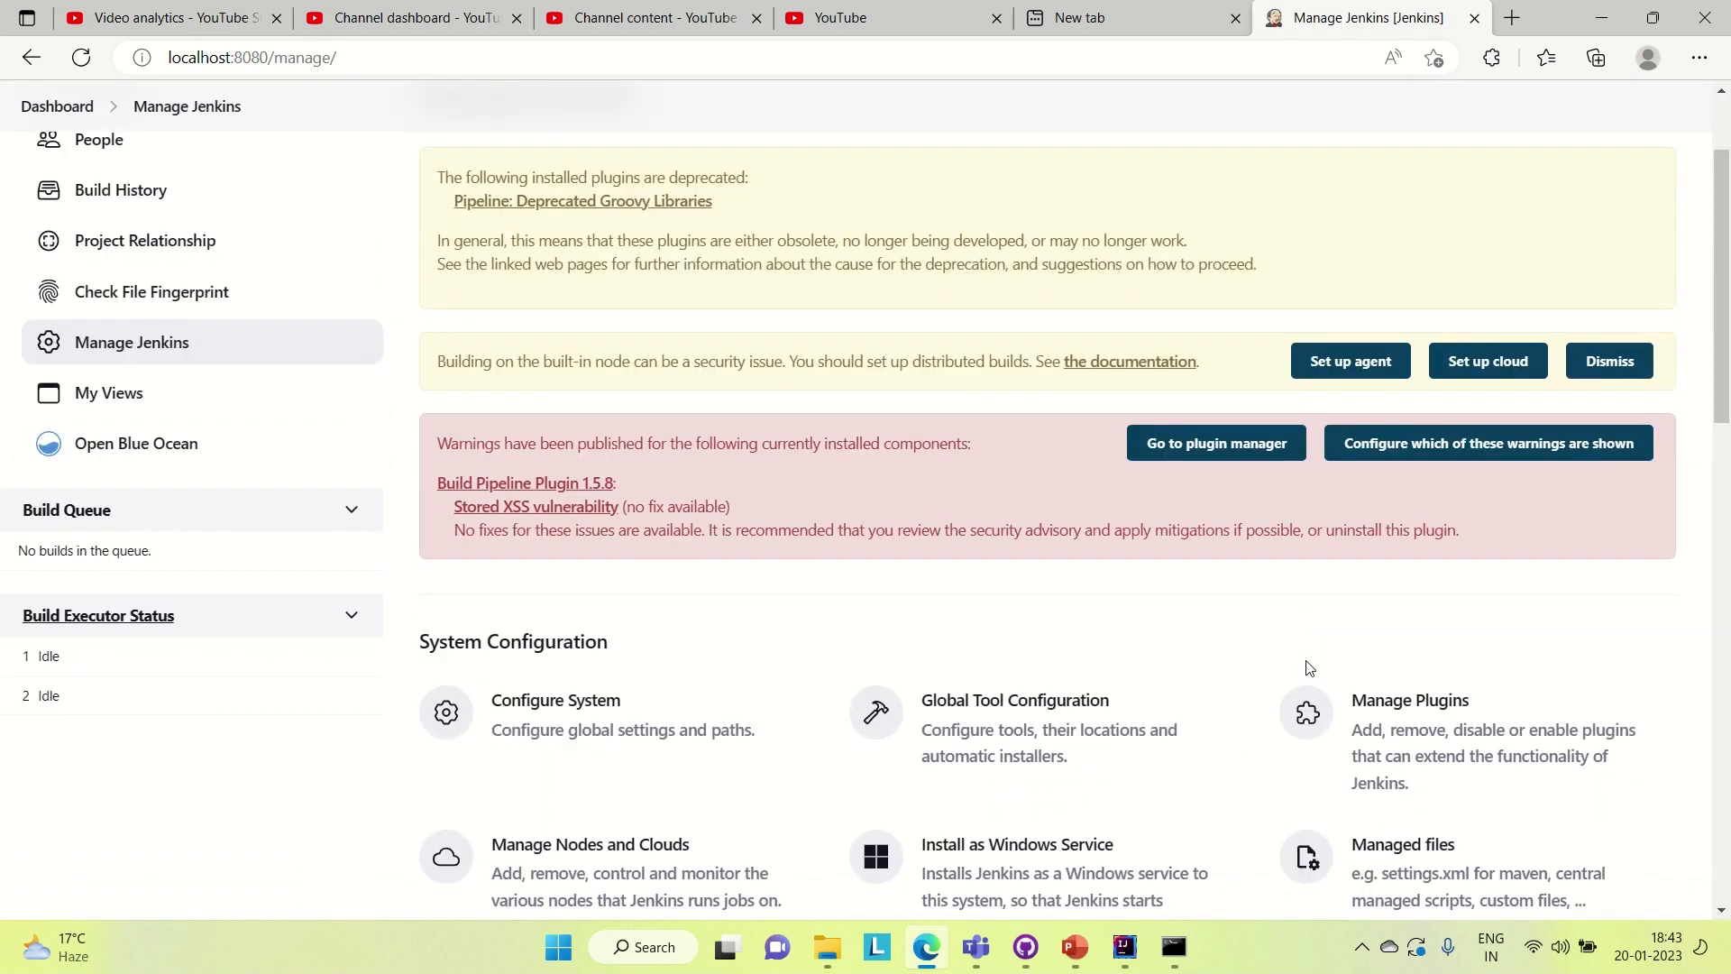
{"action": "left_click", "coordinate": [1213, 443]}
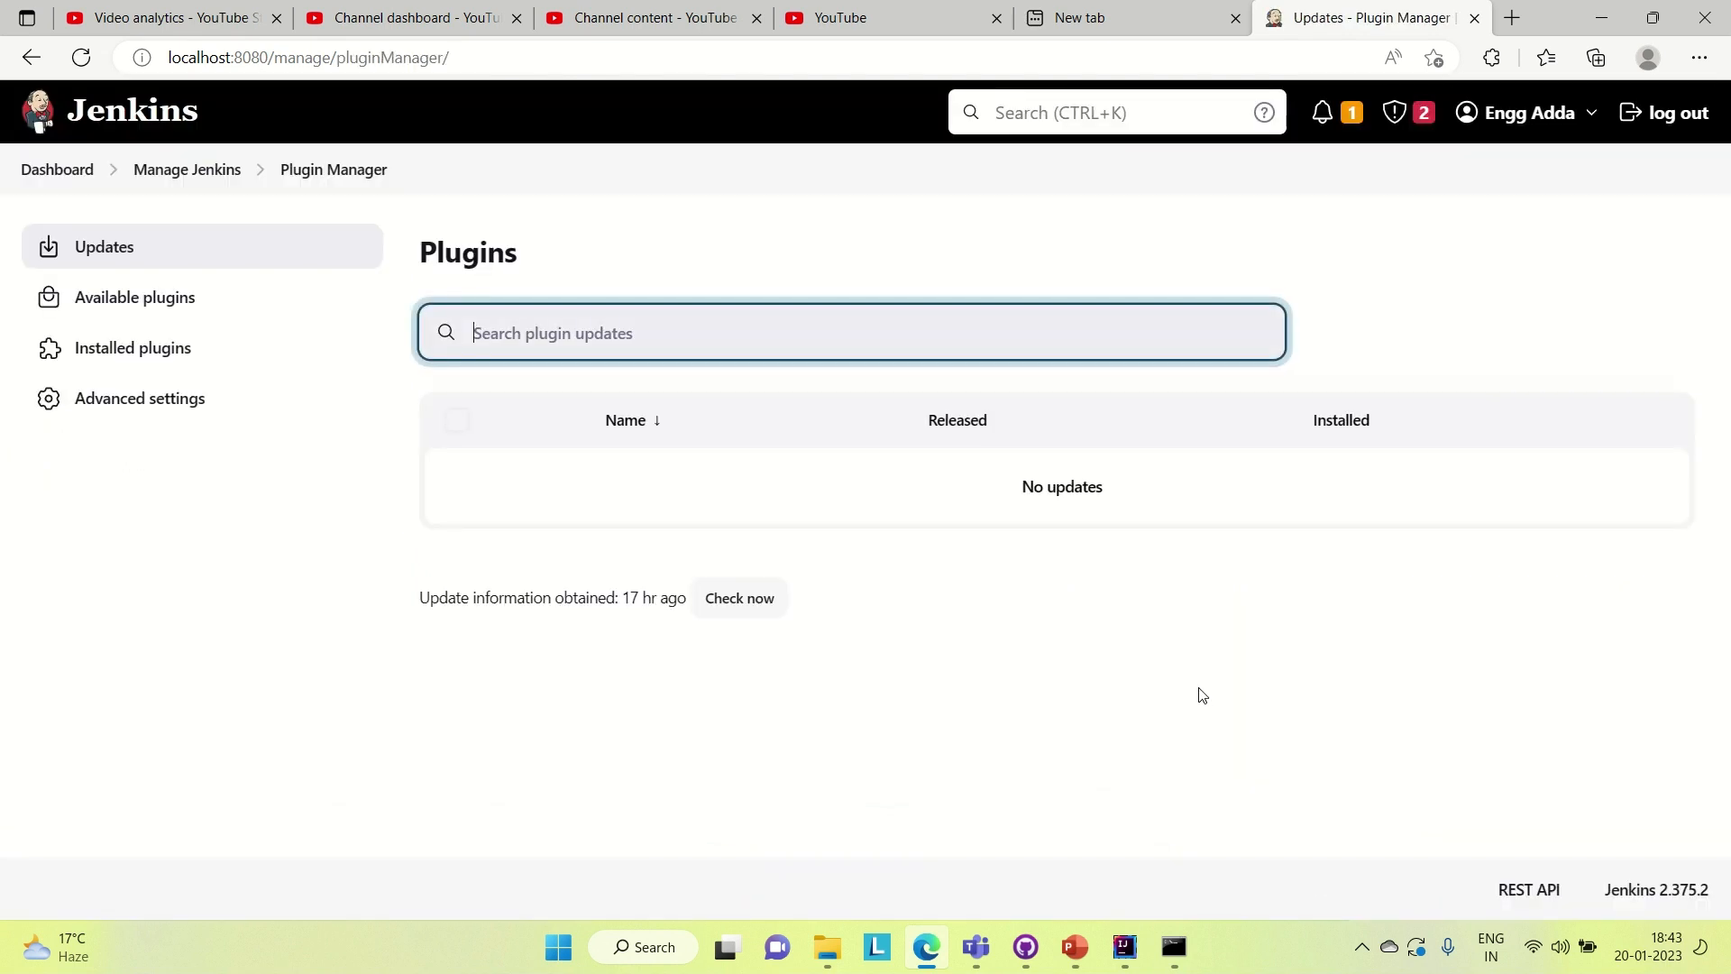
{"action": "mouse_move", "coordinate": [897, 585]}
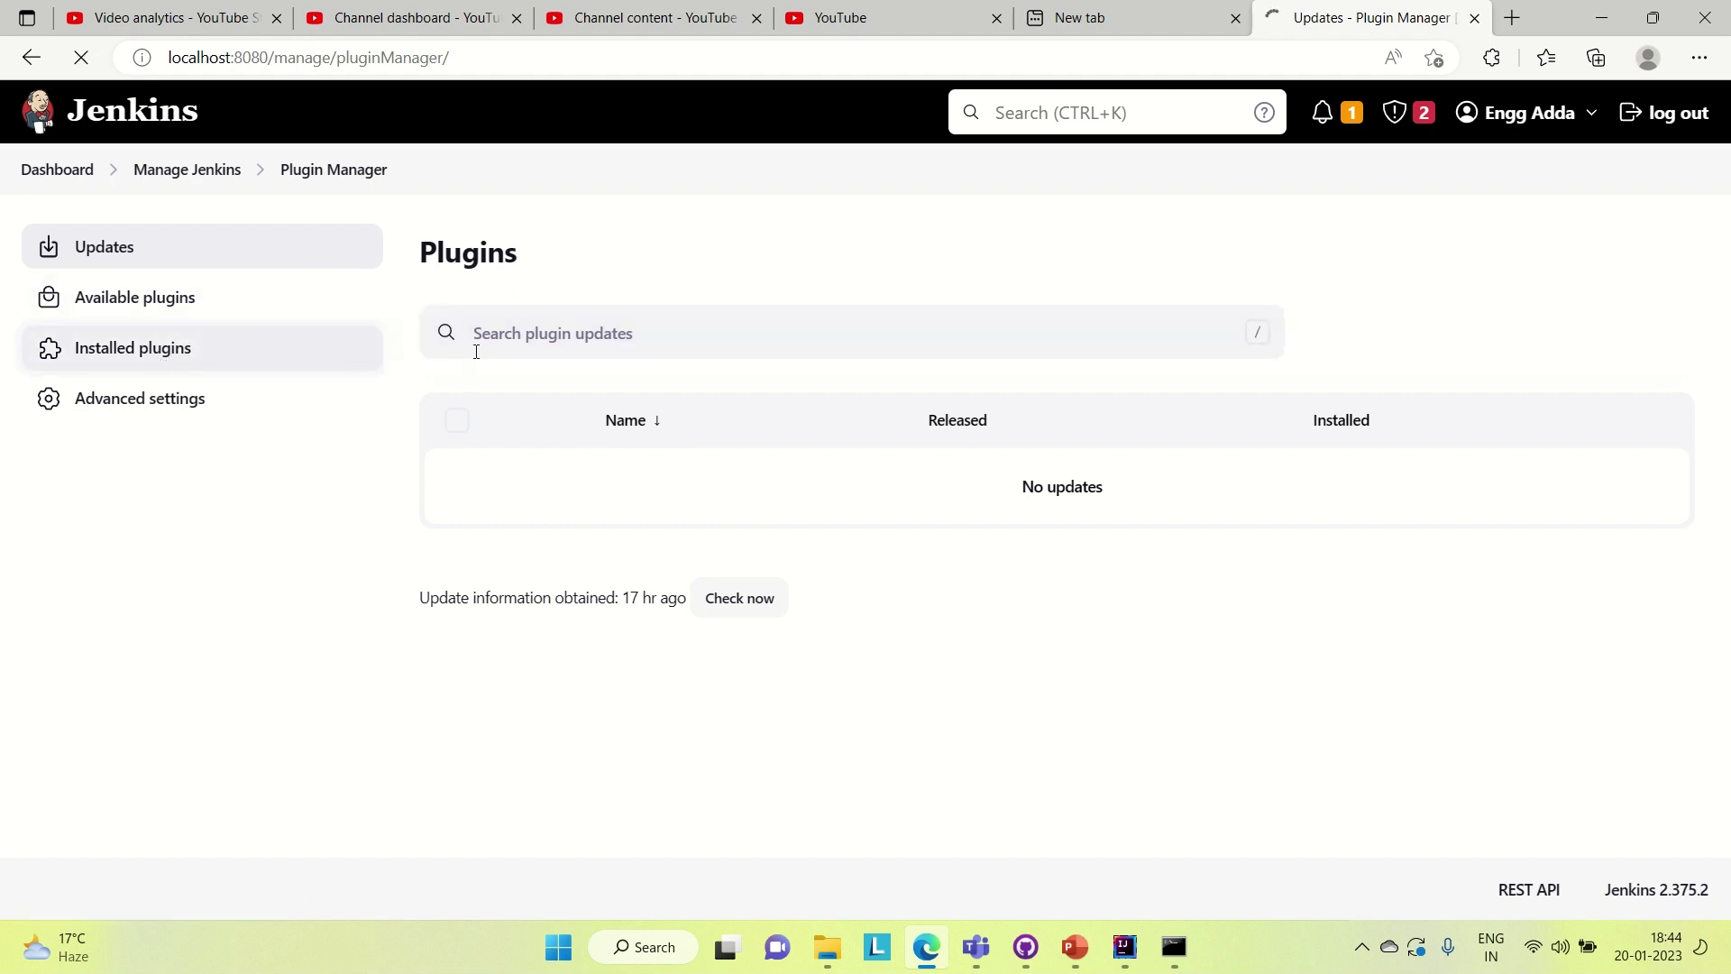
- Filter the installed plugins by 'pipeline' and look through the matches
{"action": "left_click", "coordinate": [132, 347]}
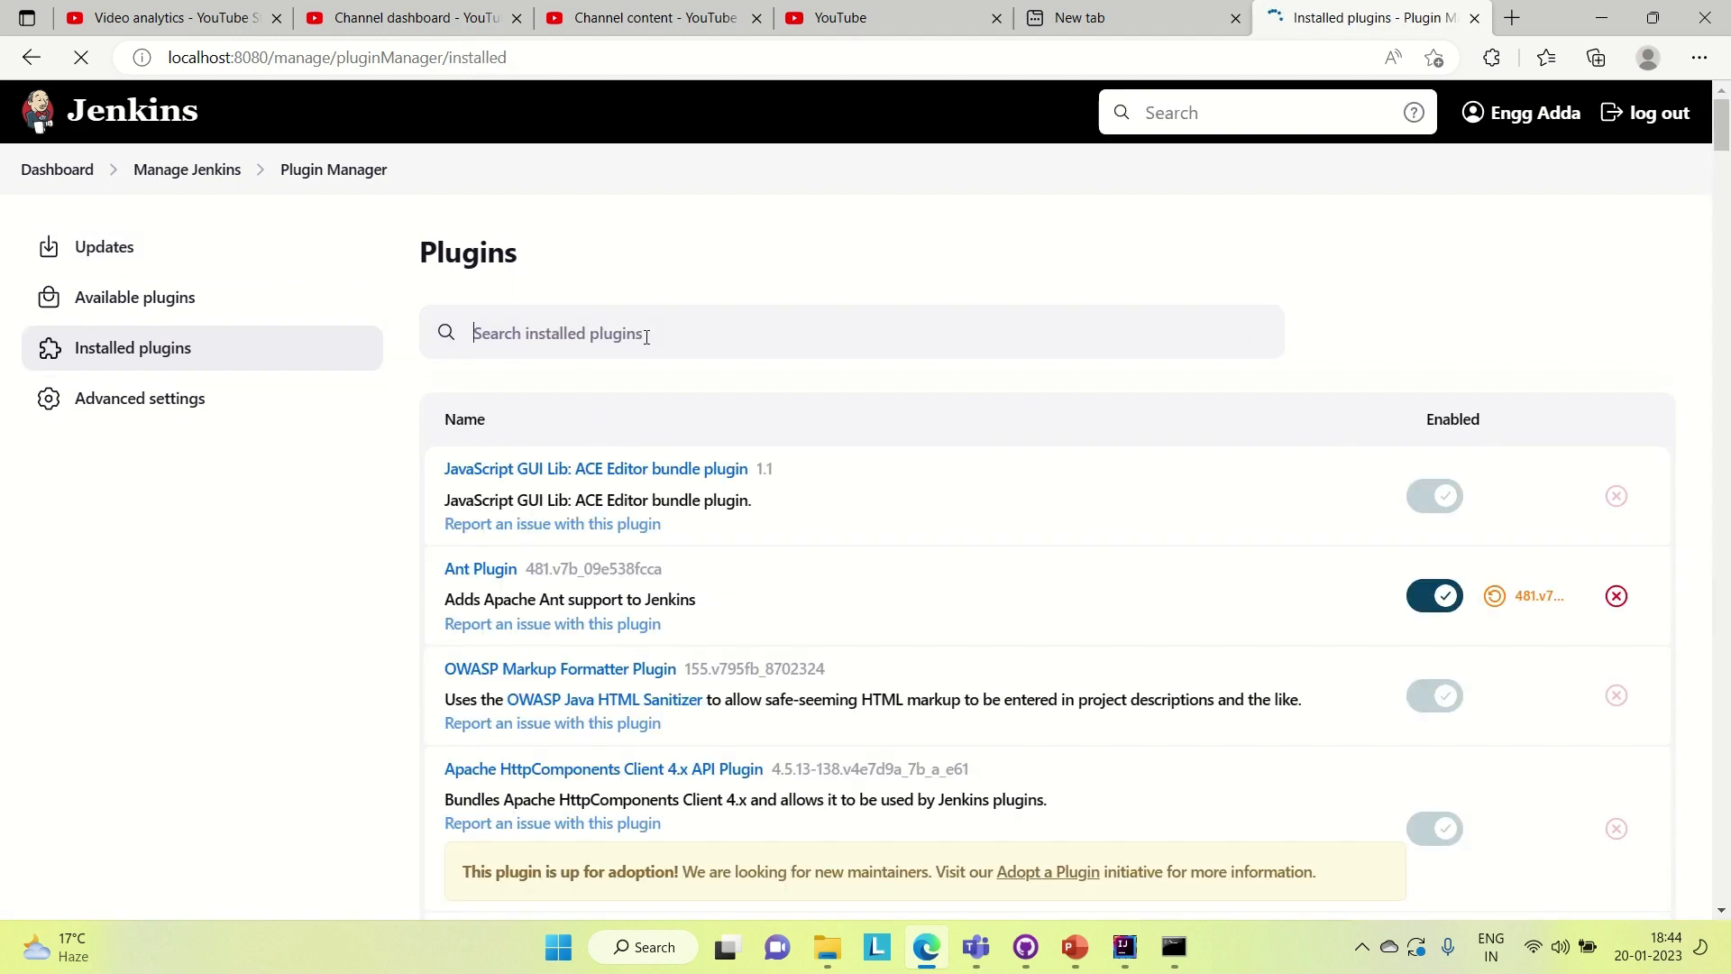
{"action": "type", "text": "pipeline"}
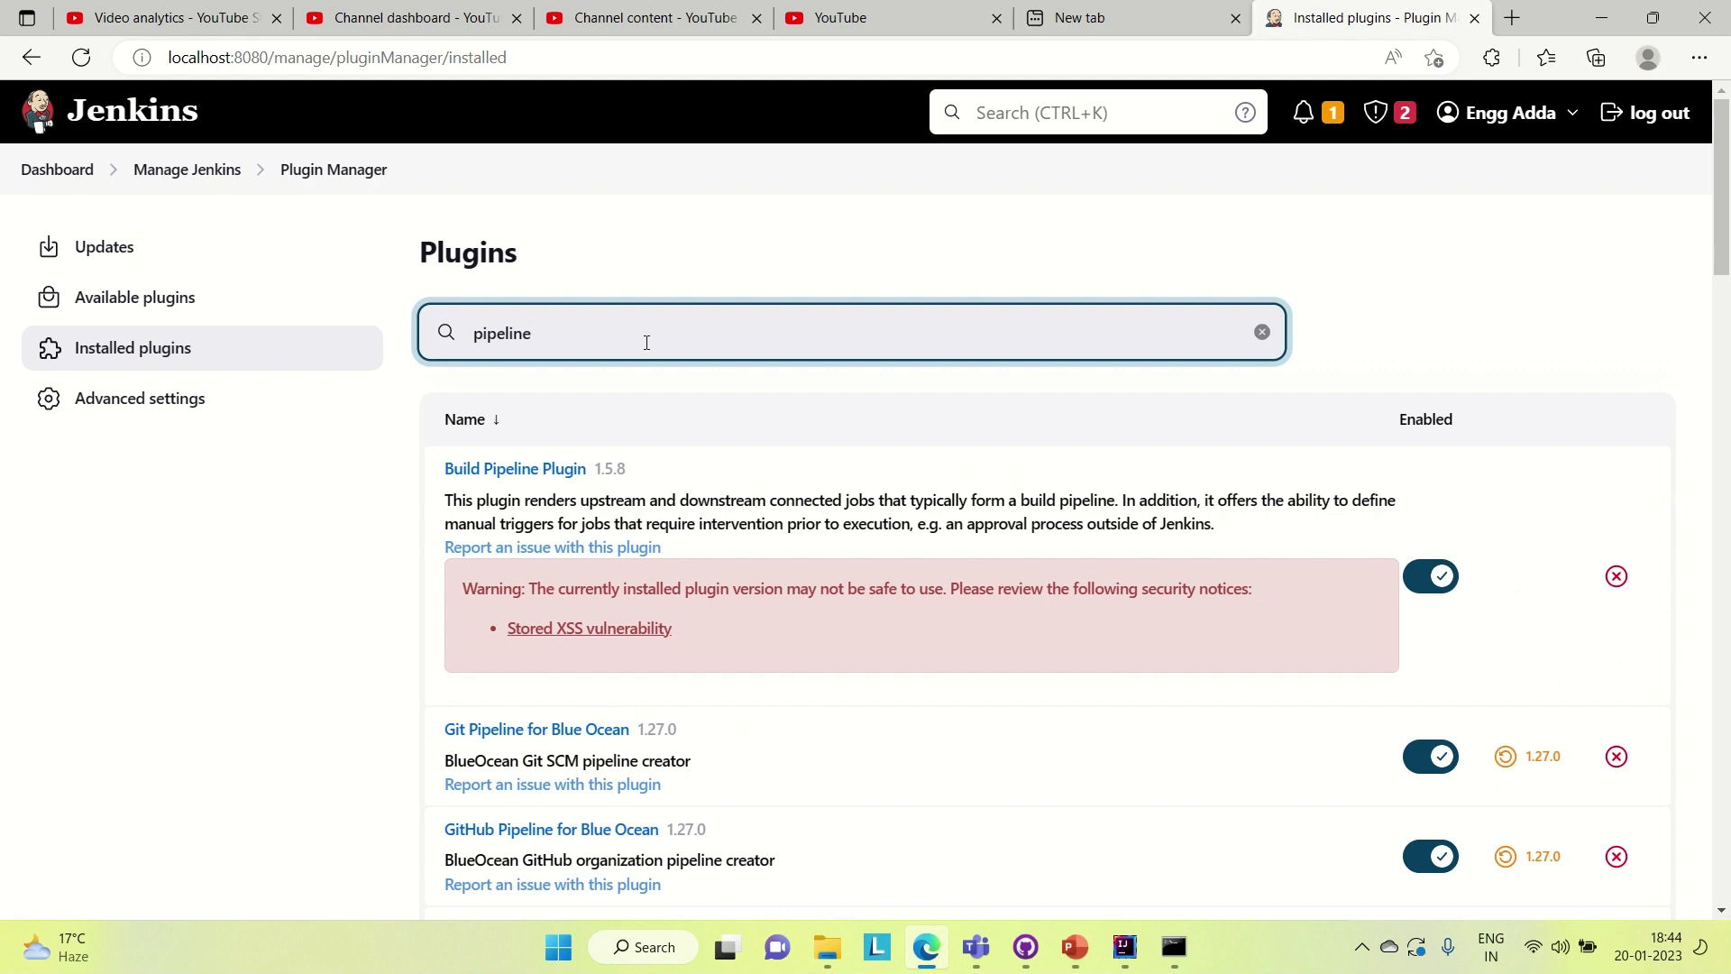
{"action": "scroll", "scroll_direction": "down", "scroll_amount": 3}
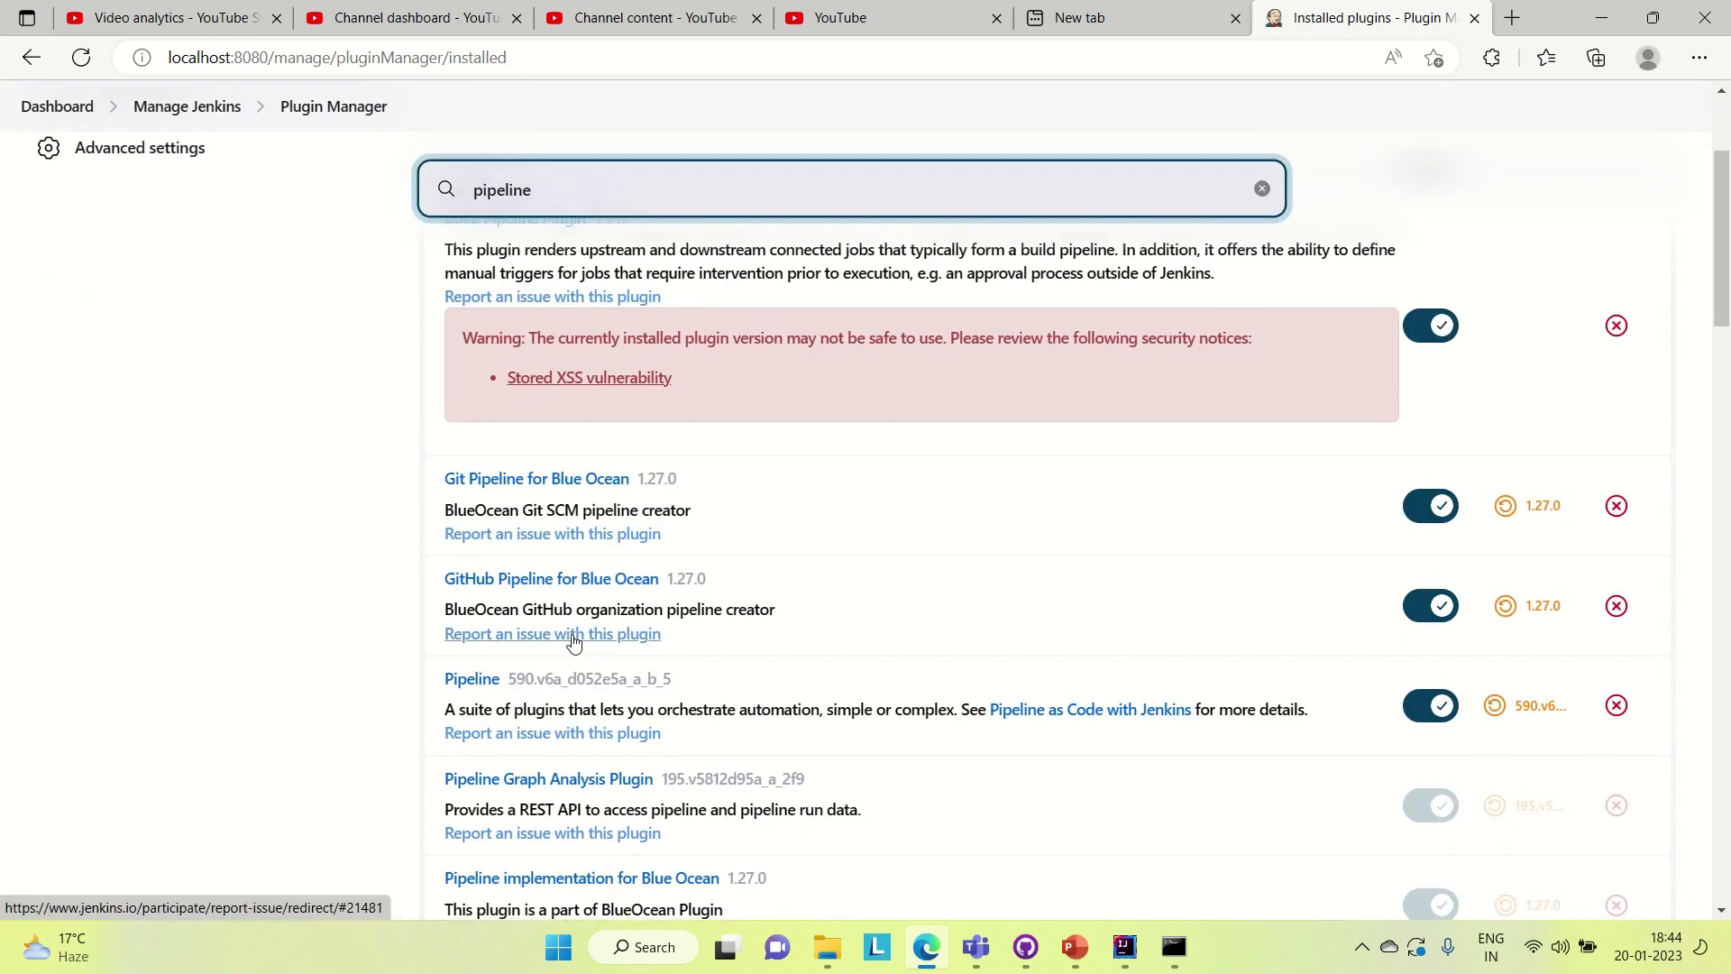
{"action": "scroll", "scroll_direction": "down", "scroll_amount": 3}
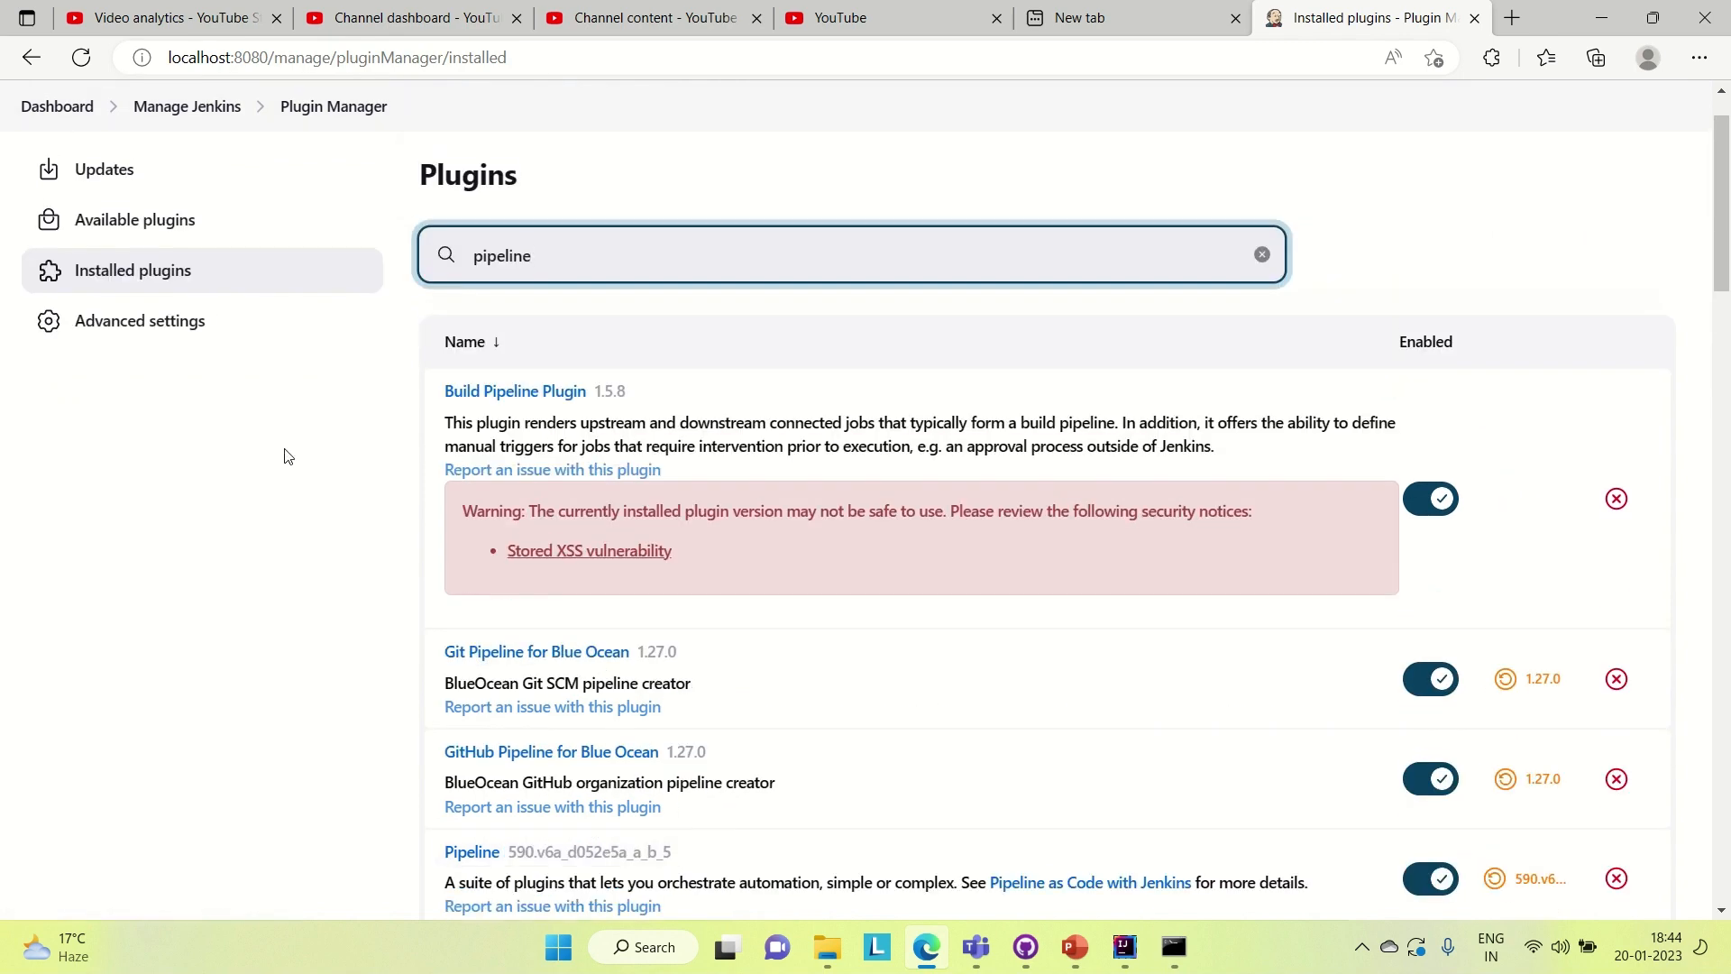
- Filter the available plugins by 'pipeline', showing Lockable Resources and Docker Pipeline
{"action": "left_click", "coordinate": [135, 220]}
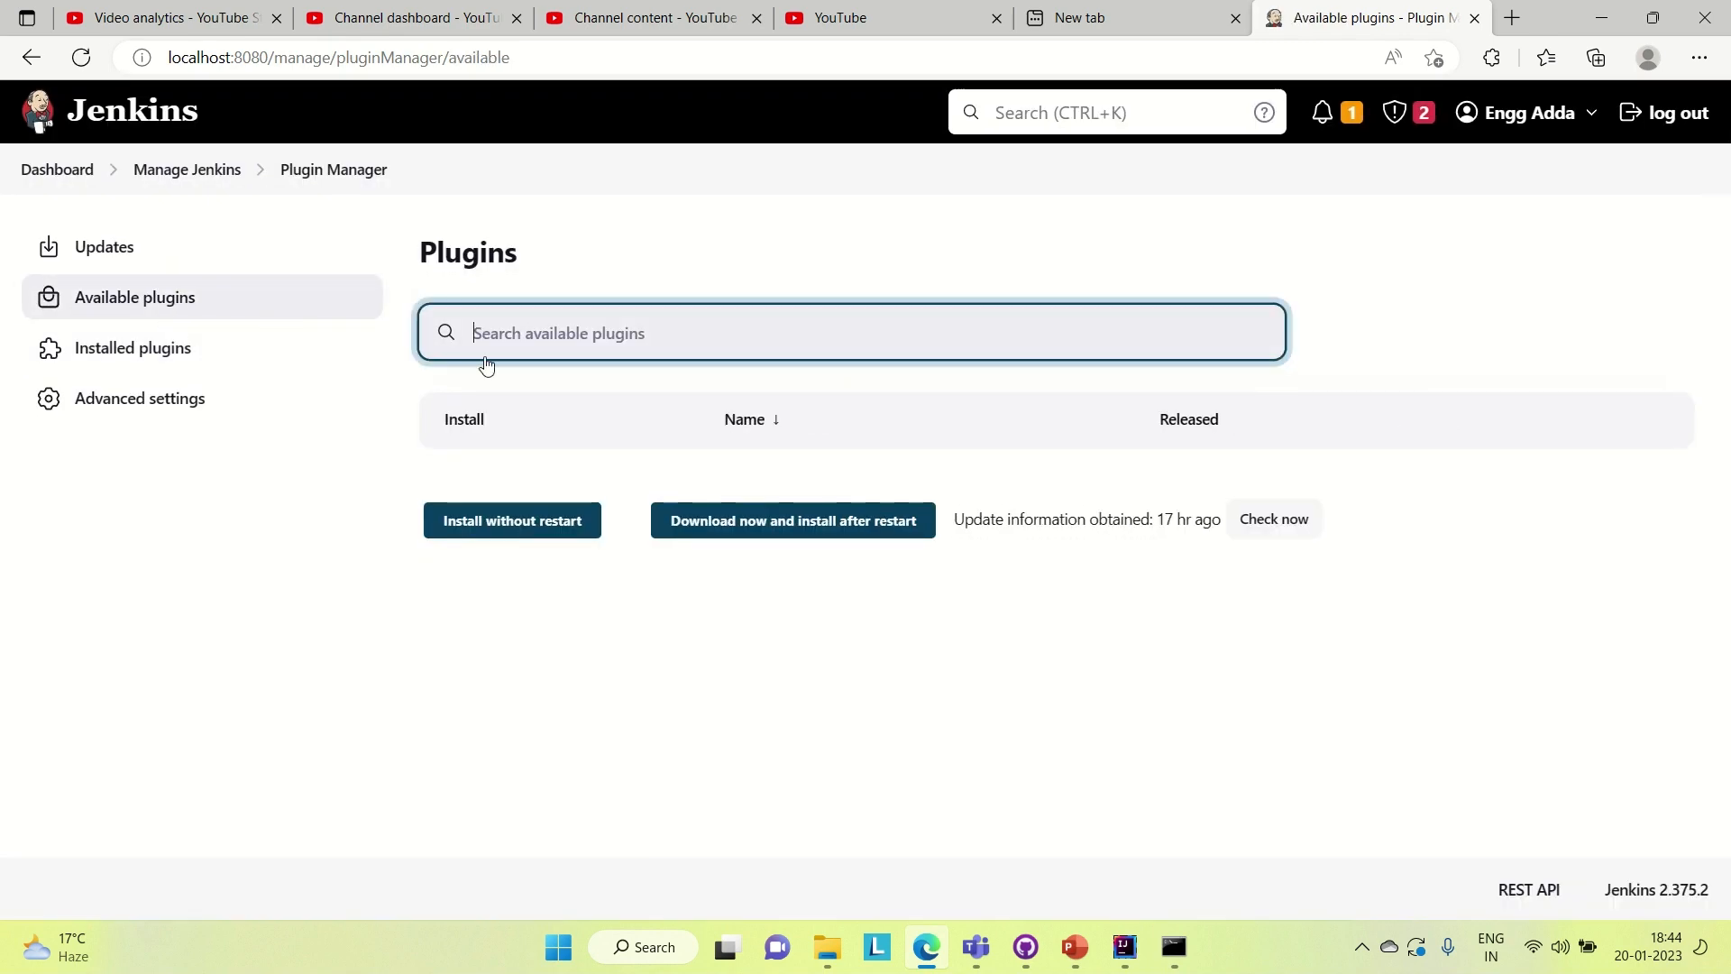
{"action": "type", "text": "pipeline"}
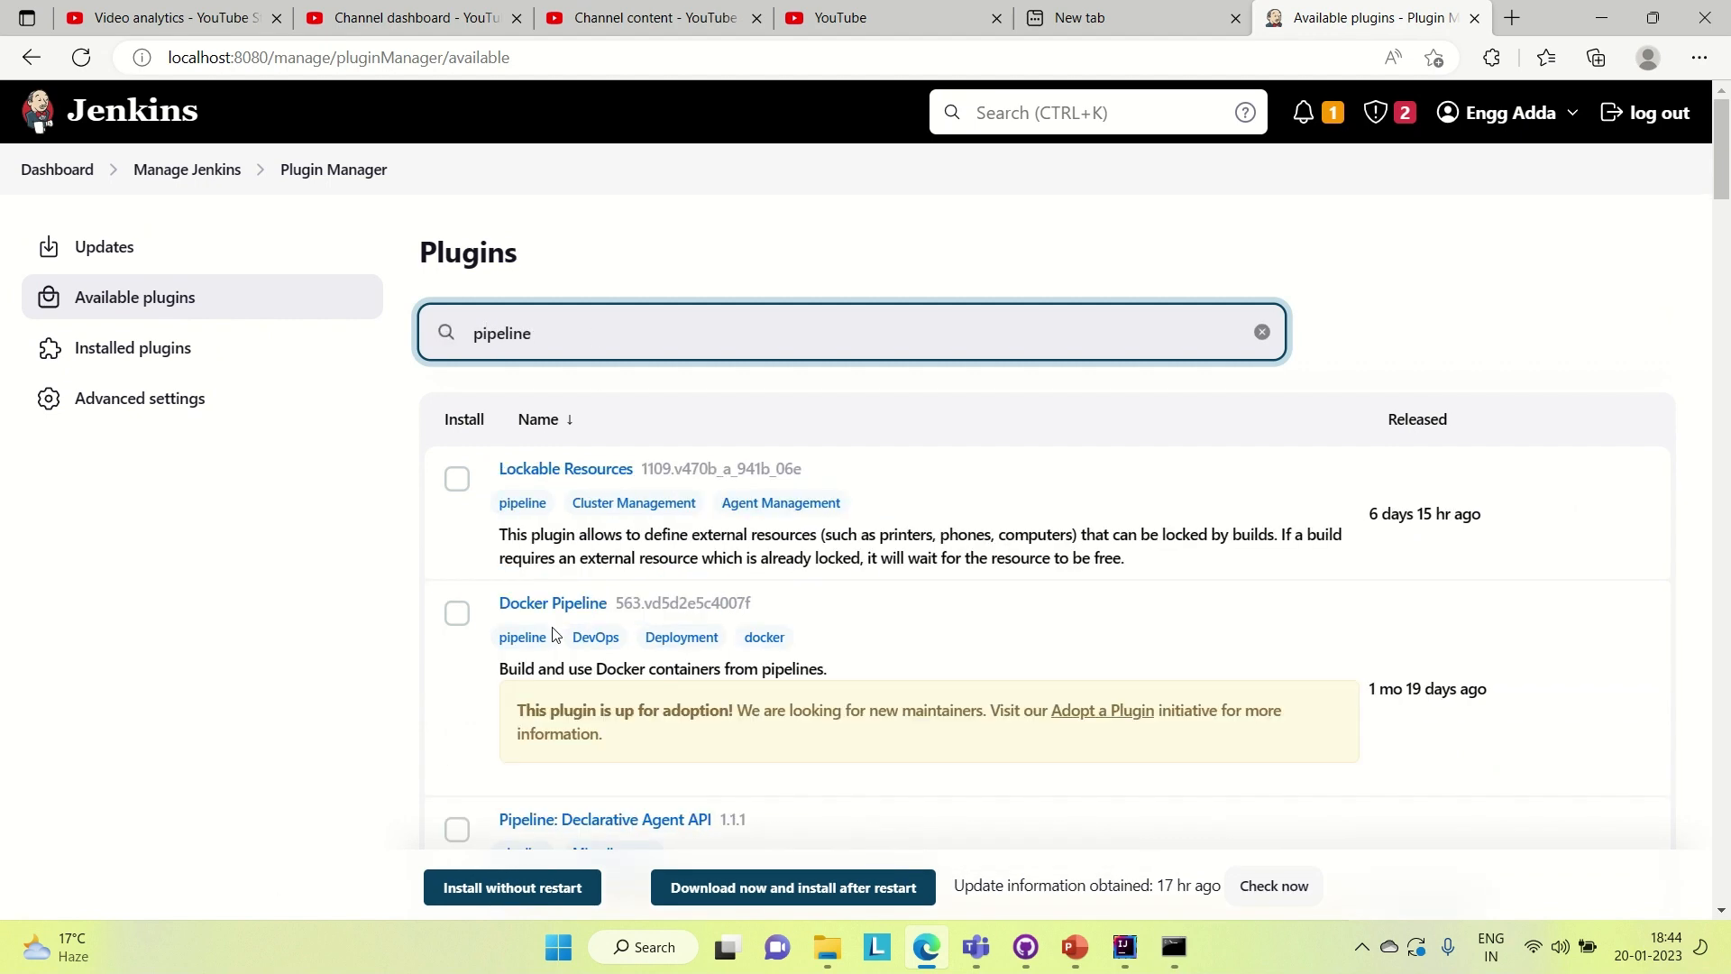
{"action": "scroll", "scroll_direction": "down", "scroll_amount": 3}
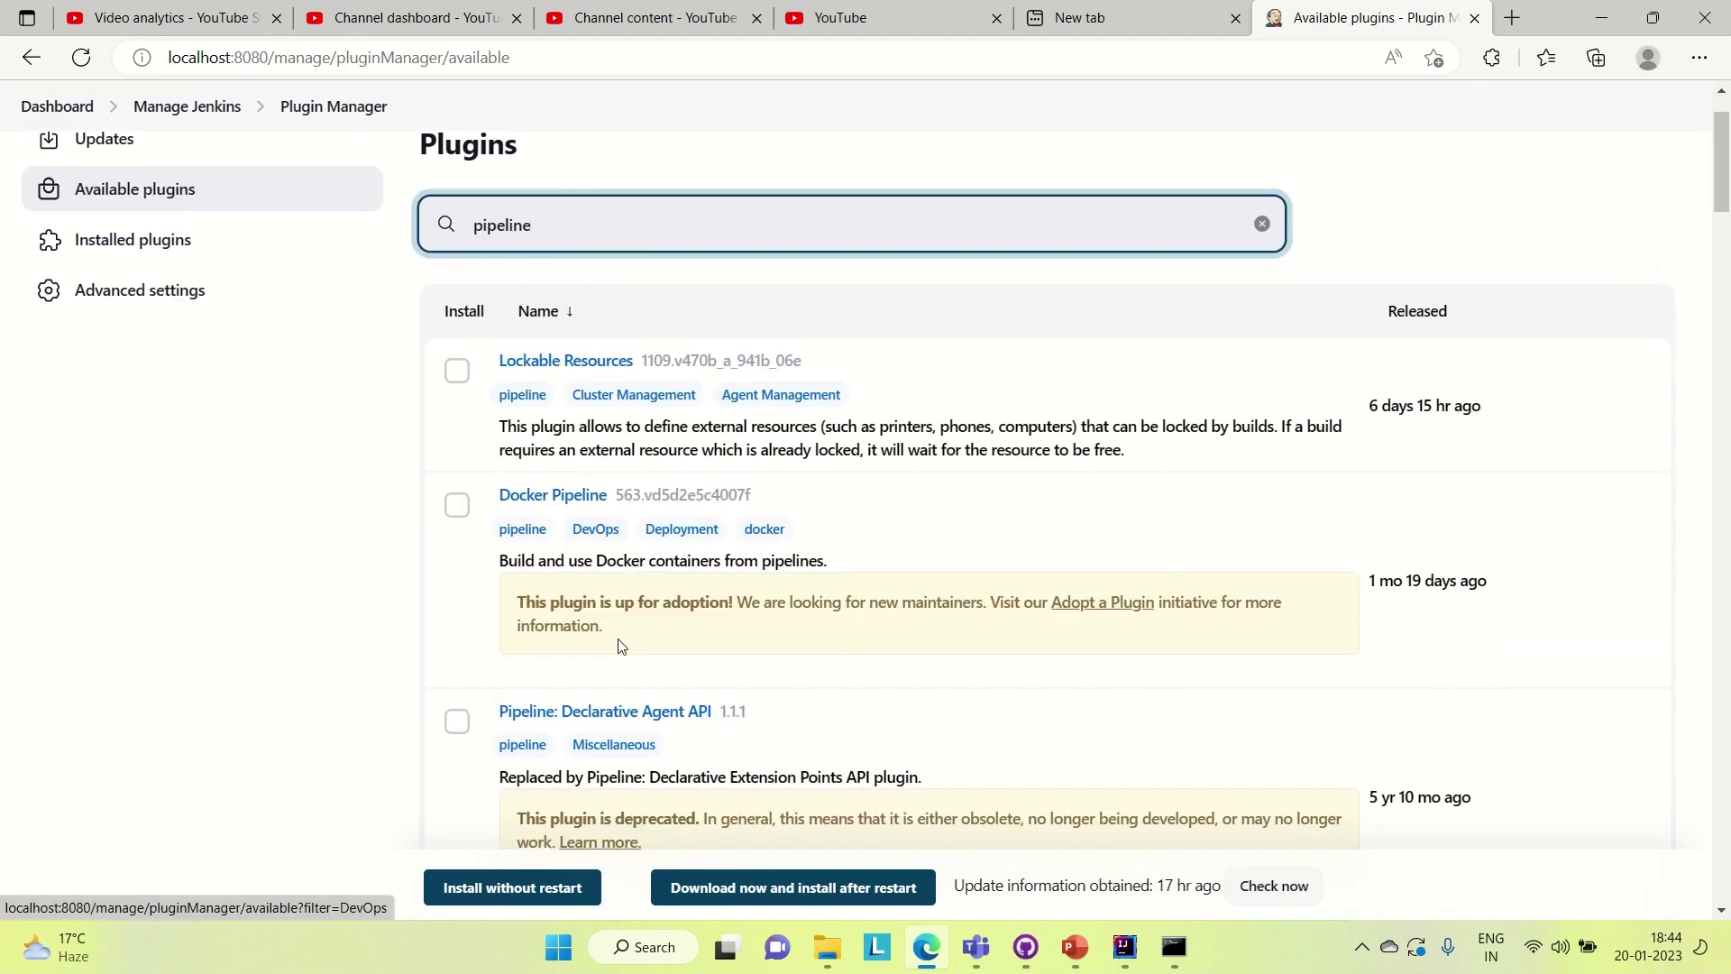
{"action": "mouse_move", "coordinate": [287, 519]}
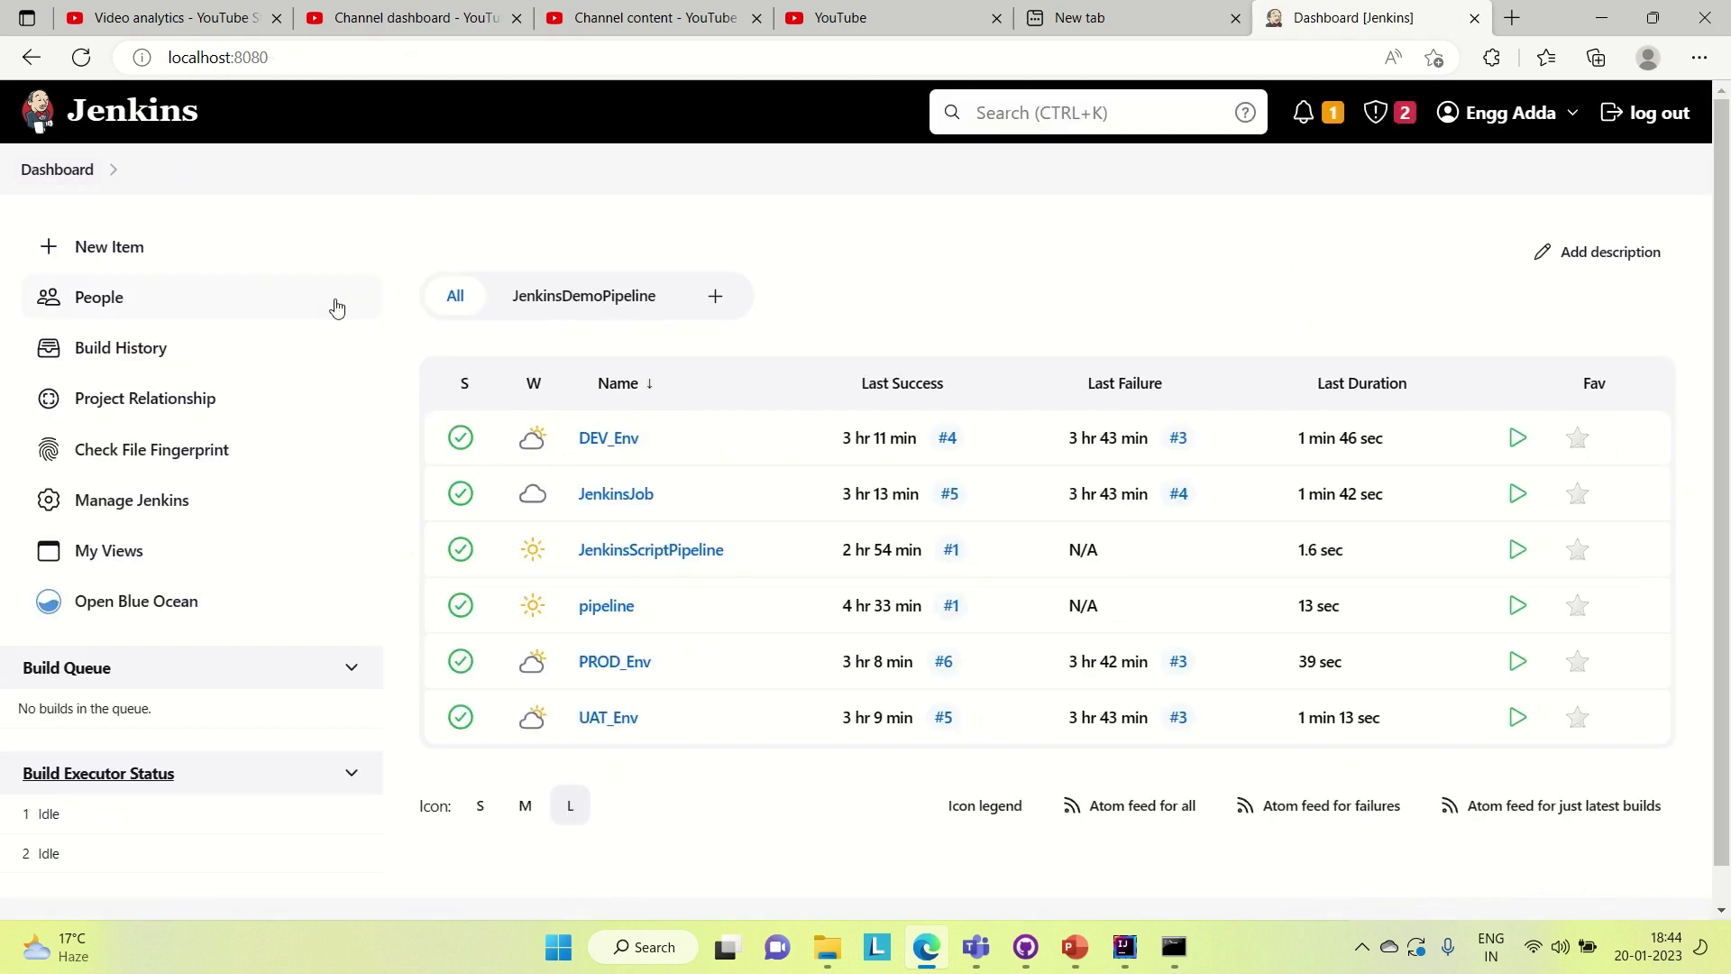
{"action": "mouse_move", "coordinate": [721, 312]}
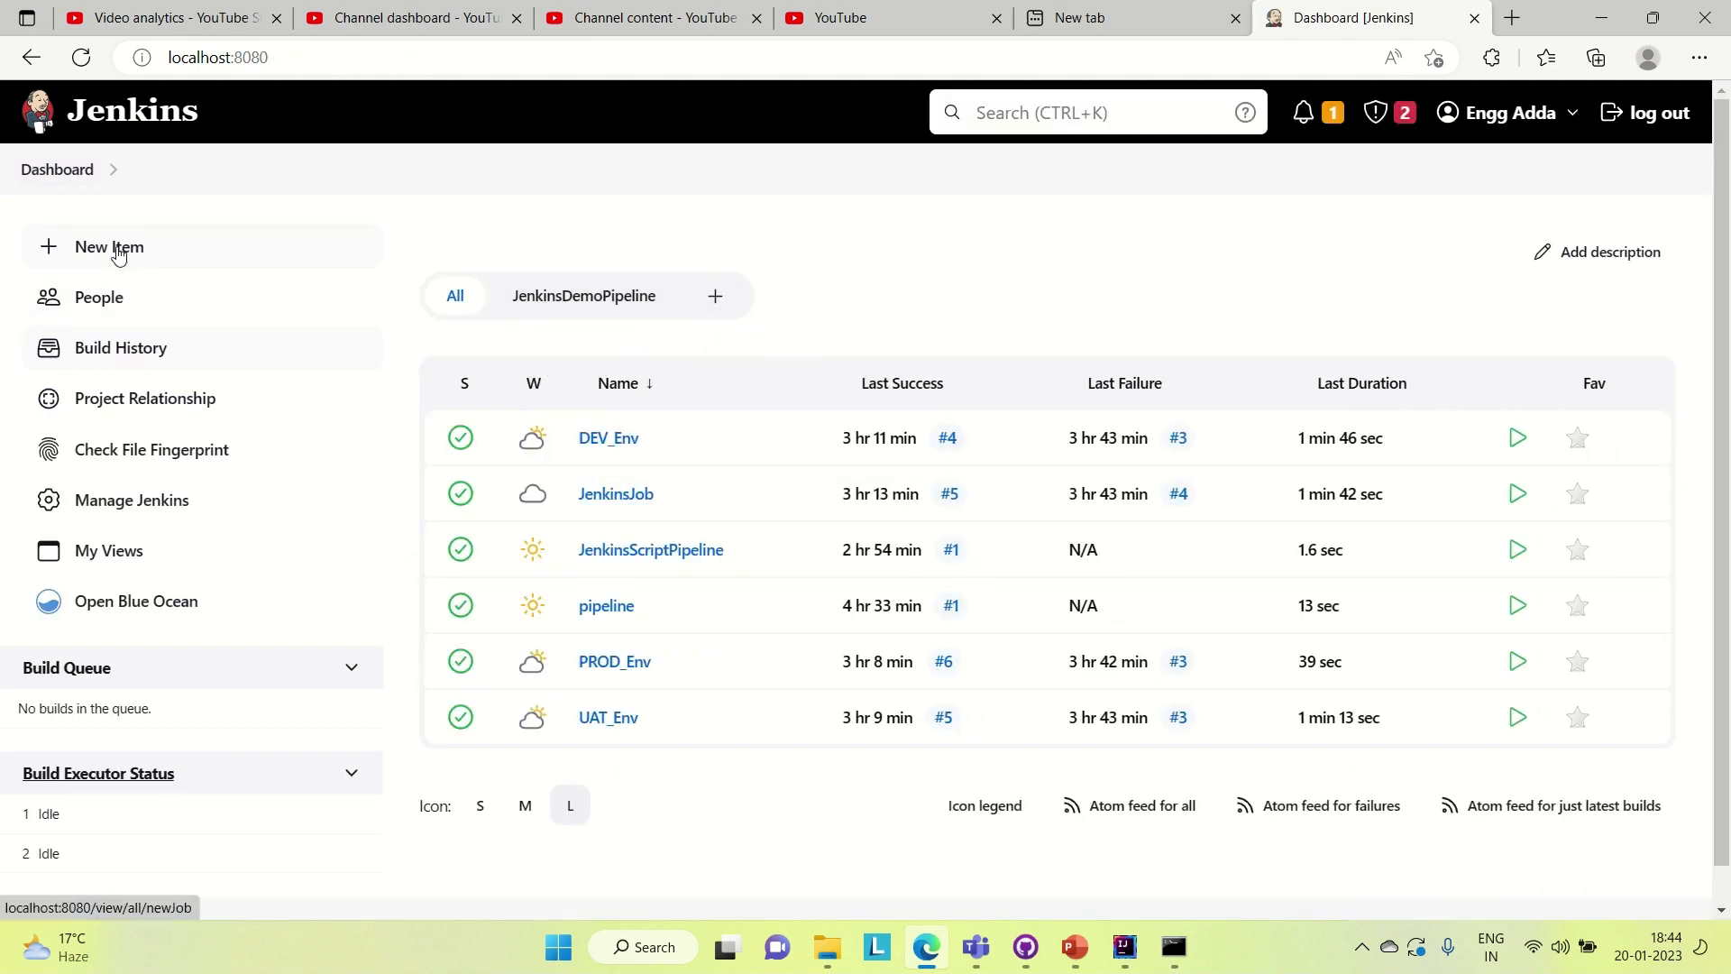
- Create a new Pipeline job named JenkinsFirstPipeline via New Item
{"action": "left_click", "coordinate": [108, 247]}
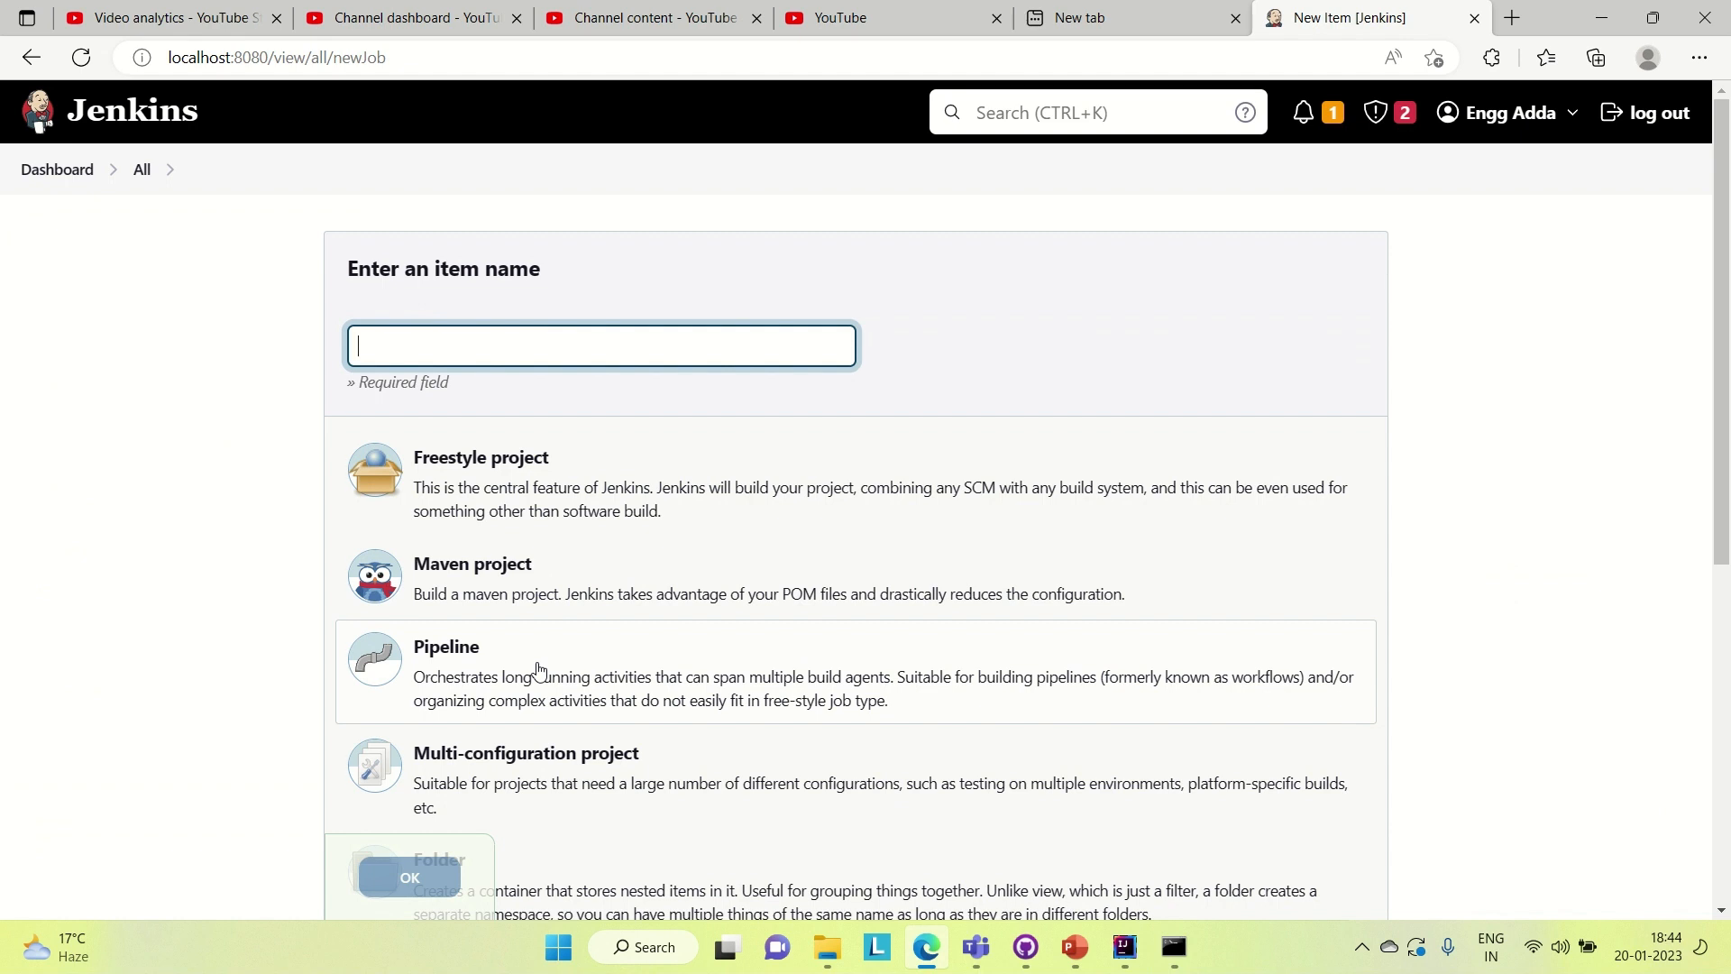
{"action": "left_click", "coordinate": [600, 345]}
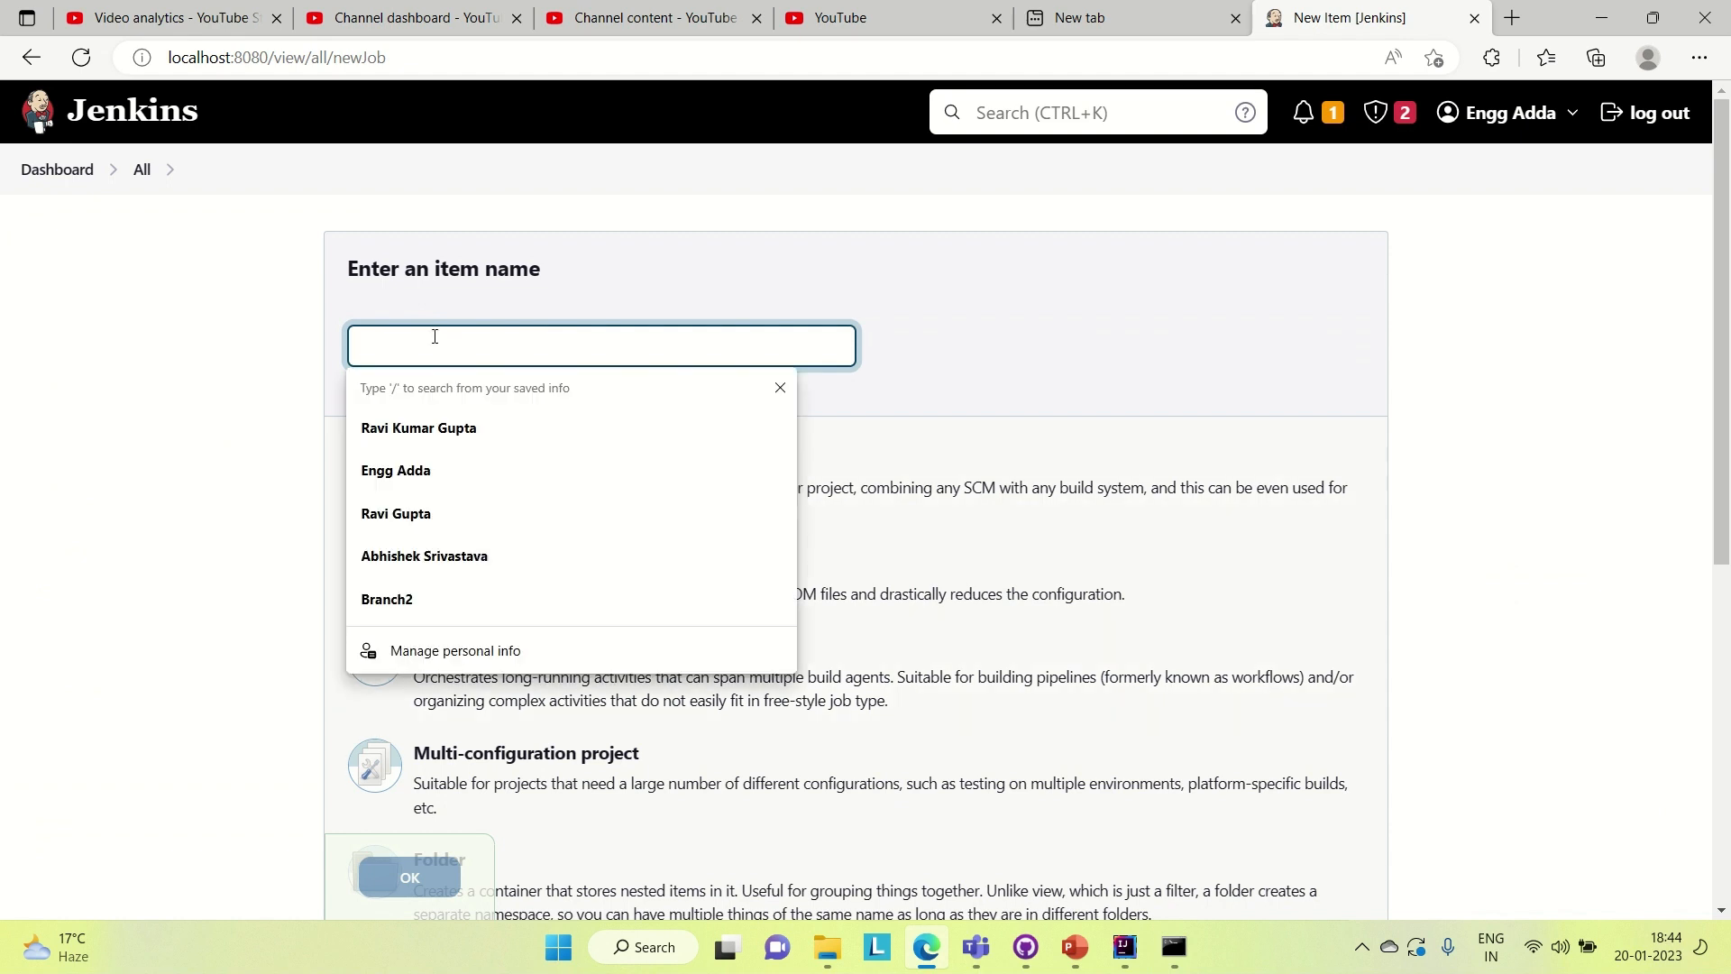
{"action": "type", "text": "JenkinsFirstP"}
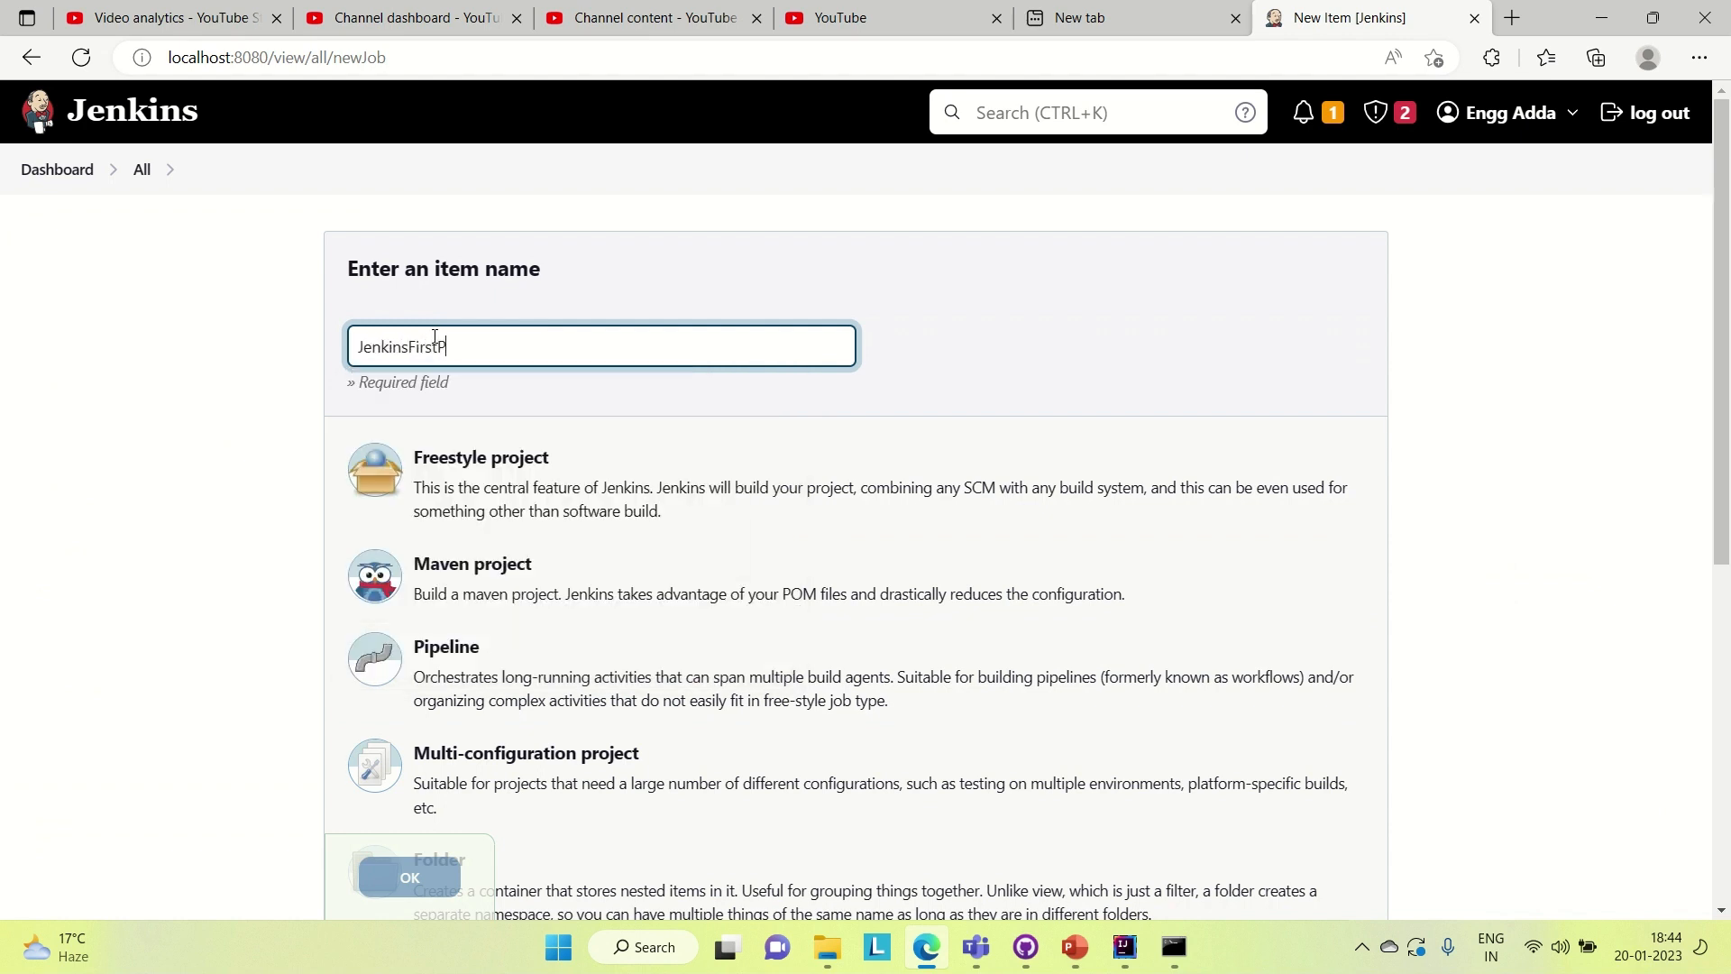
{"action": "type", "text": "ipeline"}
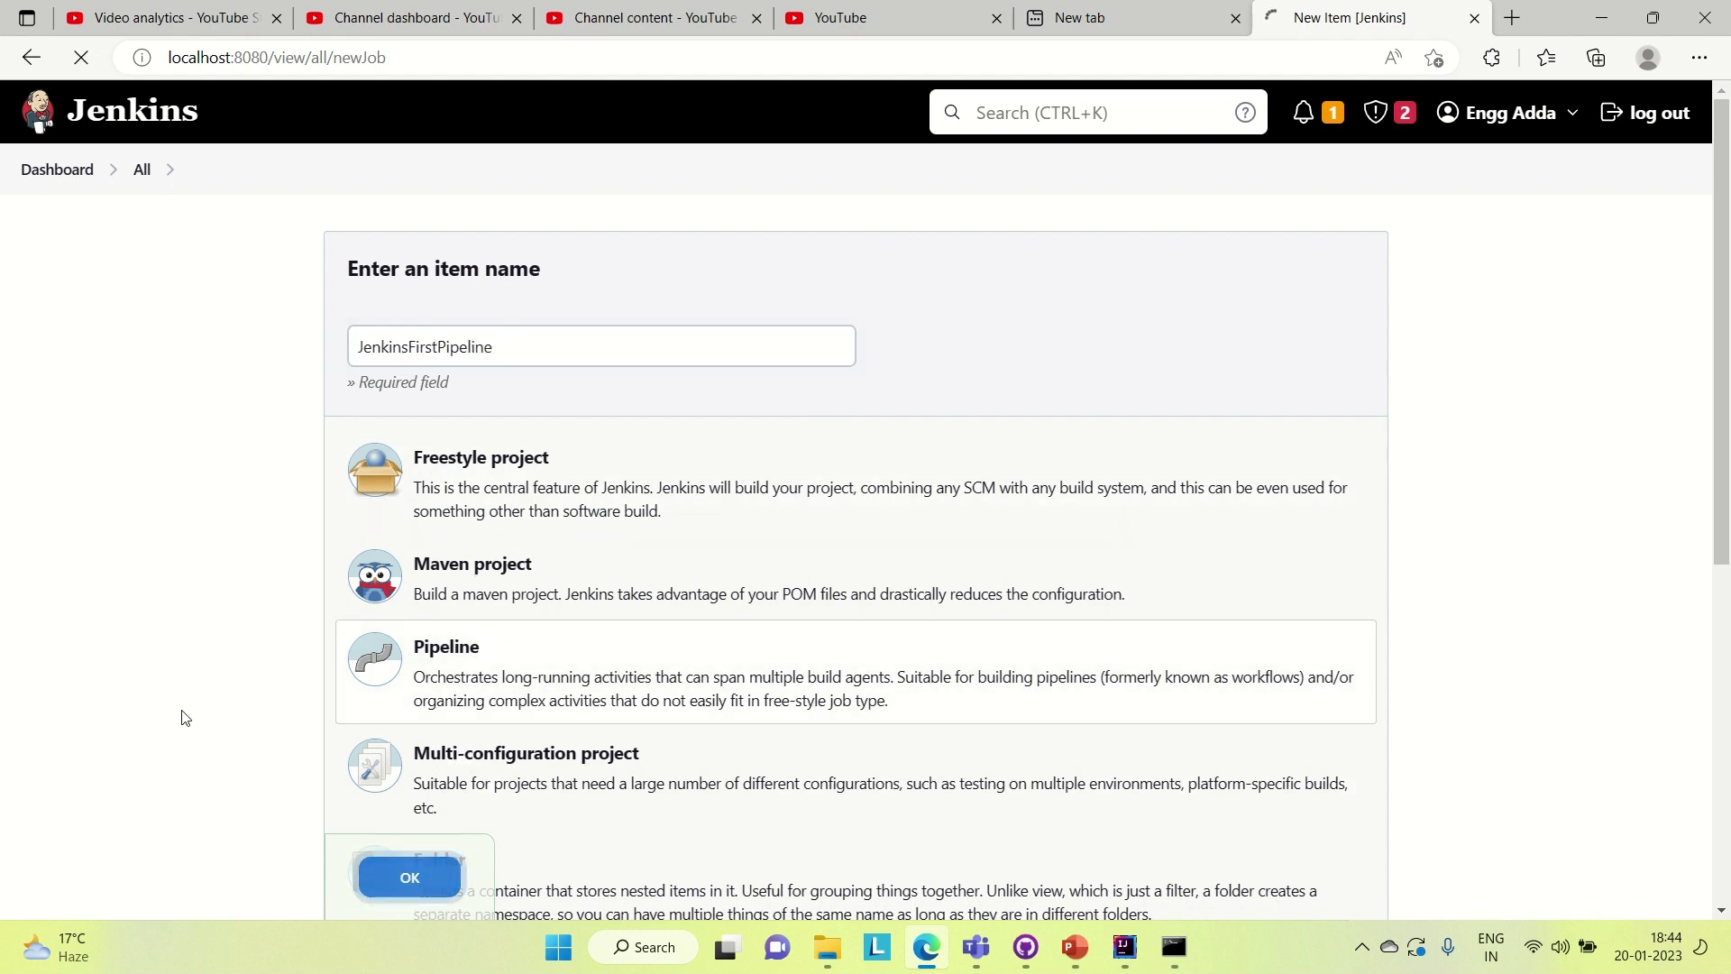
{"action": "left_click", "coordinate": [410, 876]}
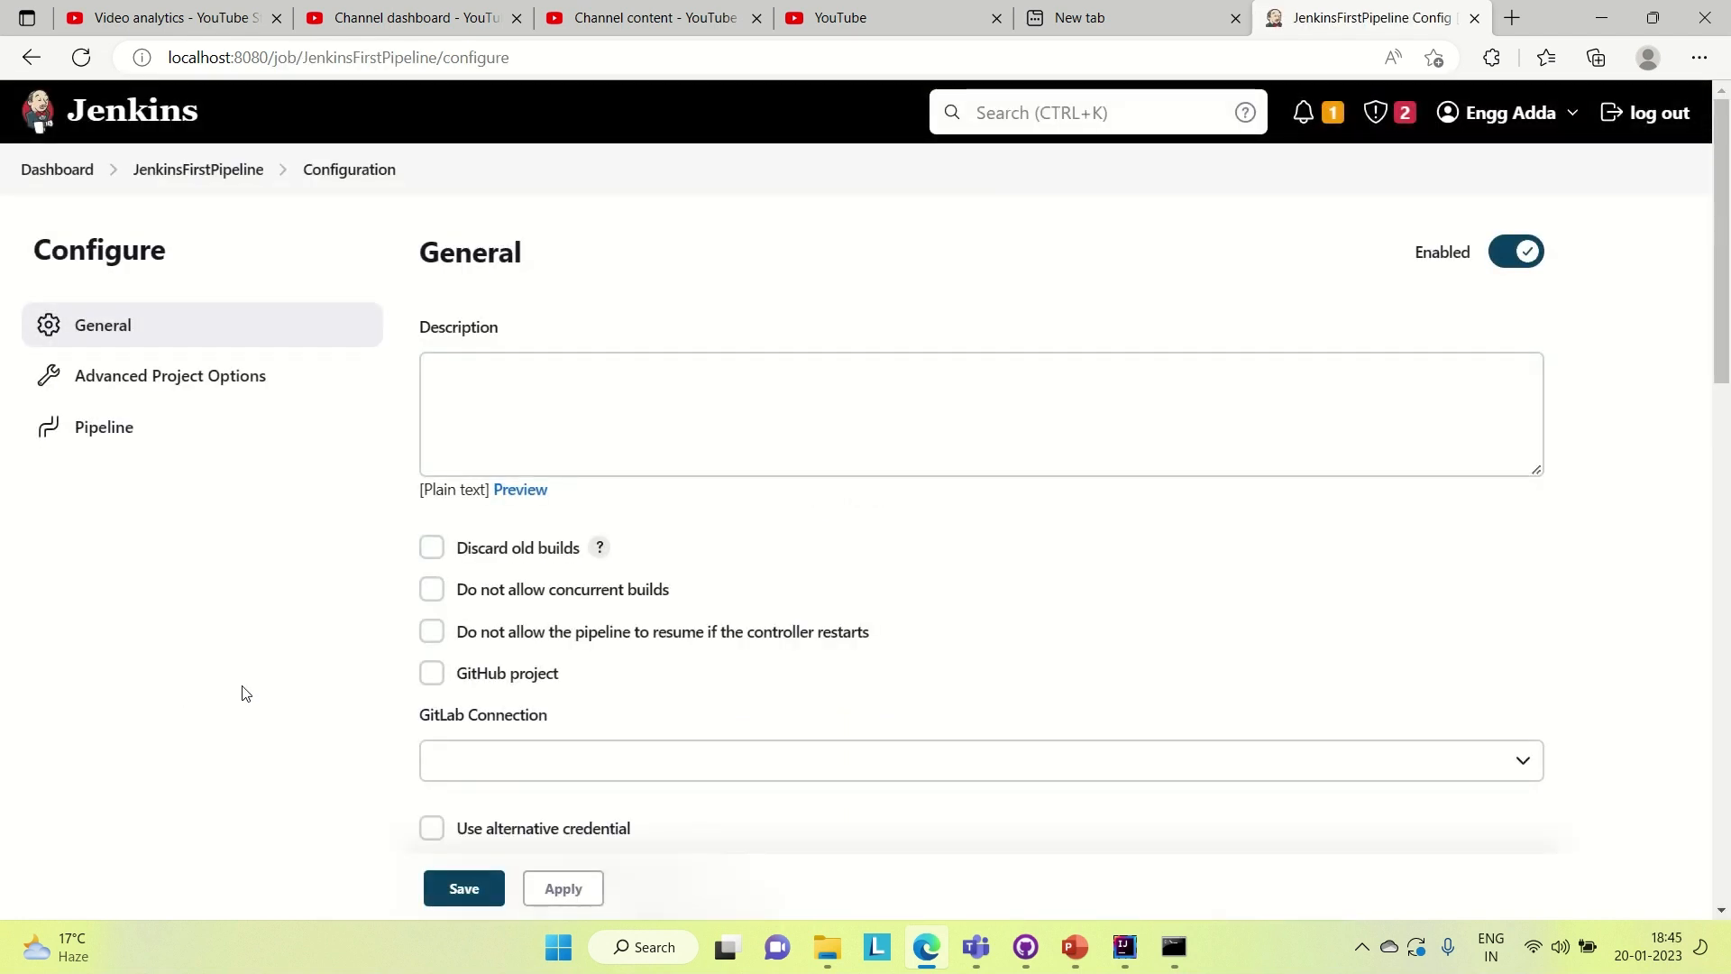
- Set the job description to 'Jenkins Demo Pipeline'
{"action": "left_click", "coordinate": [602, 414]}
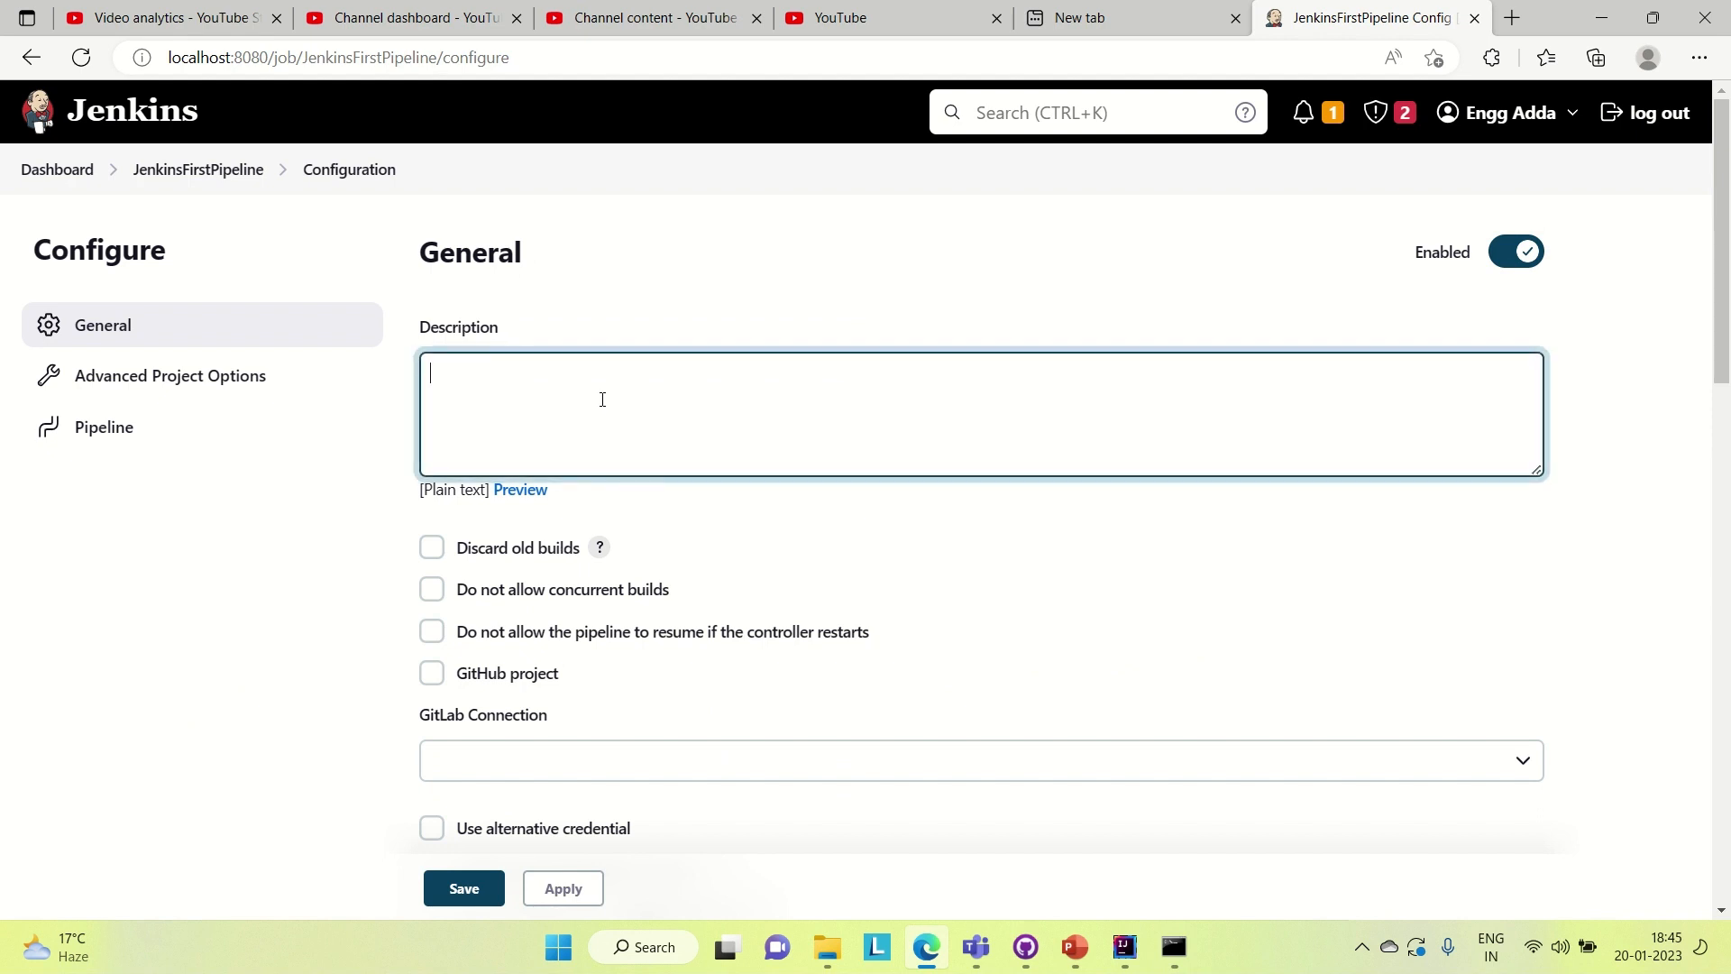
{"action": "type", "text": "Jenkins Dmeo"}
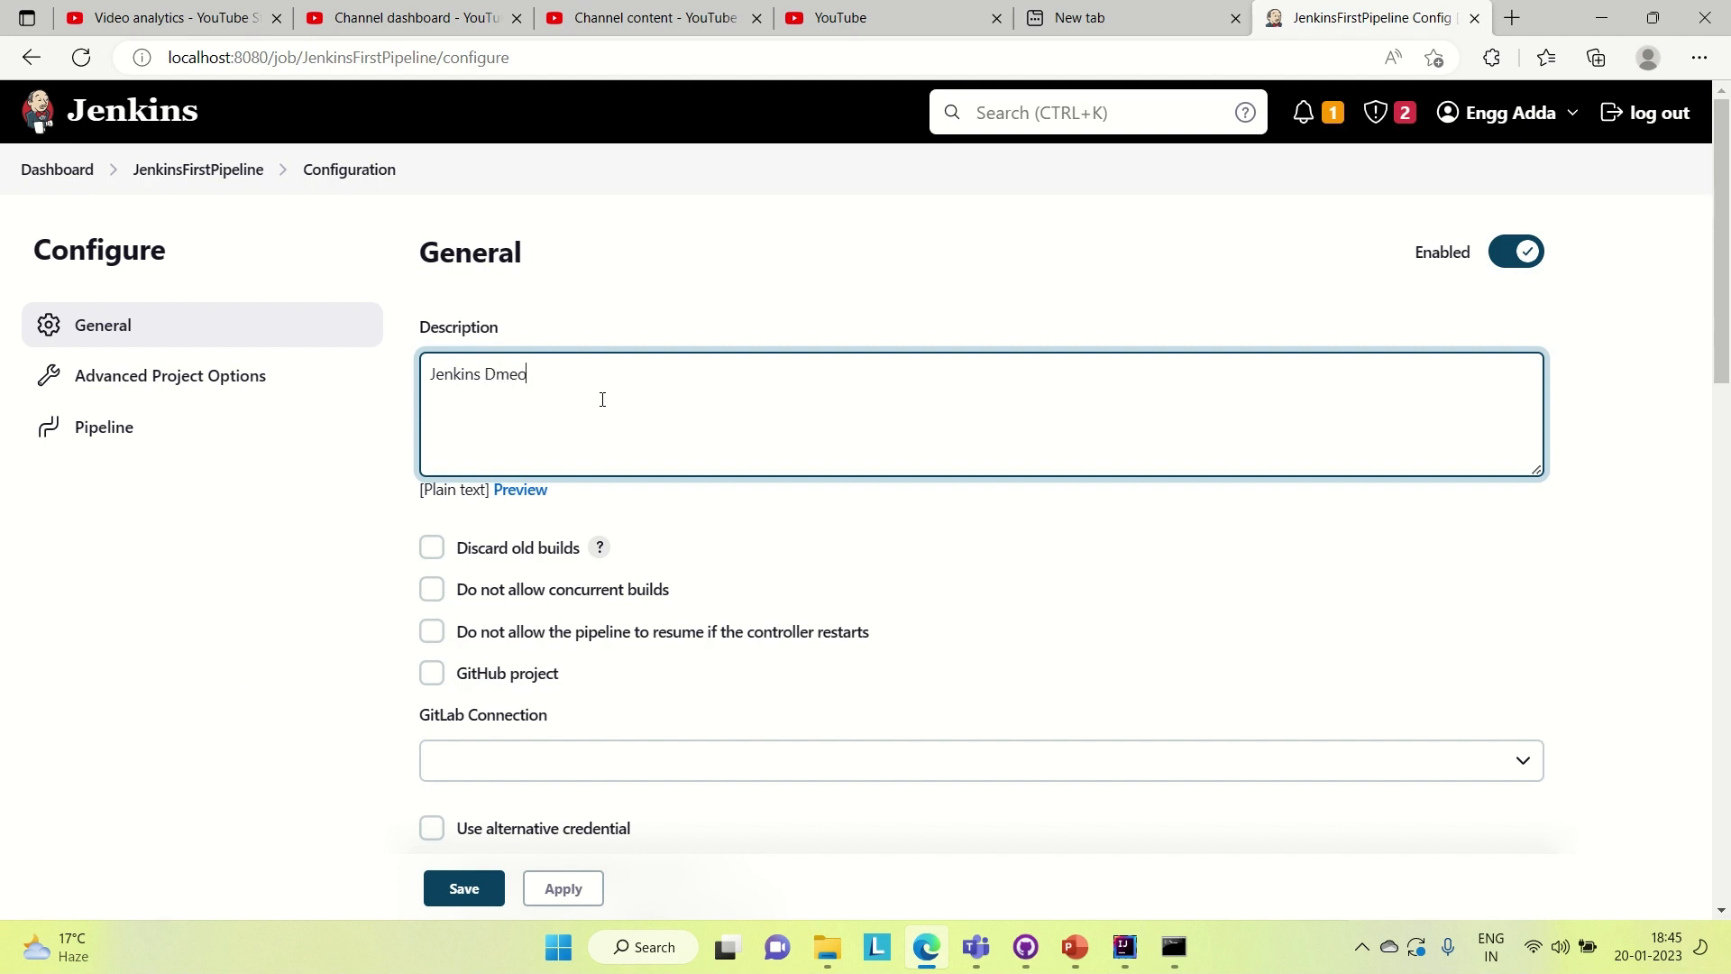
{"action": "type", "text": "Demo"}
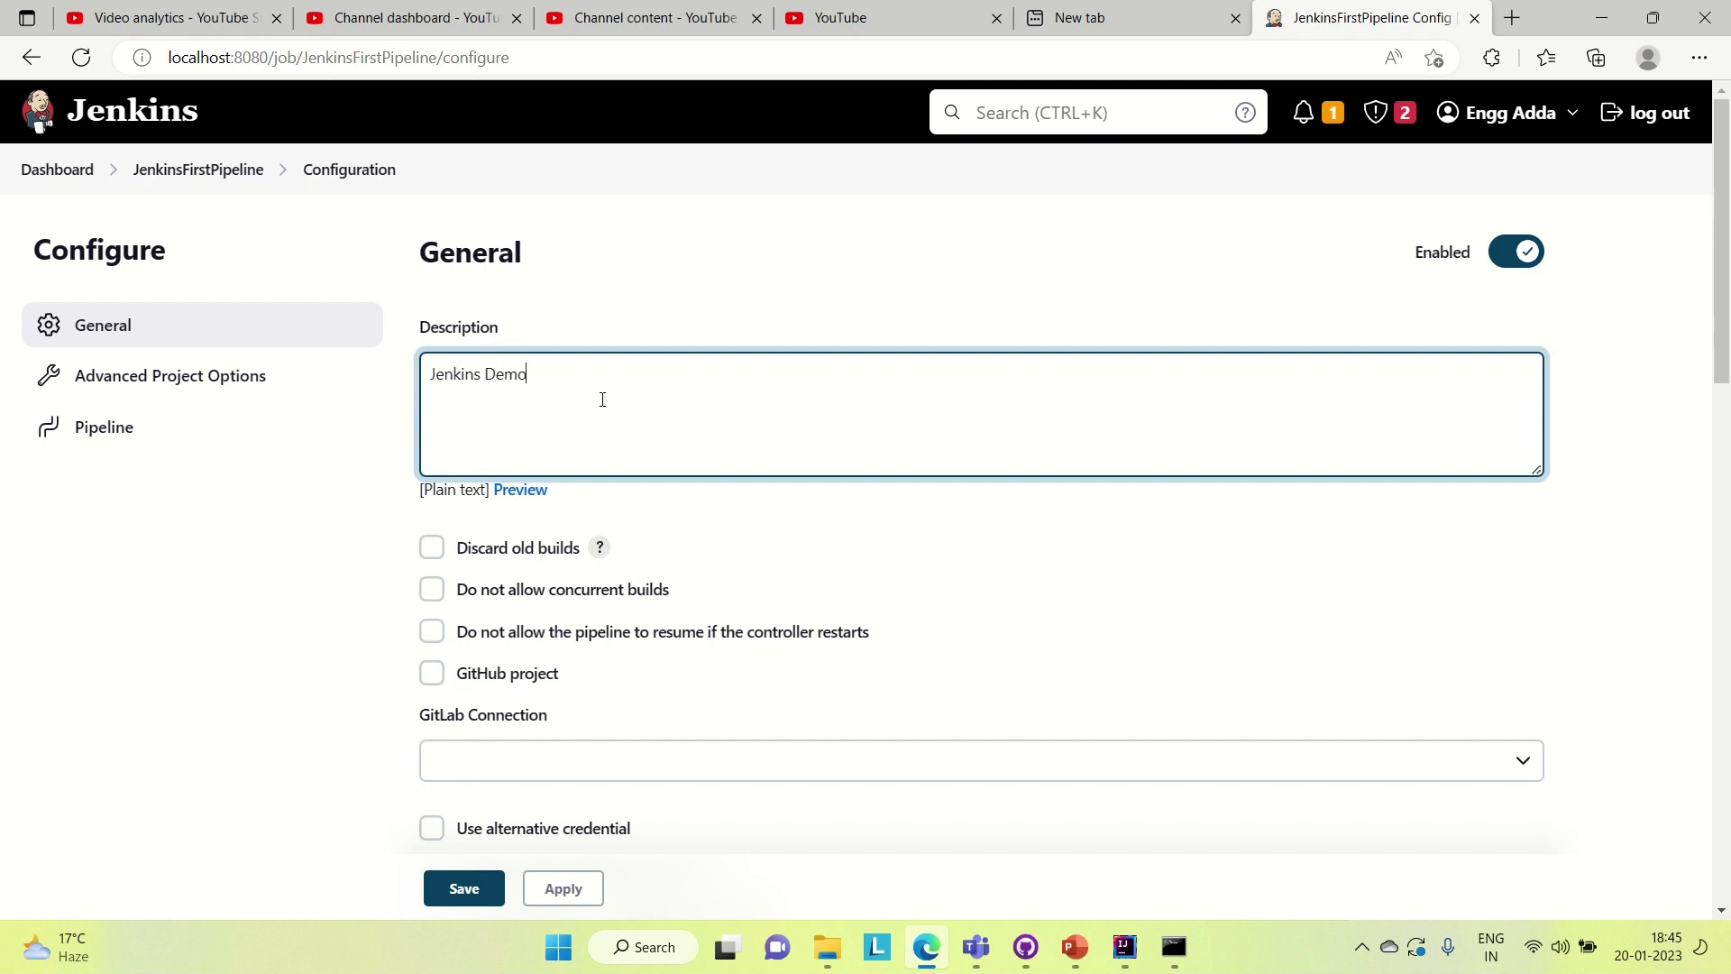
{"action": "type", "text": "Pipeline"}
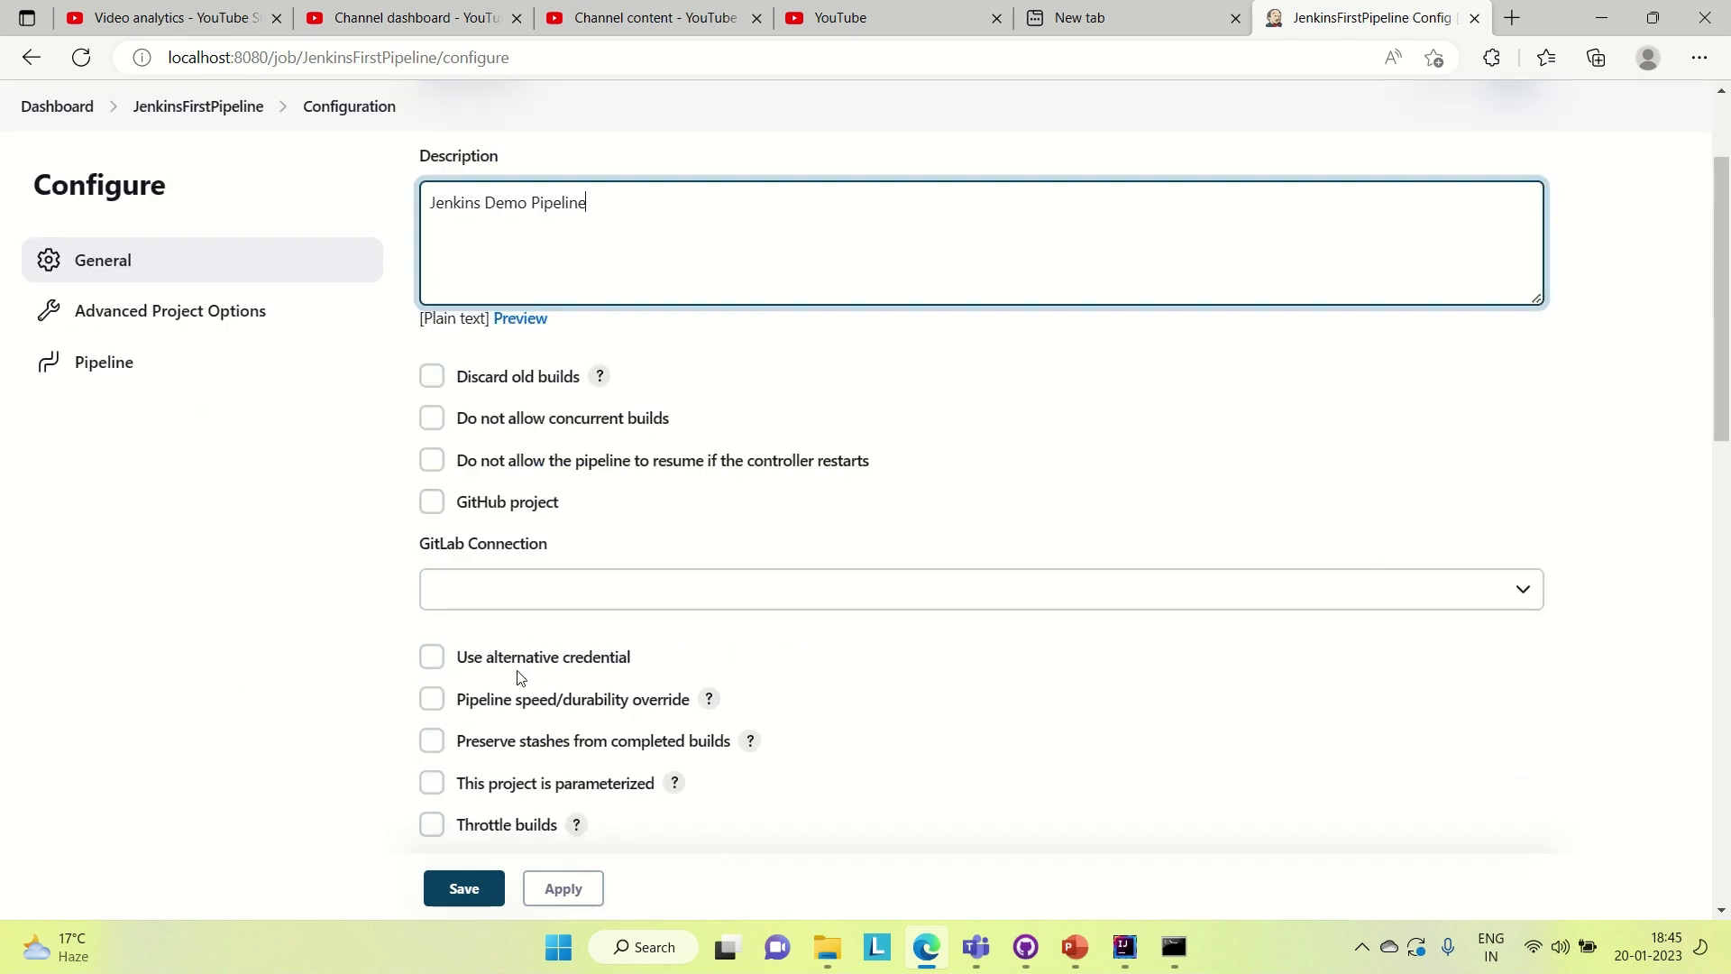
{"action": "mouse_move", "coordinate": [499, 545]}
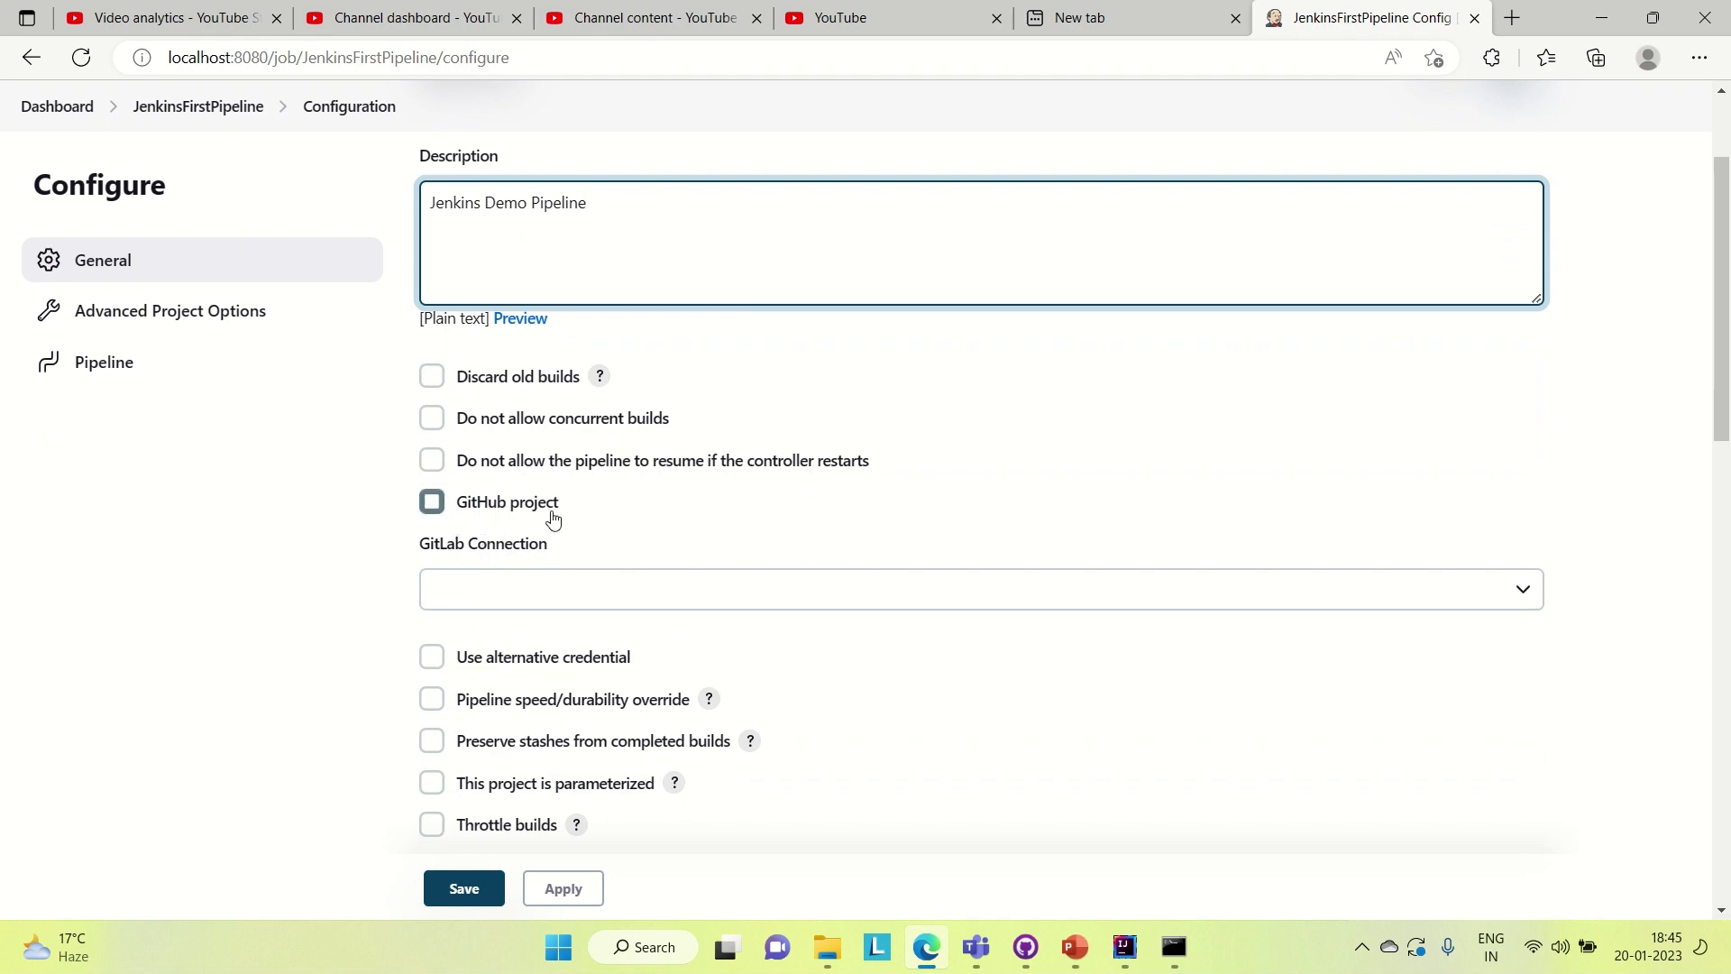
- Scroll the configuration down to the empty Pipeline script editor
{"action": "scroll", "scroll_direction": "down", "scroll_amount": 3}
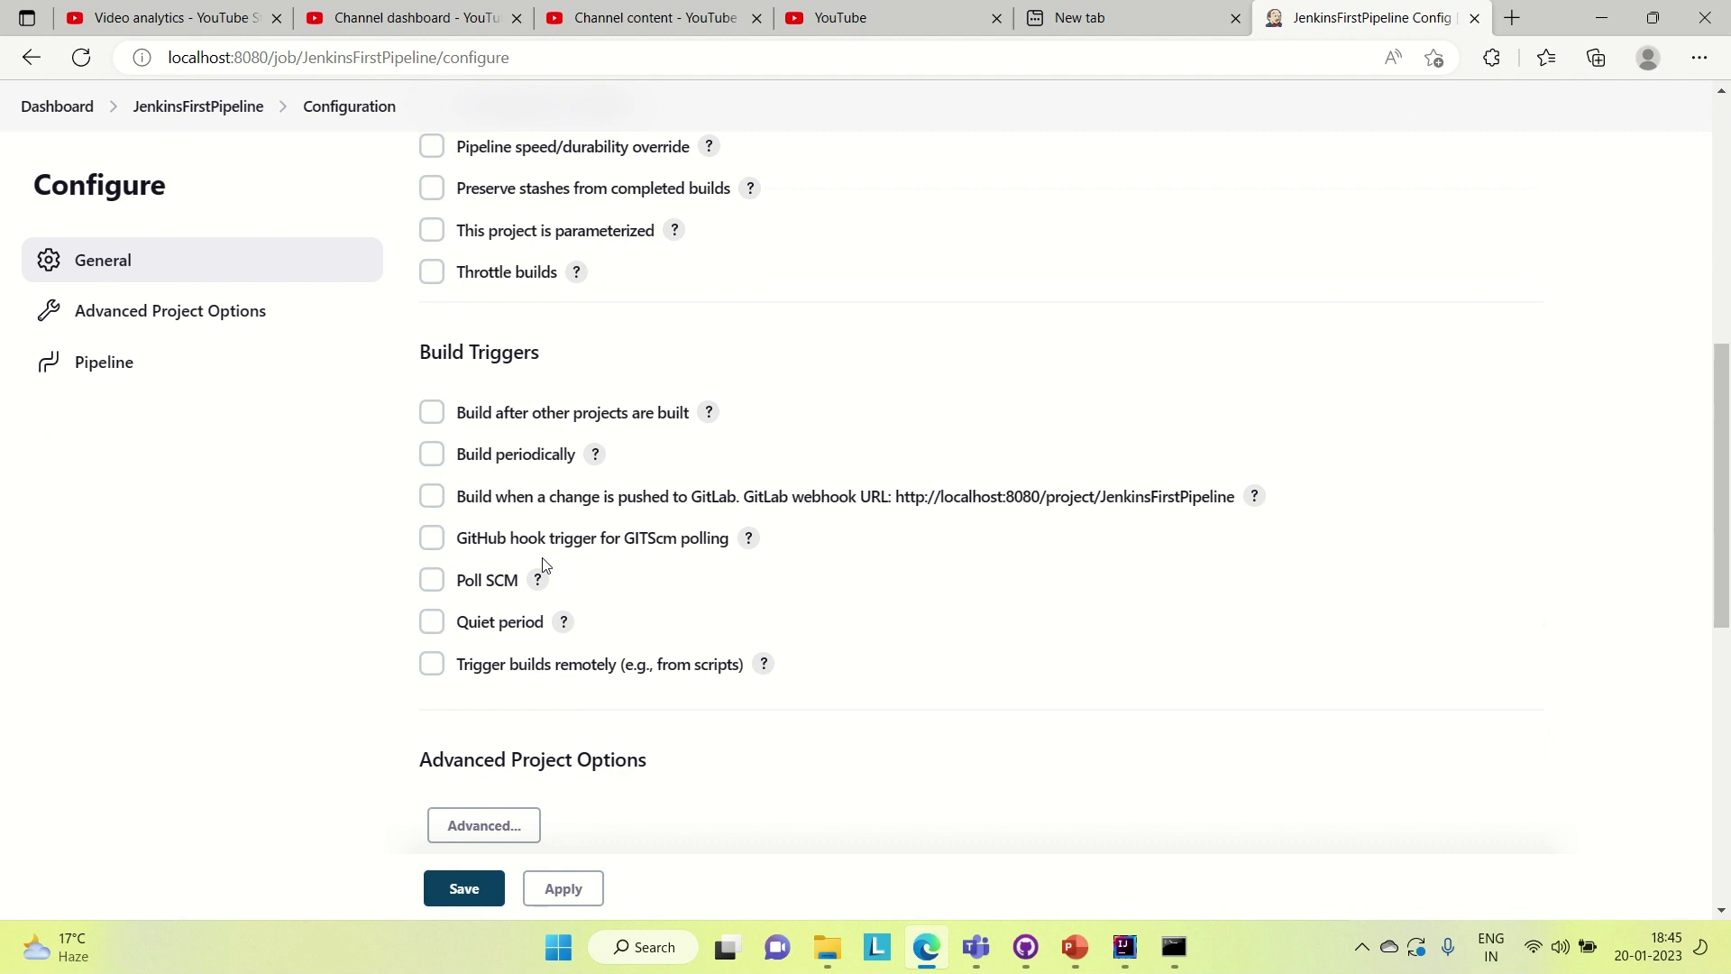
{"action": "scroll", "scroll_direction": "down", "scroll_amount": 3}
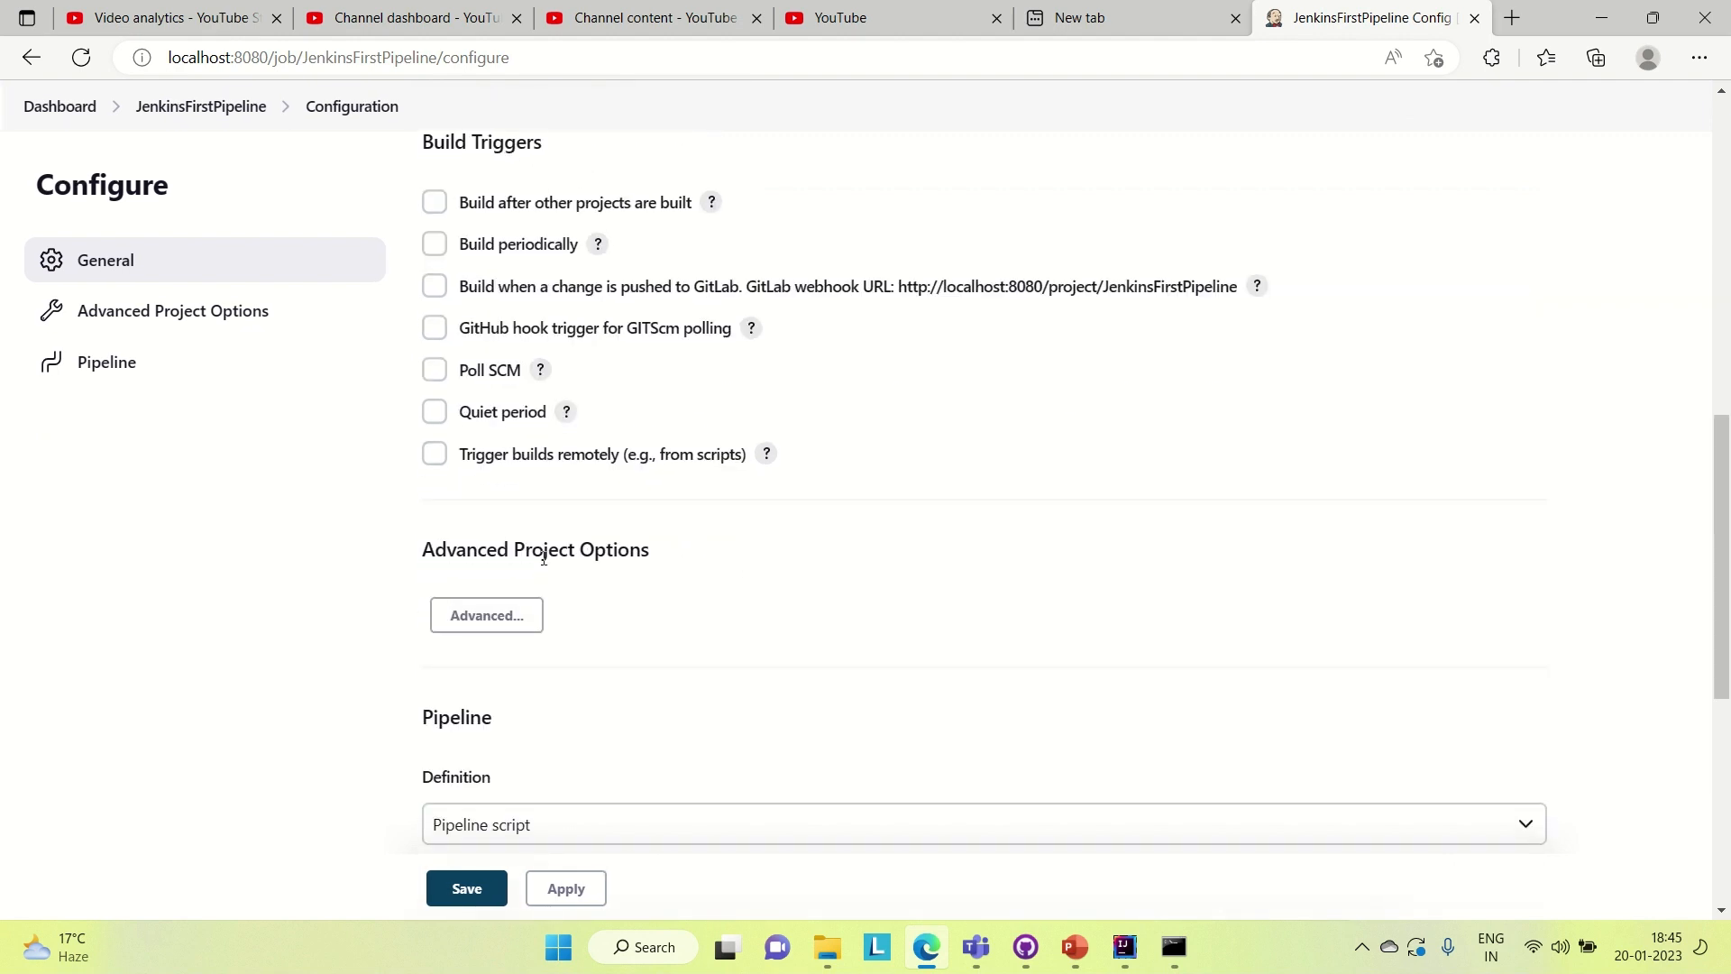
{"action": "scroll", "scroll_direction": "down", "scroll_amount": 3}
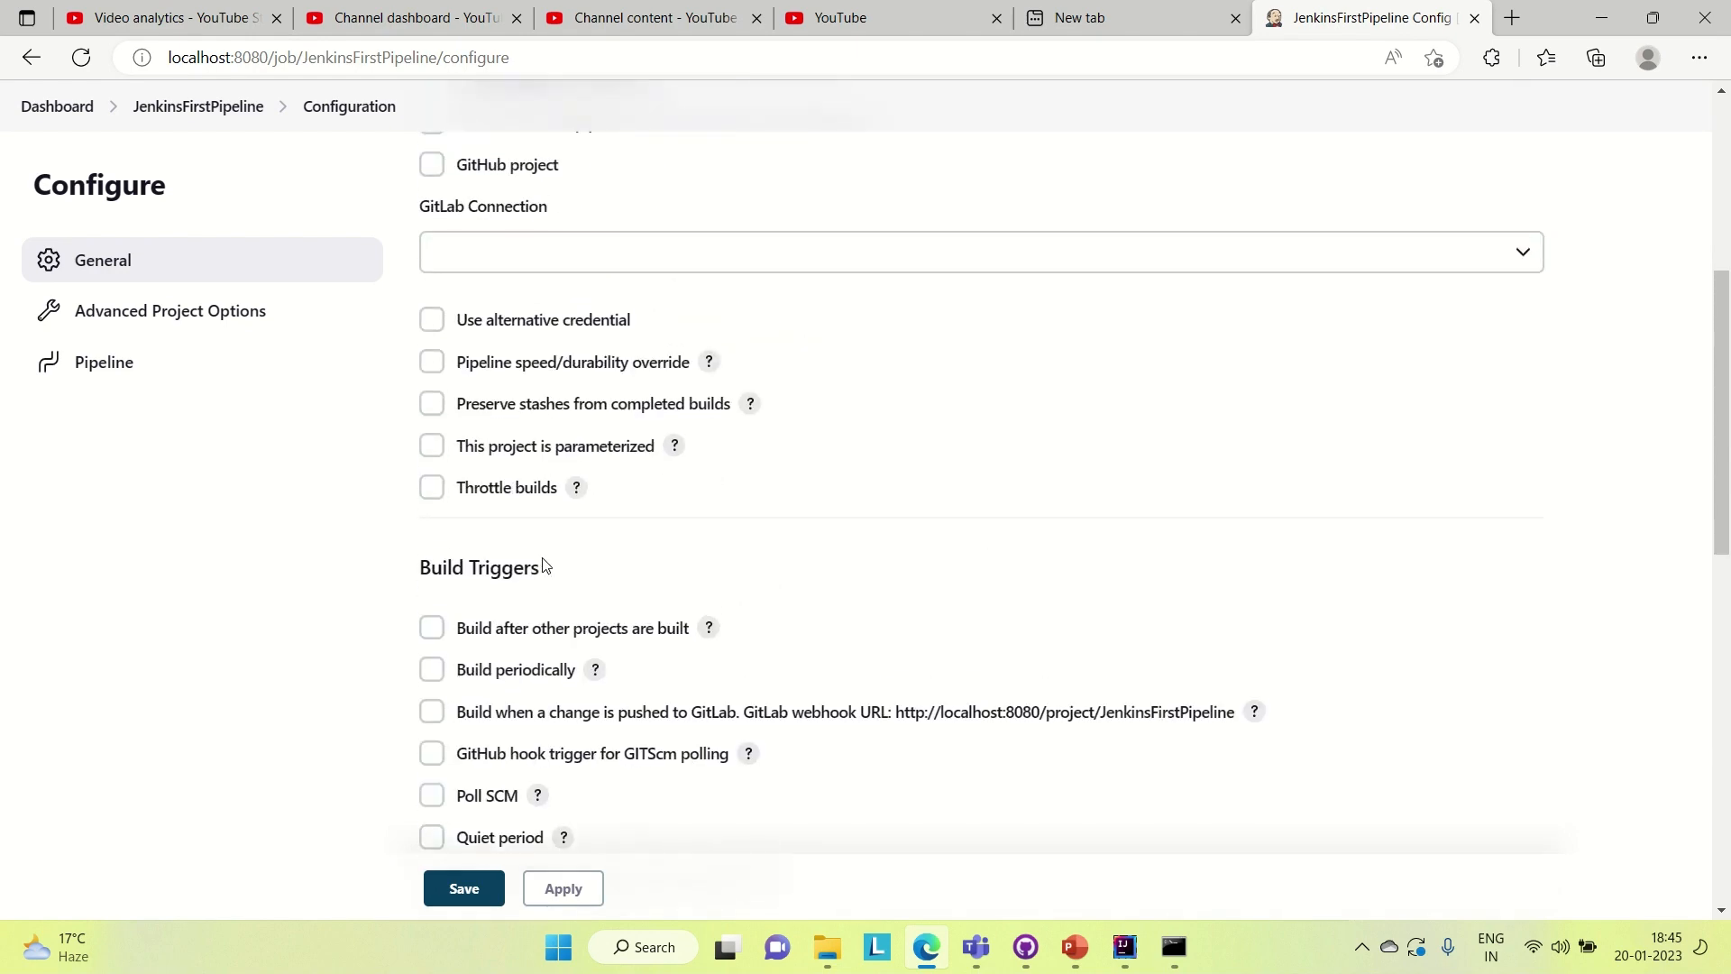
{"action": "scroll", "scroll_direction": "up", "scroll_amount": 3}
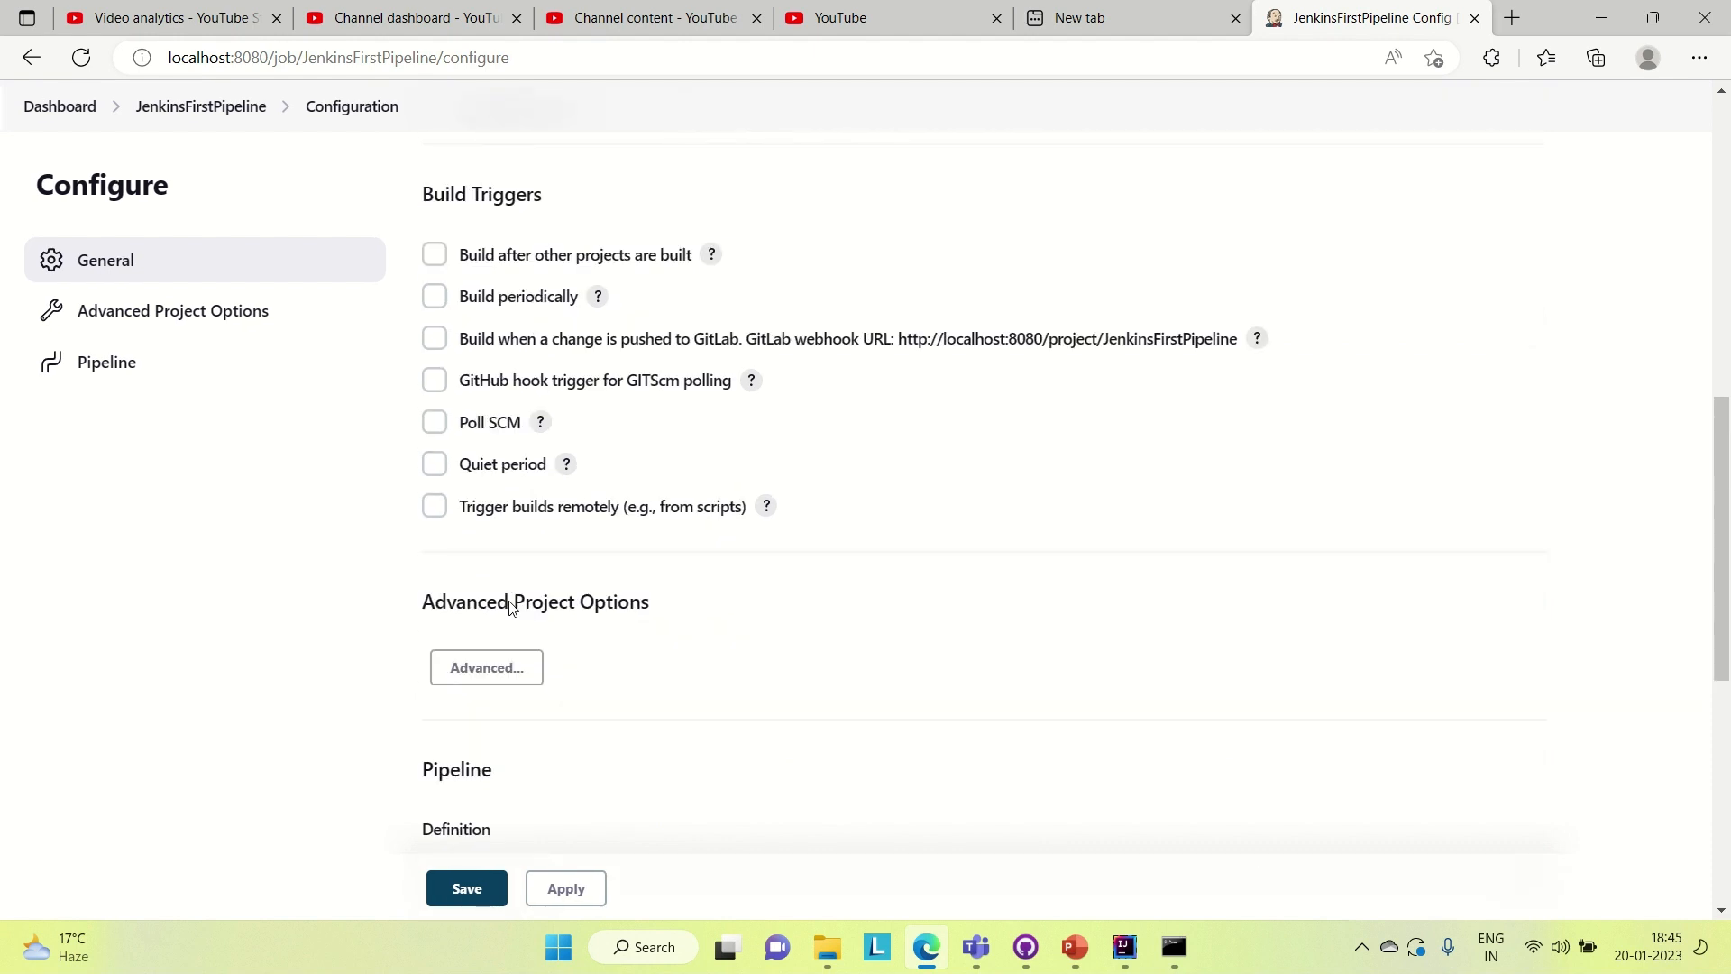
{"action": "scroll", "scroll_direction": "down", "scroll_amount": 3}
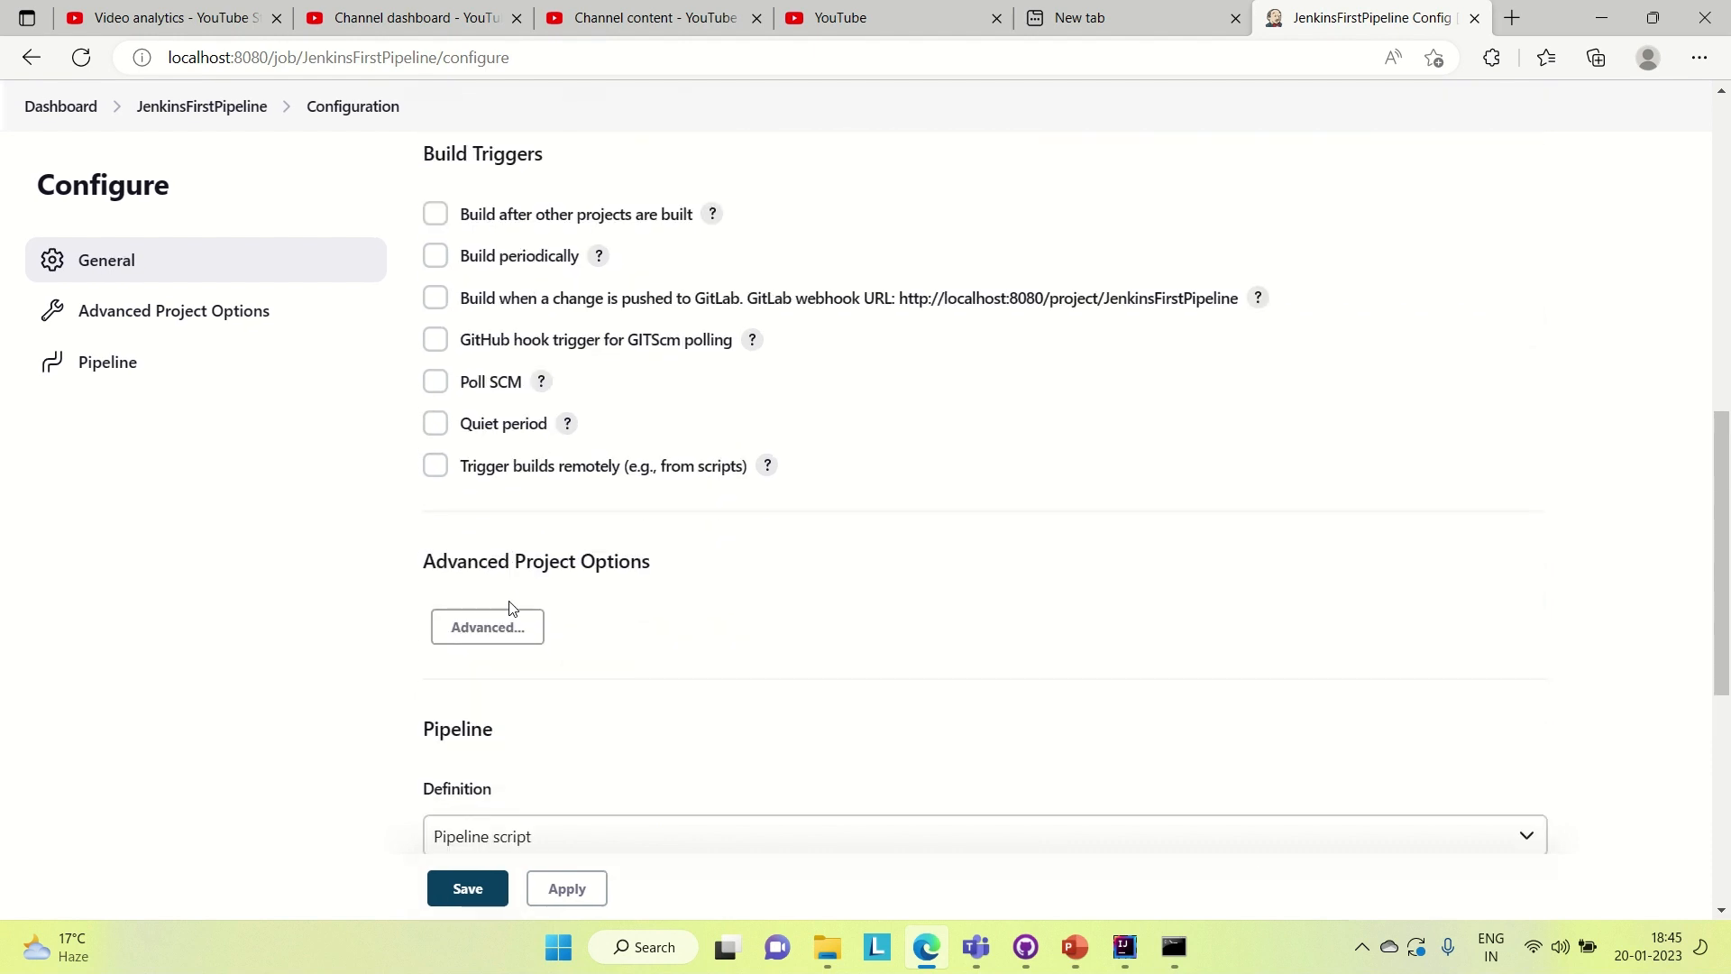
{"action": "scroll", "scroll_direction": "down", "scroll_amount": 3}
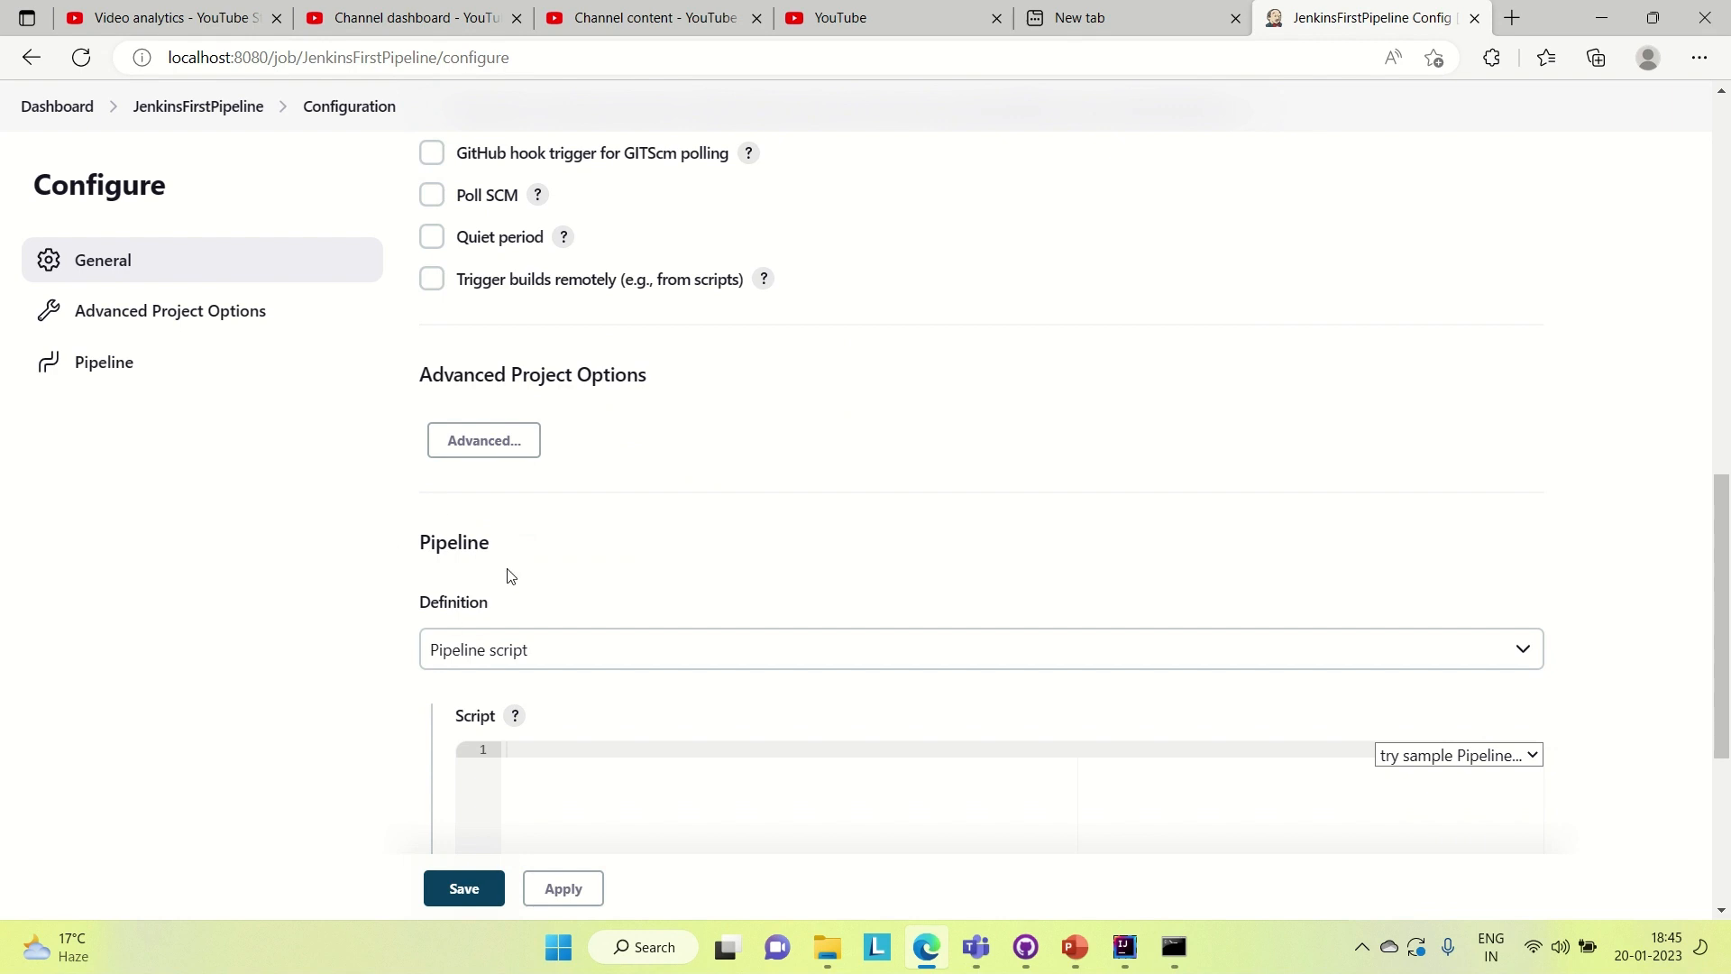
{"action": "scroll", "scroll_direction": "down", "scroll_amount": 3}
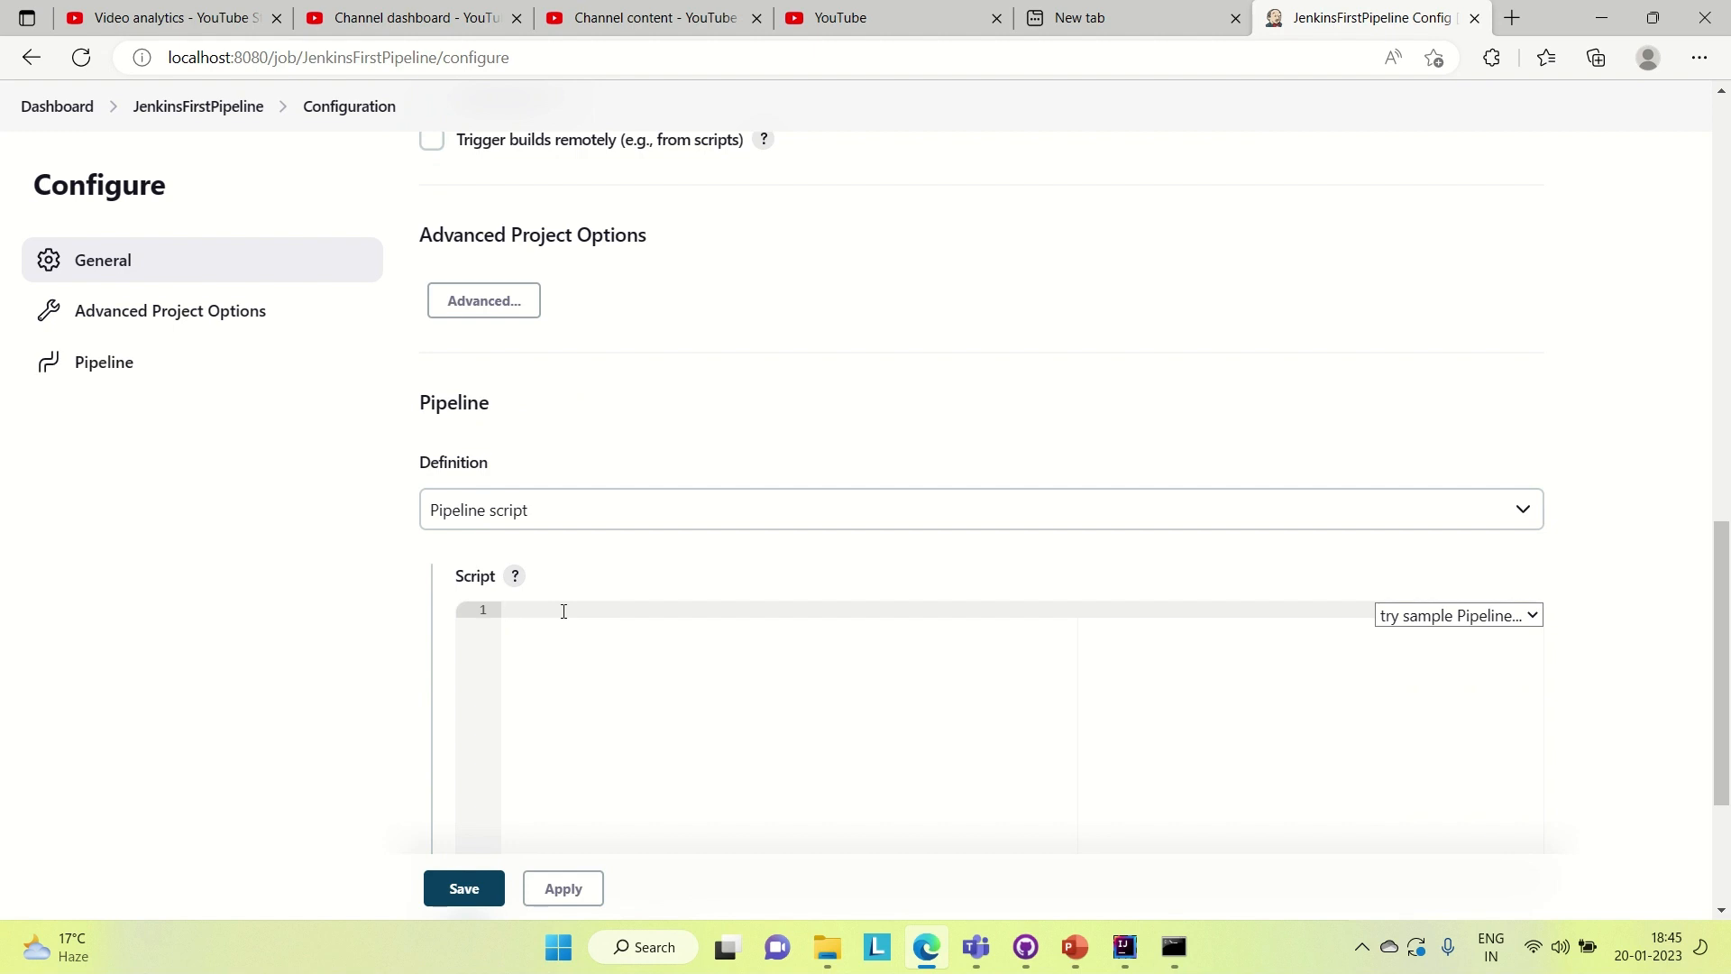
- Write the declarative pipeline skeleton with agent any and a stages block
{"action": "type", "text": "pipl"}
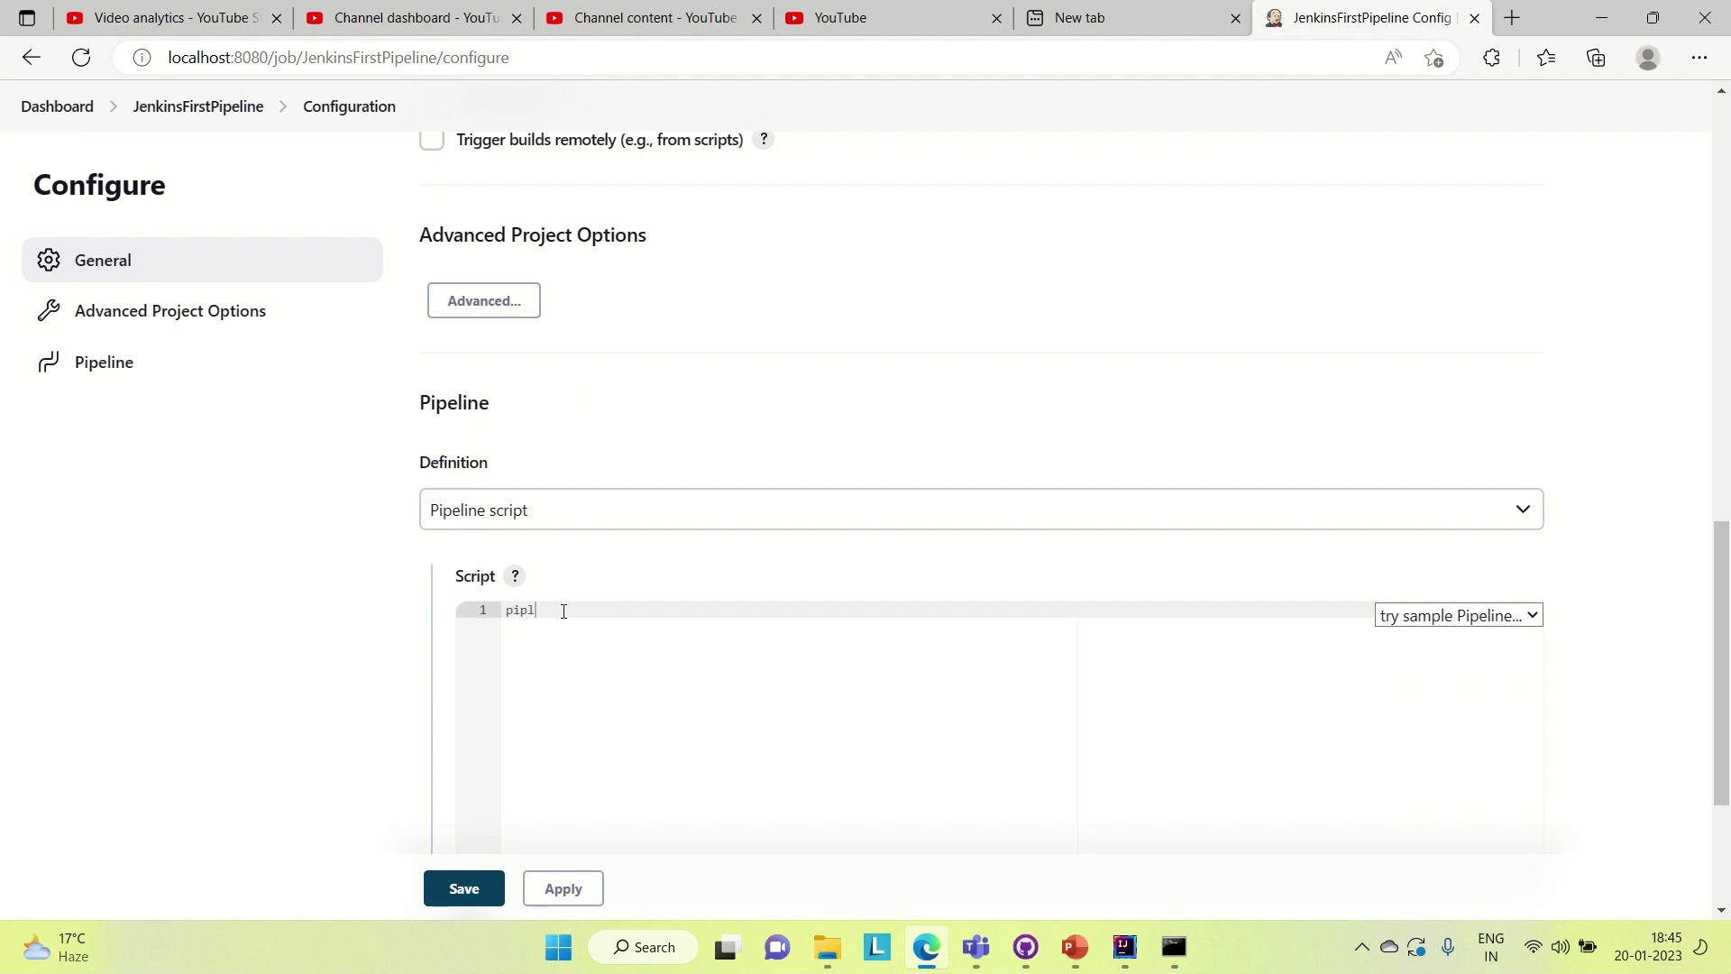
{"action": "type", "text": "e"}
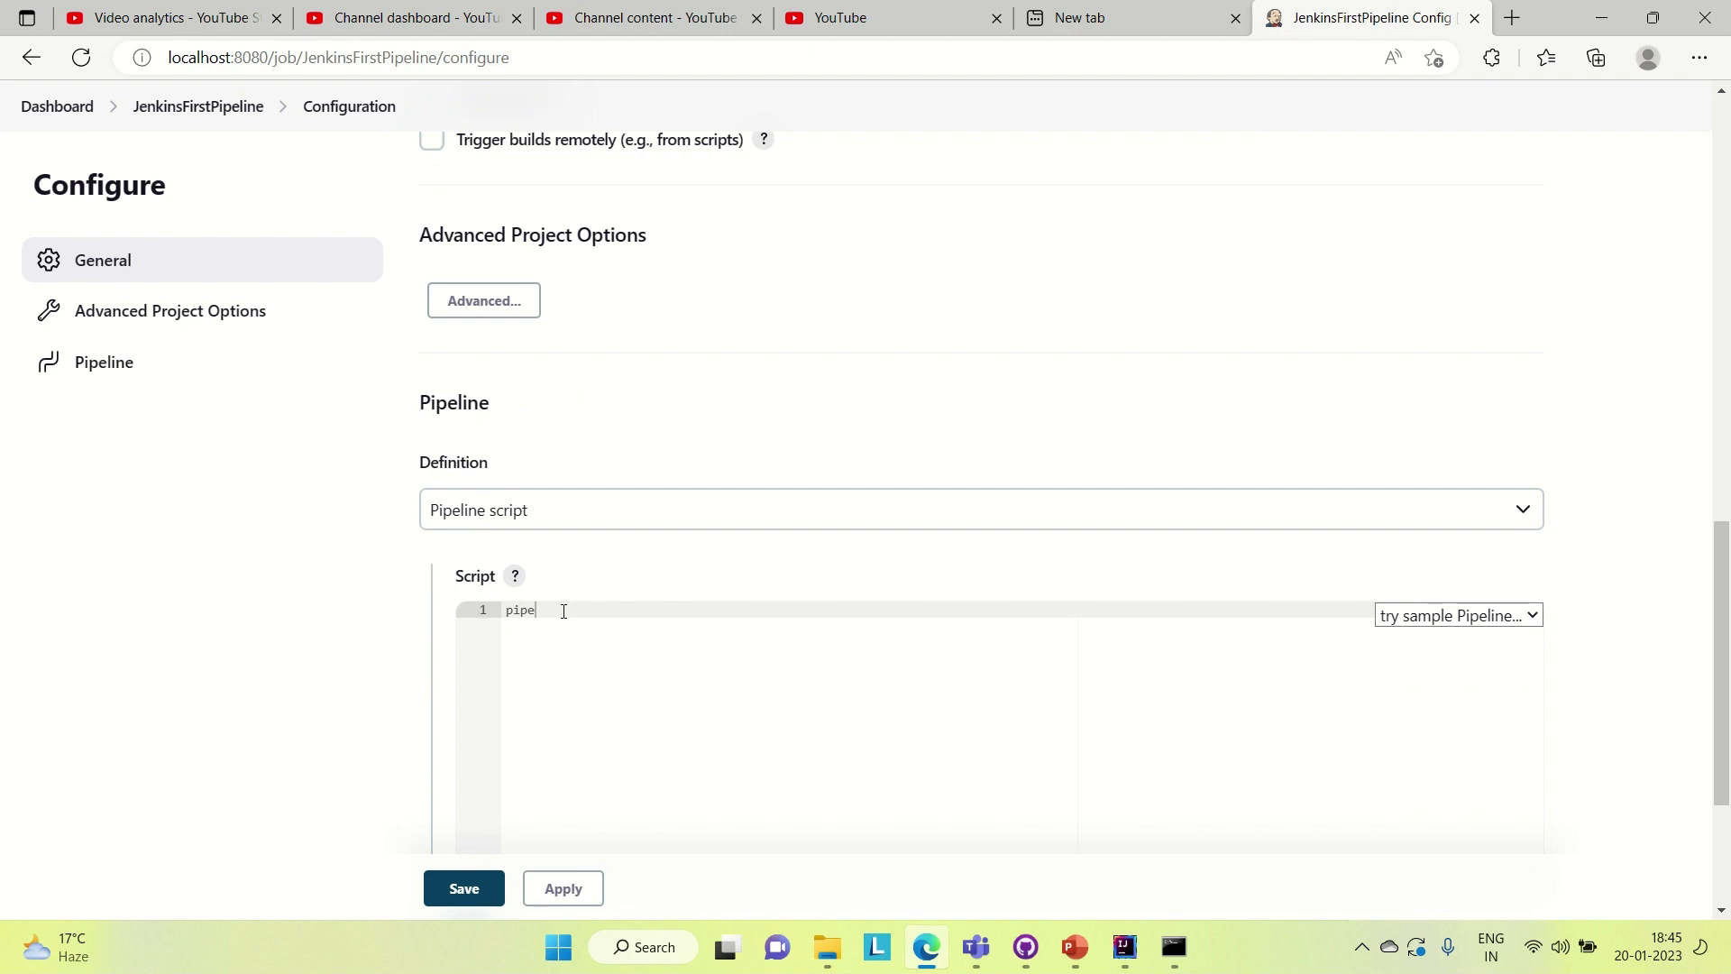
{"action": "type", "text": "line"}
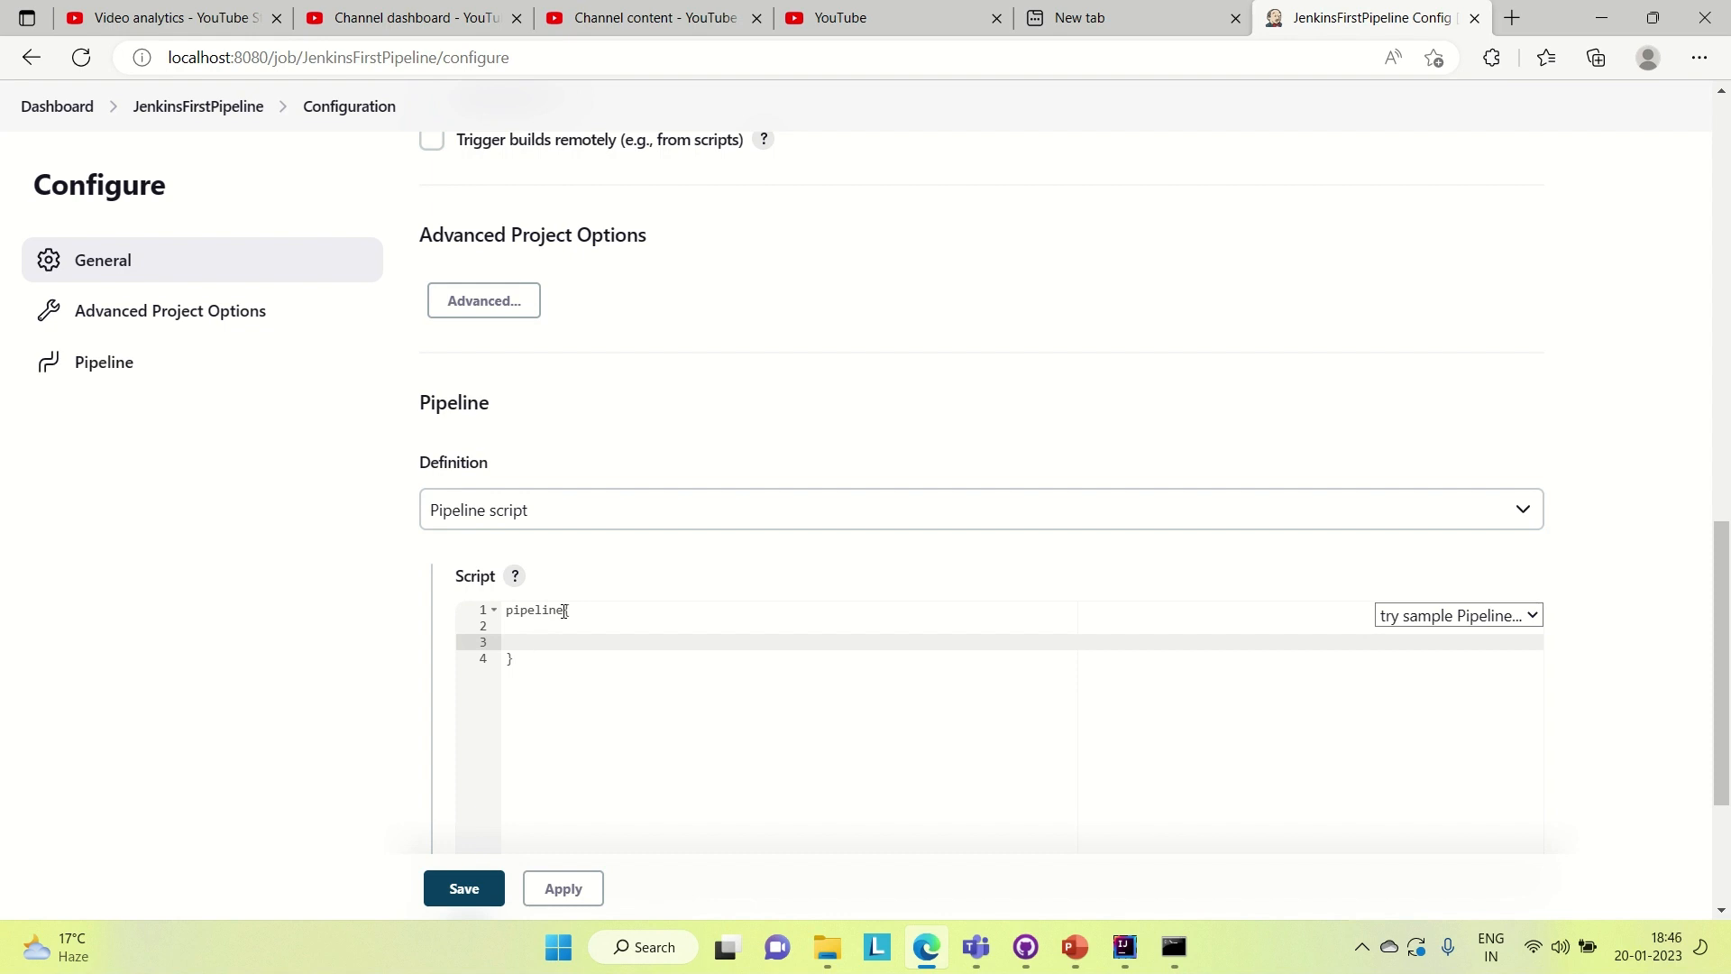
{"action": "type", "text": "a"}
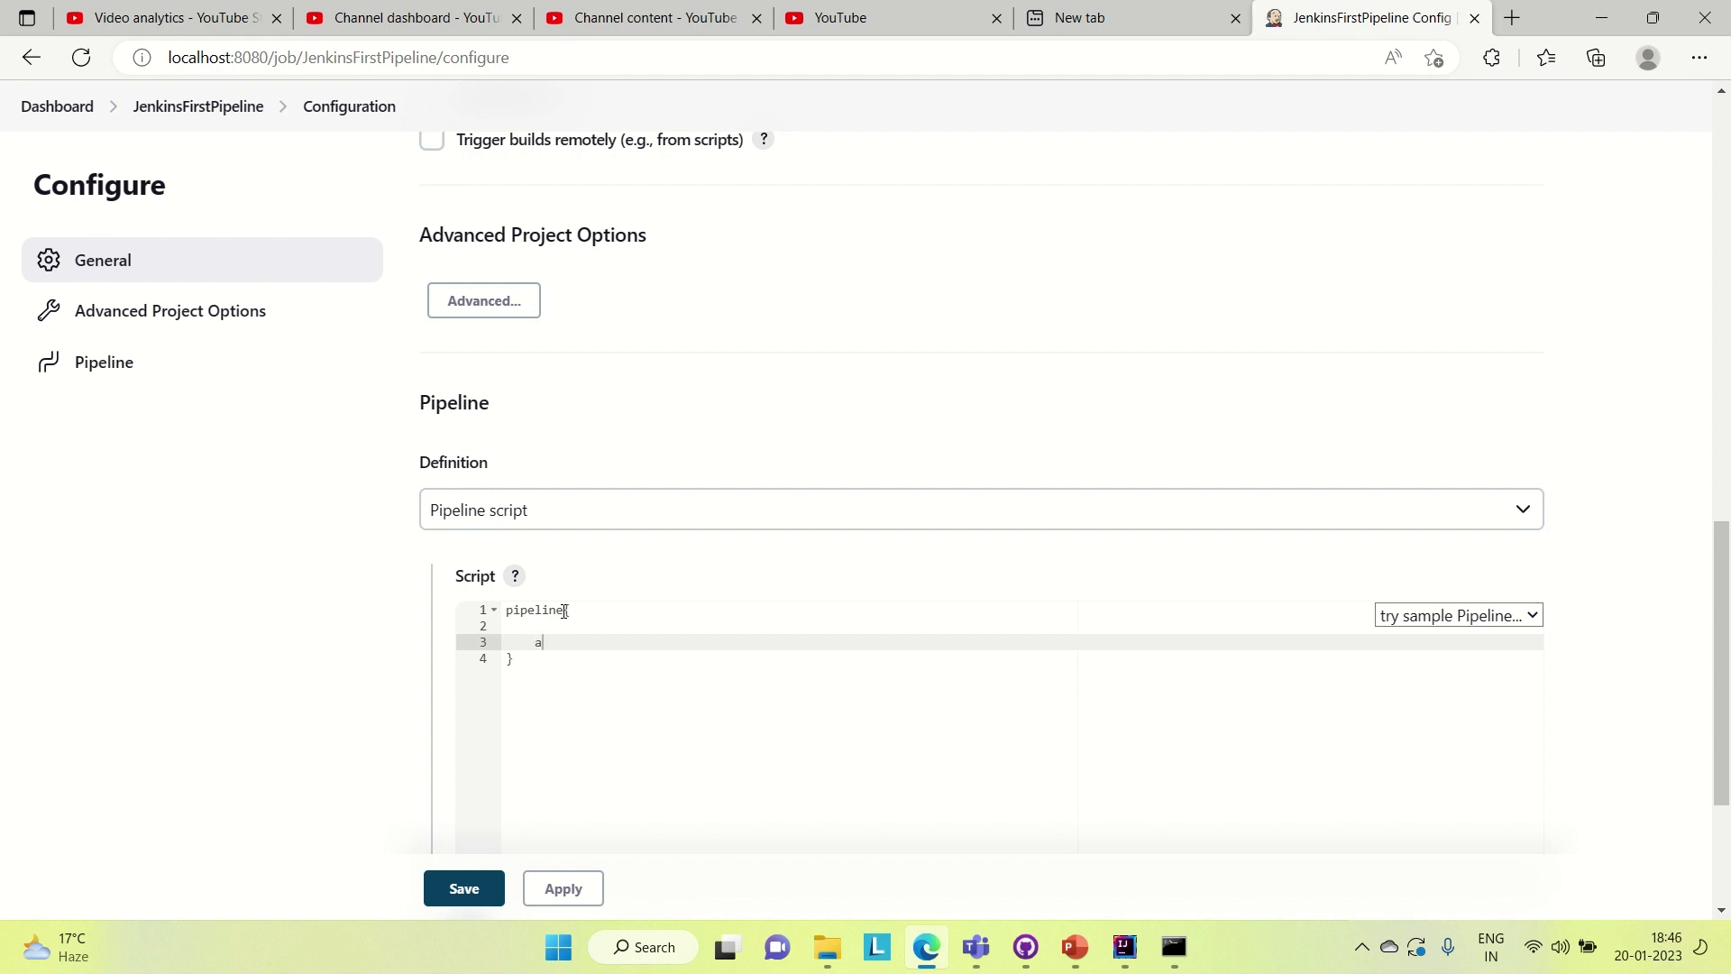
{"action": "type", "text": "gent"}
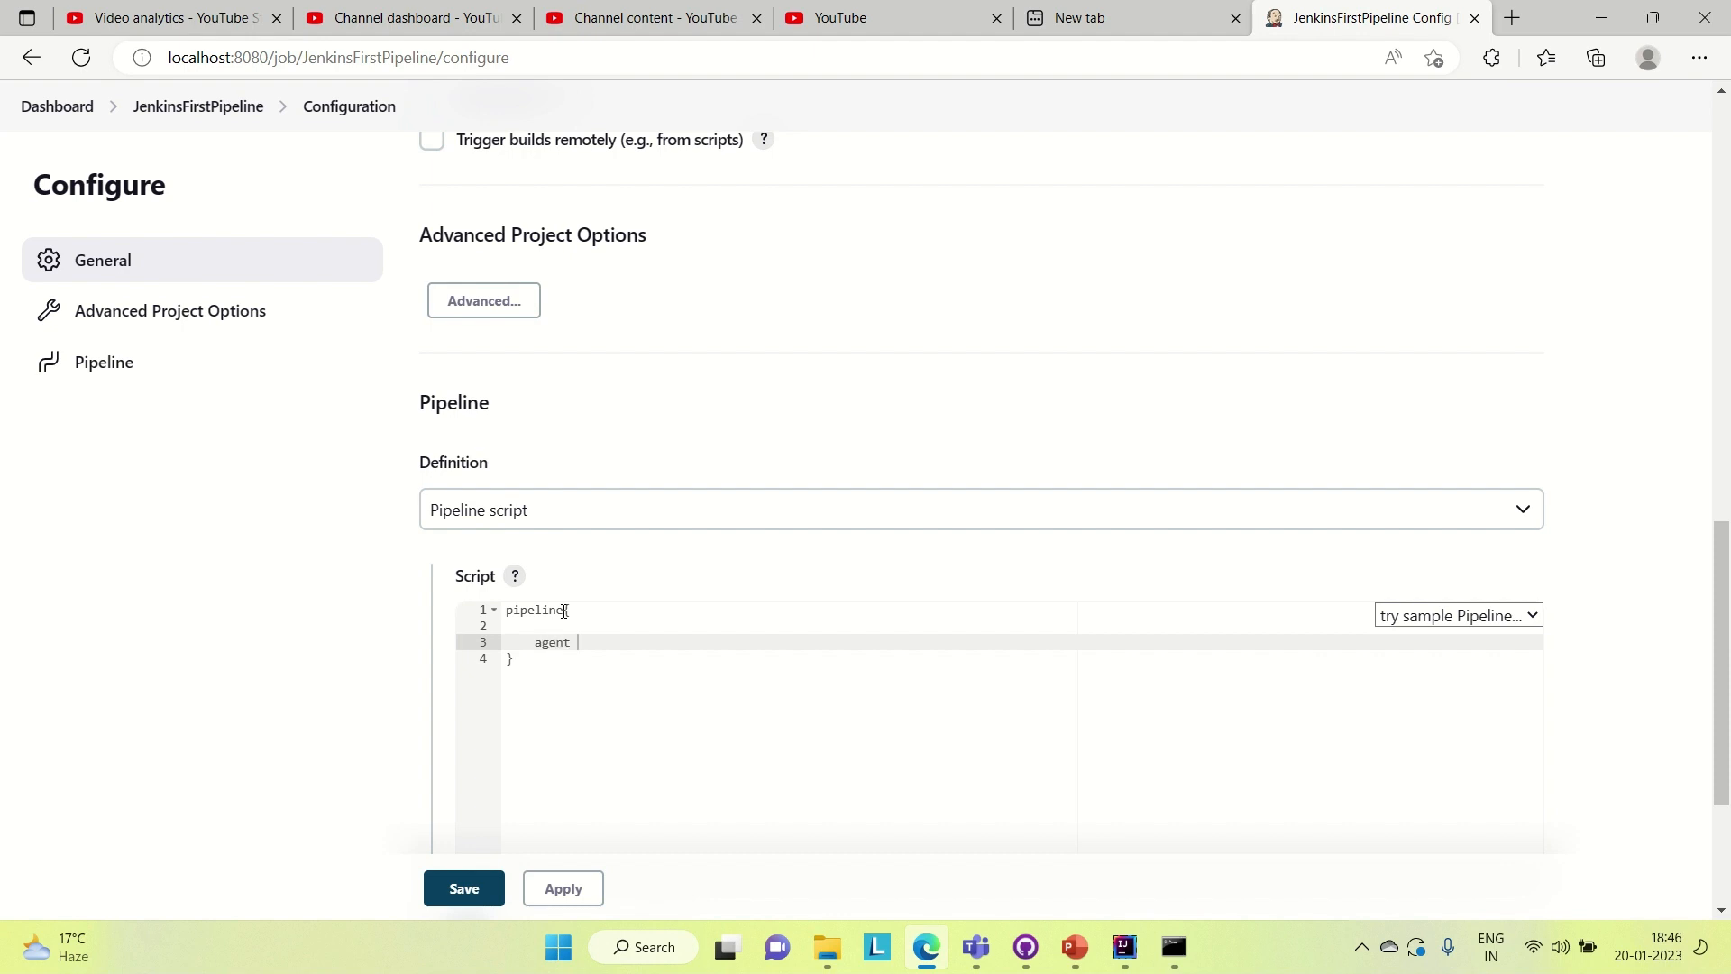
{"action": "type", "text": "any"}
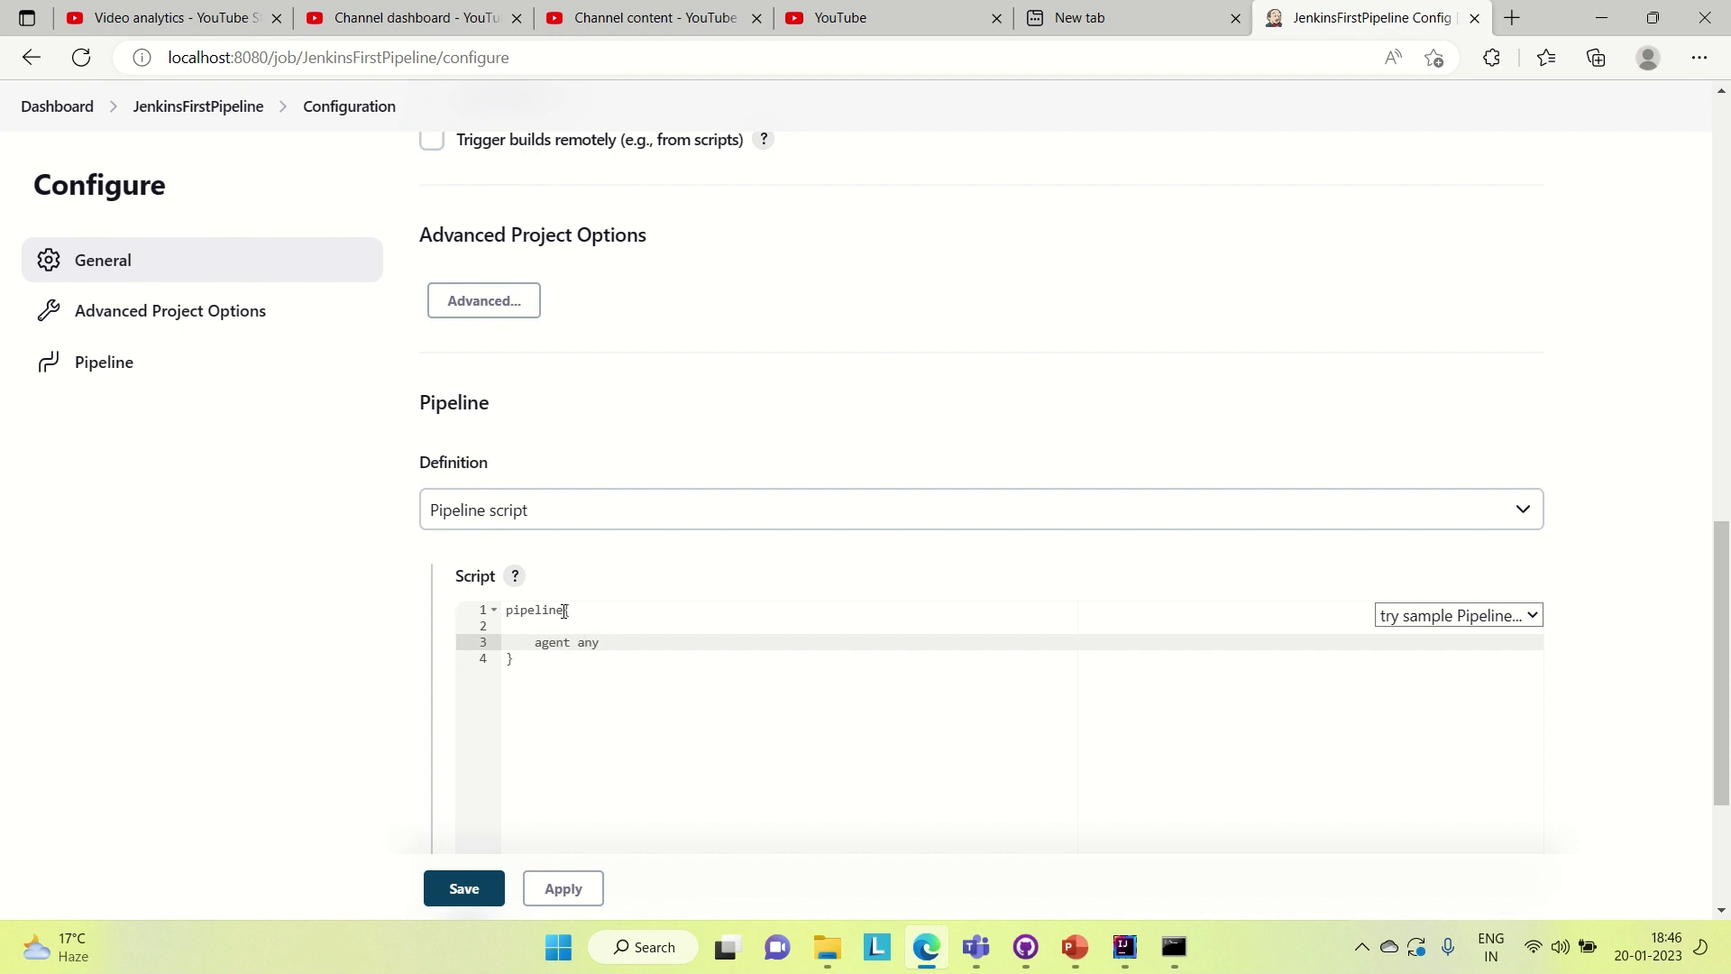
{"action": "type", "text": "stages {"}
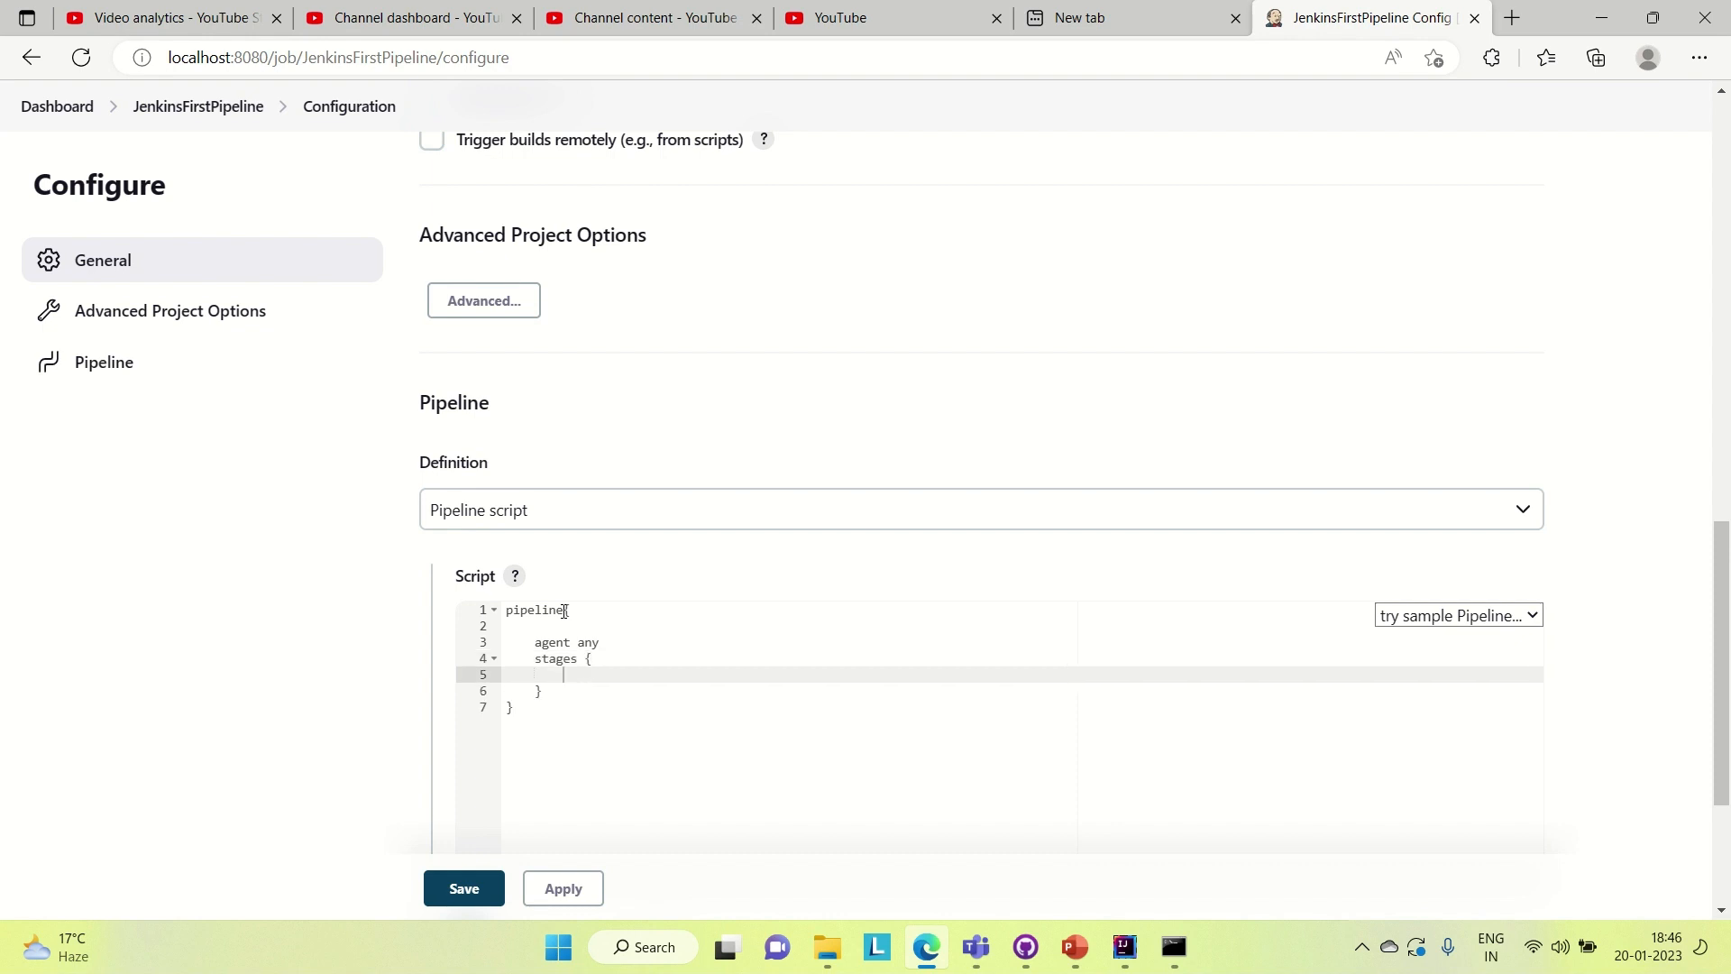
- Add a stage("Dev") whose steps echo "Dev env"
{"action": "type", "text": "sta"}
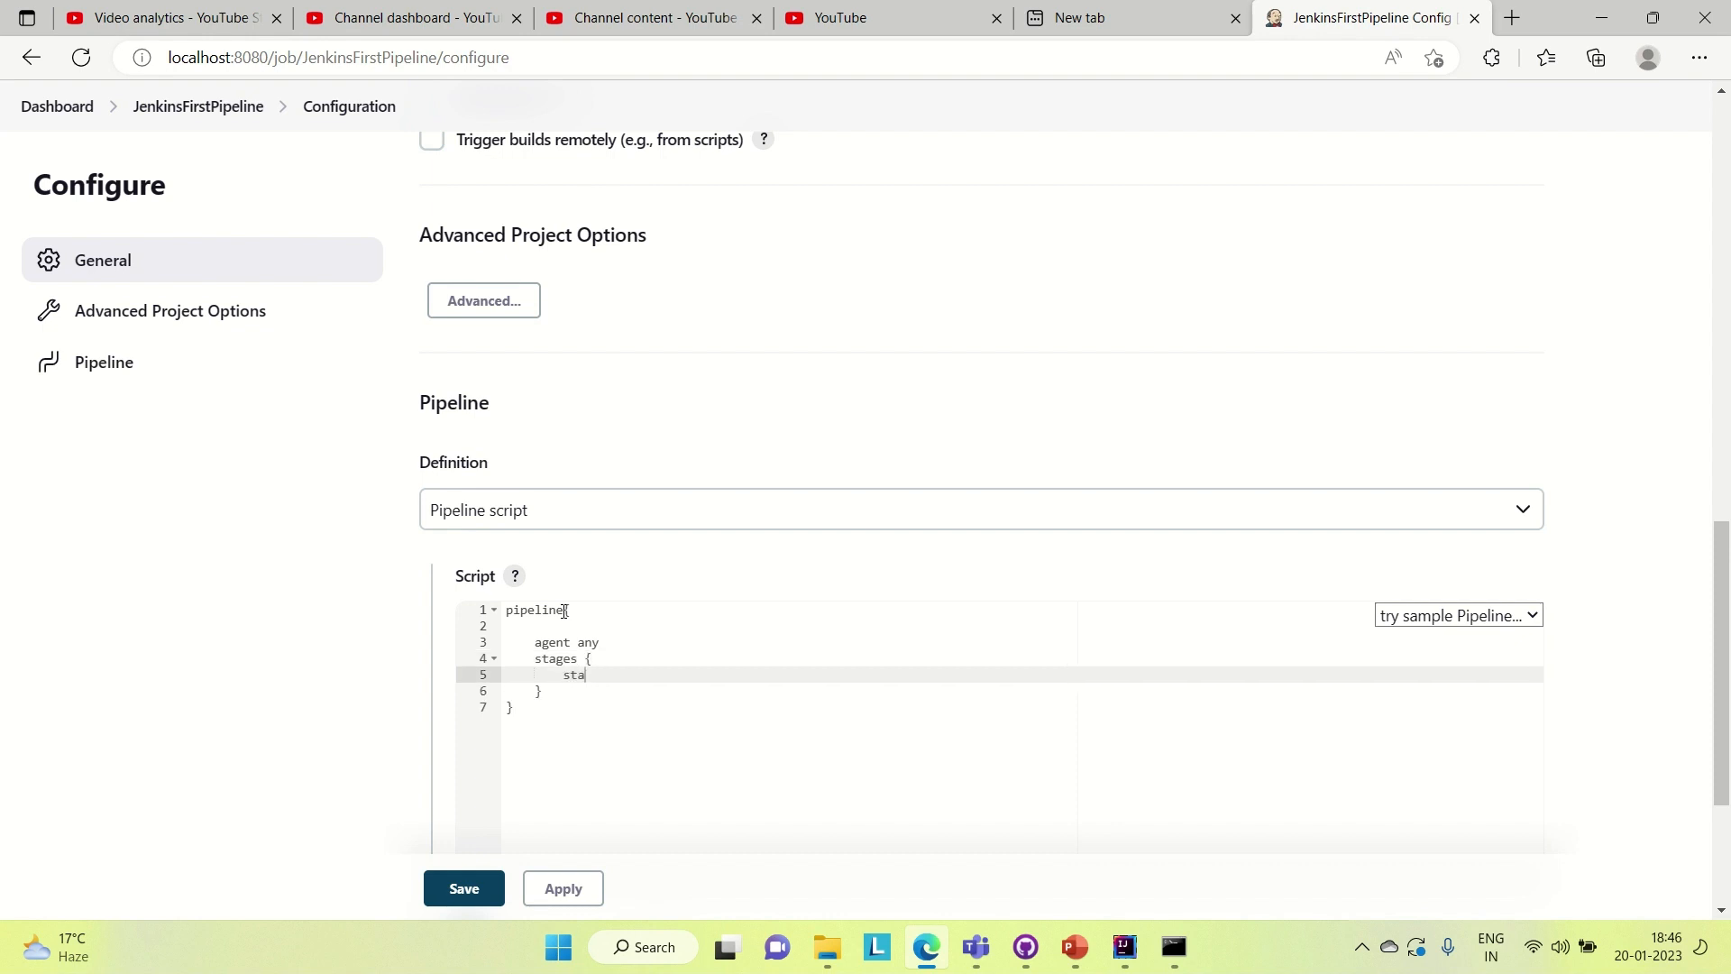
{"action": "type", "text": "ge()"}
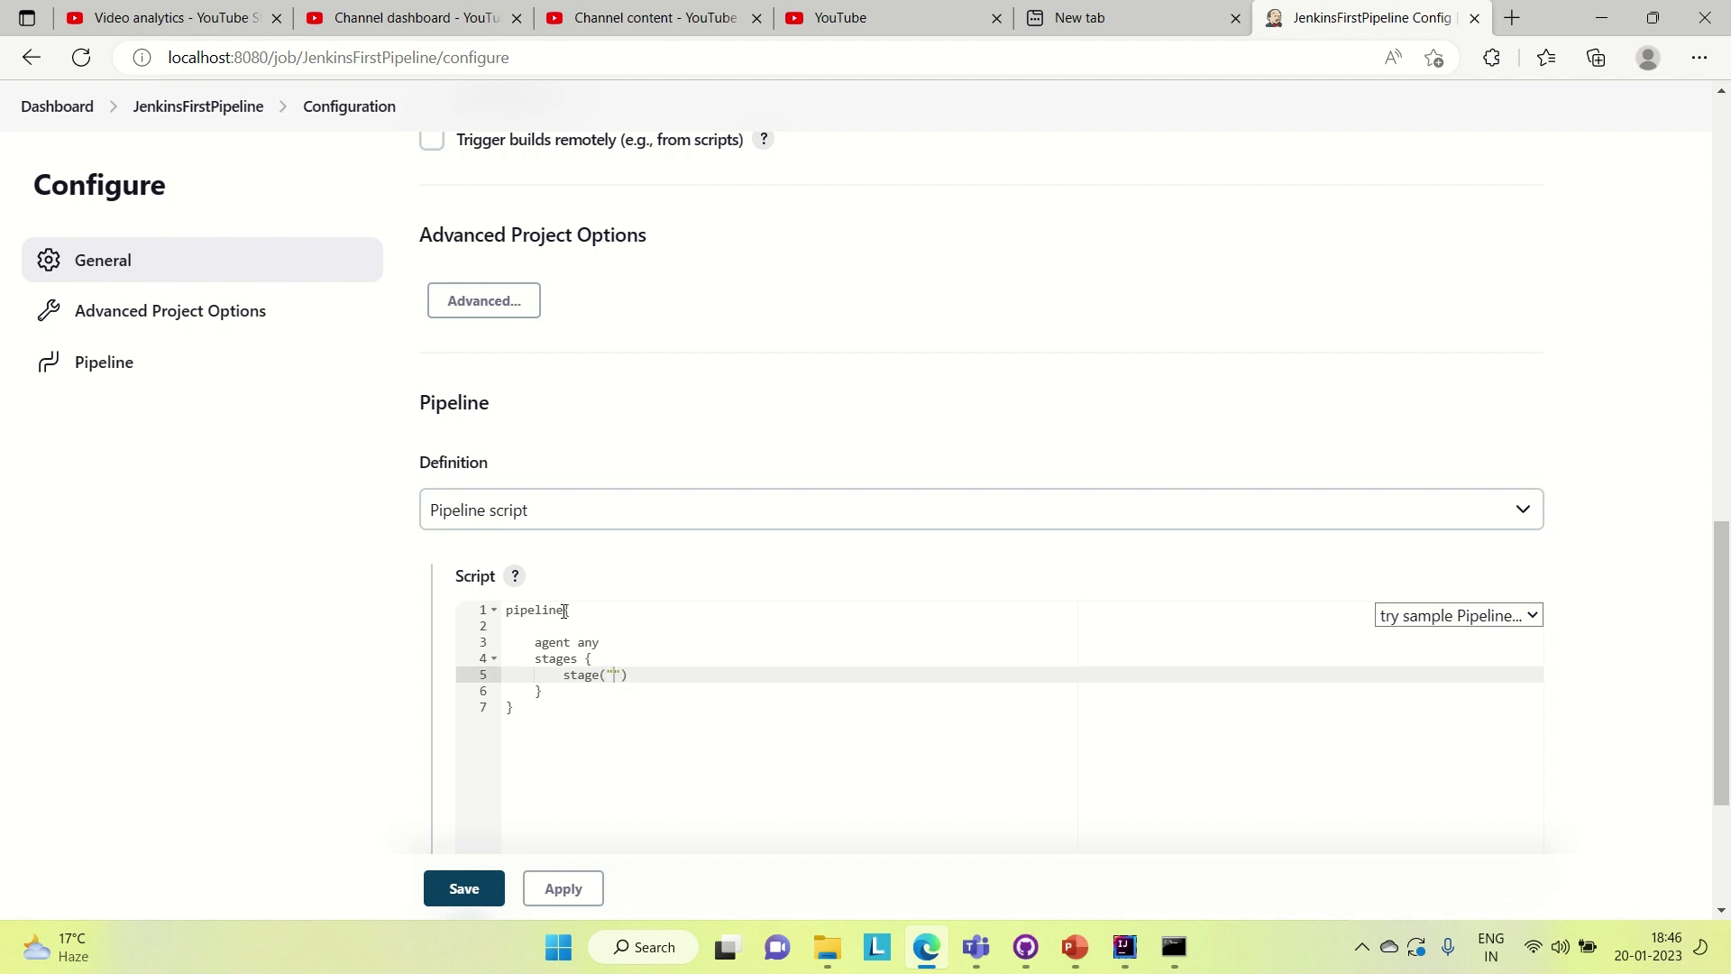
{"action": "type", "text": "Dev"}
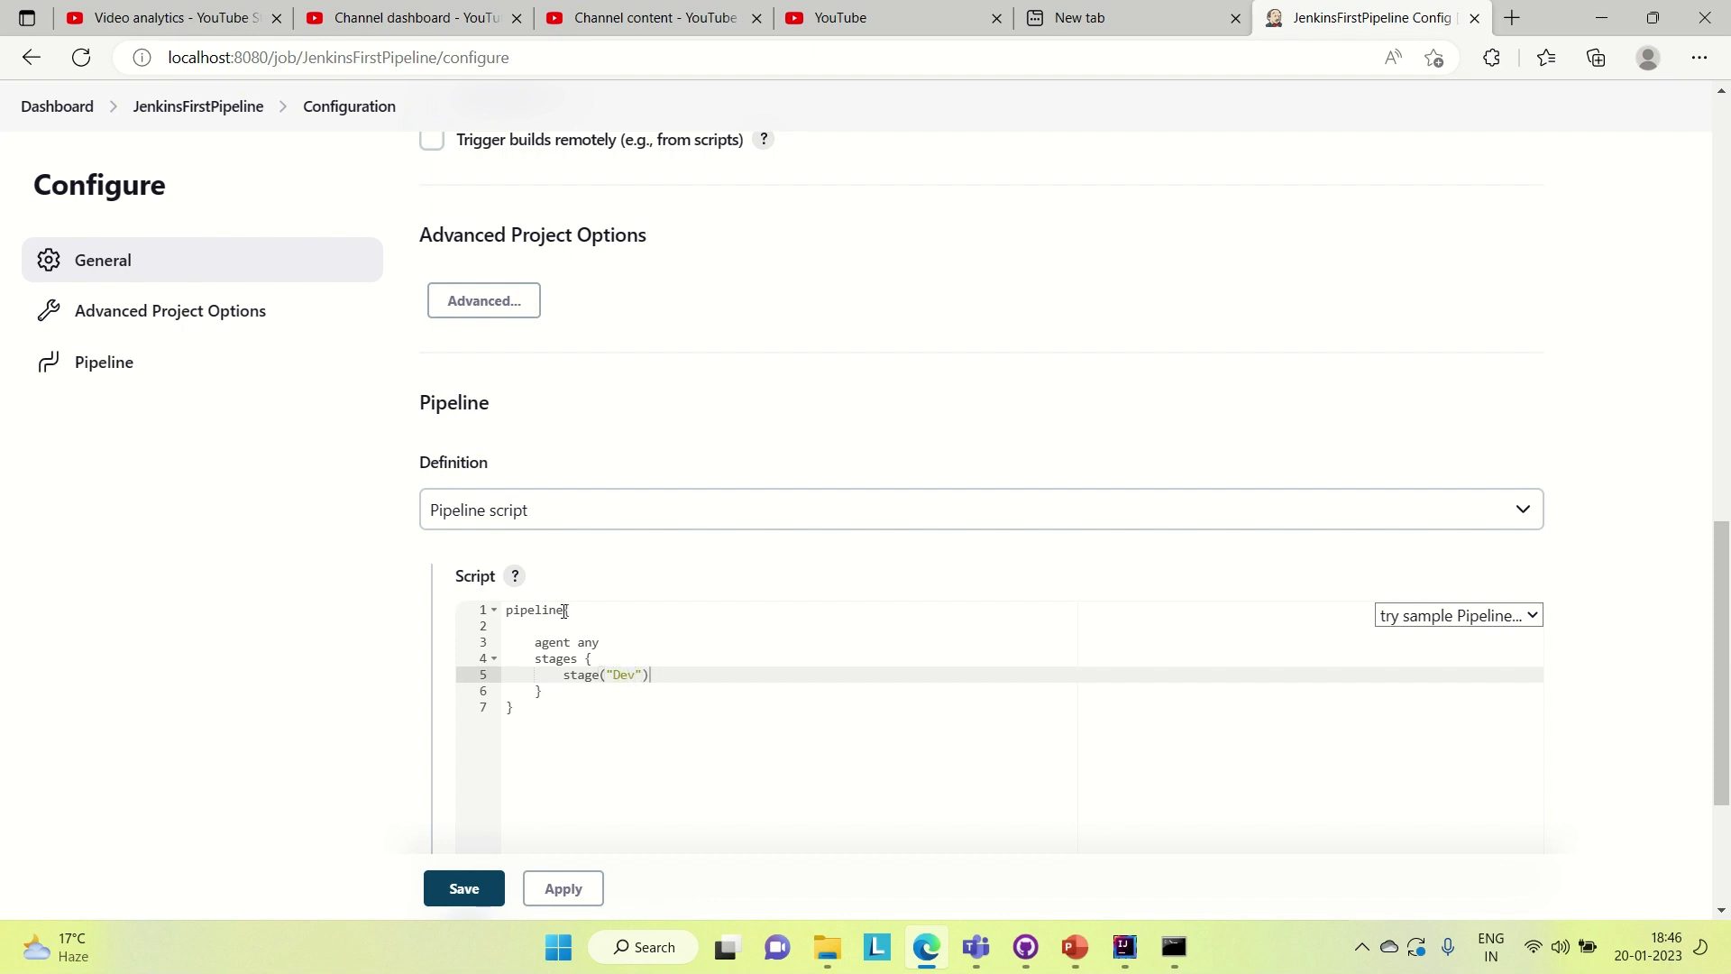
{"action": "type", "text": "{}"}
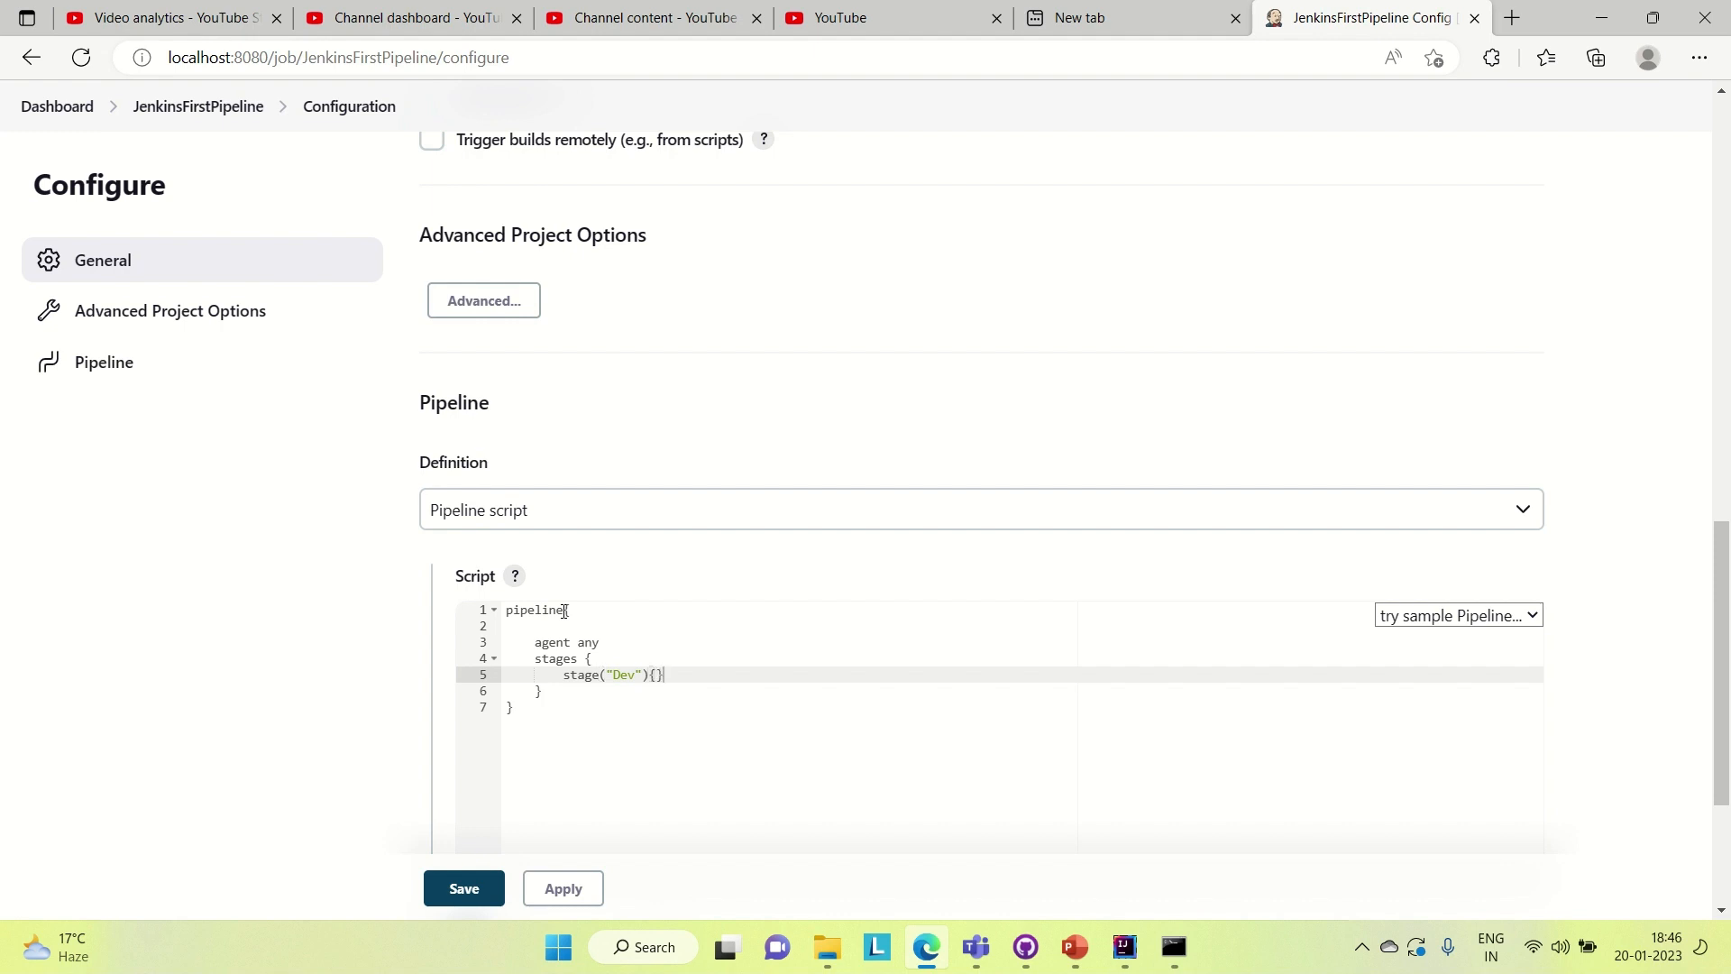
{"action": "key", "text": "Enter"}
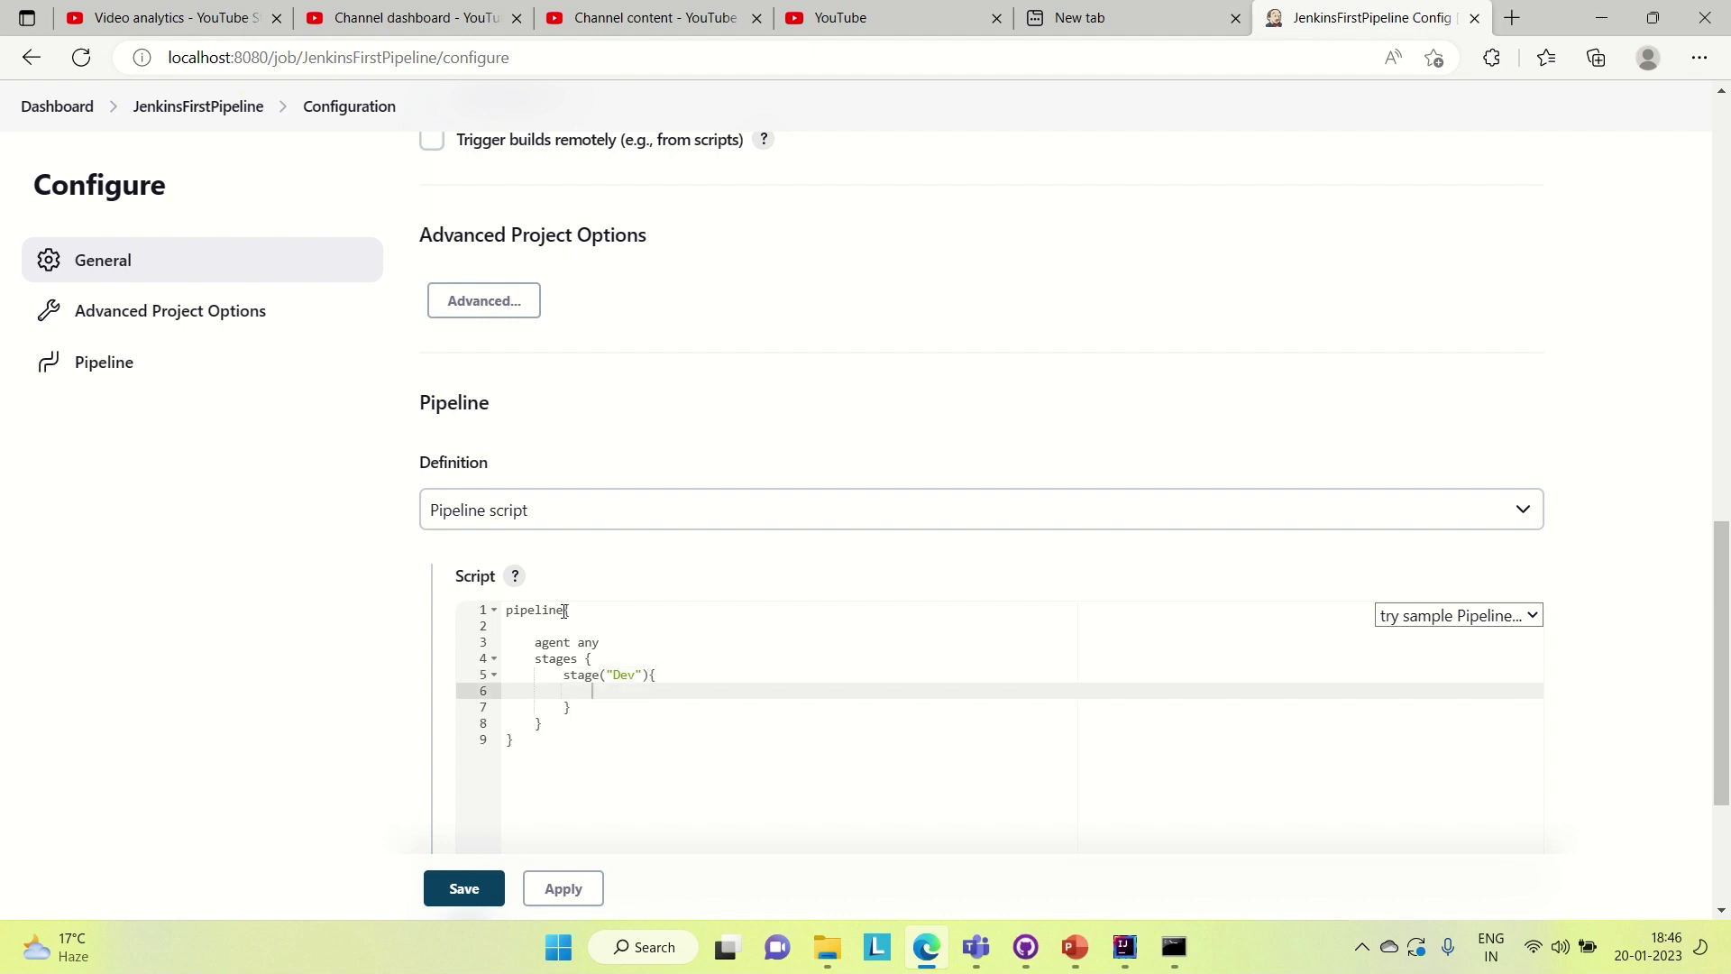
{"action": "type", "text": "steps{"}
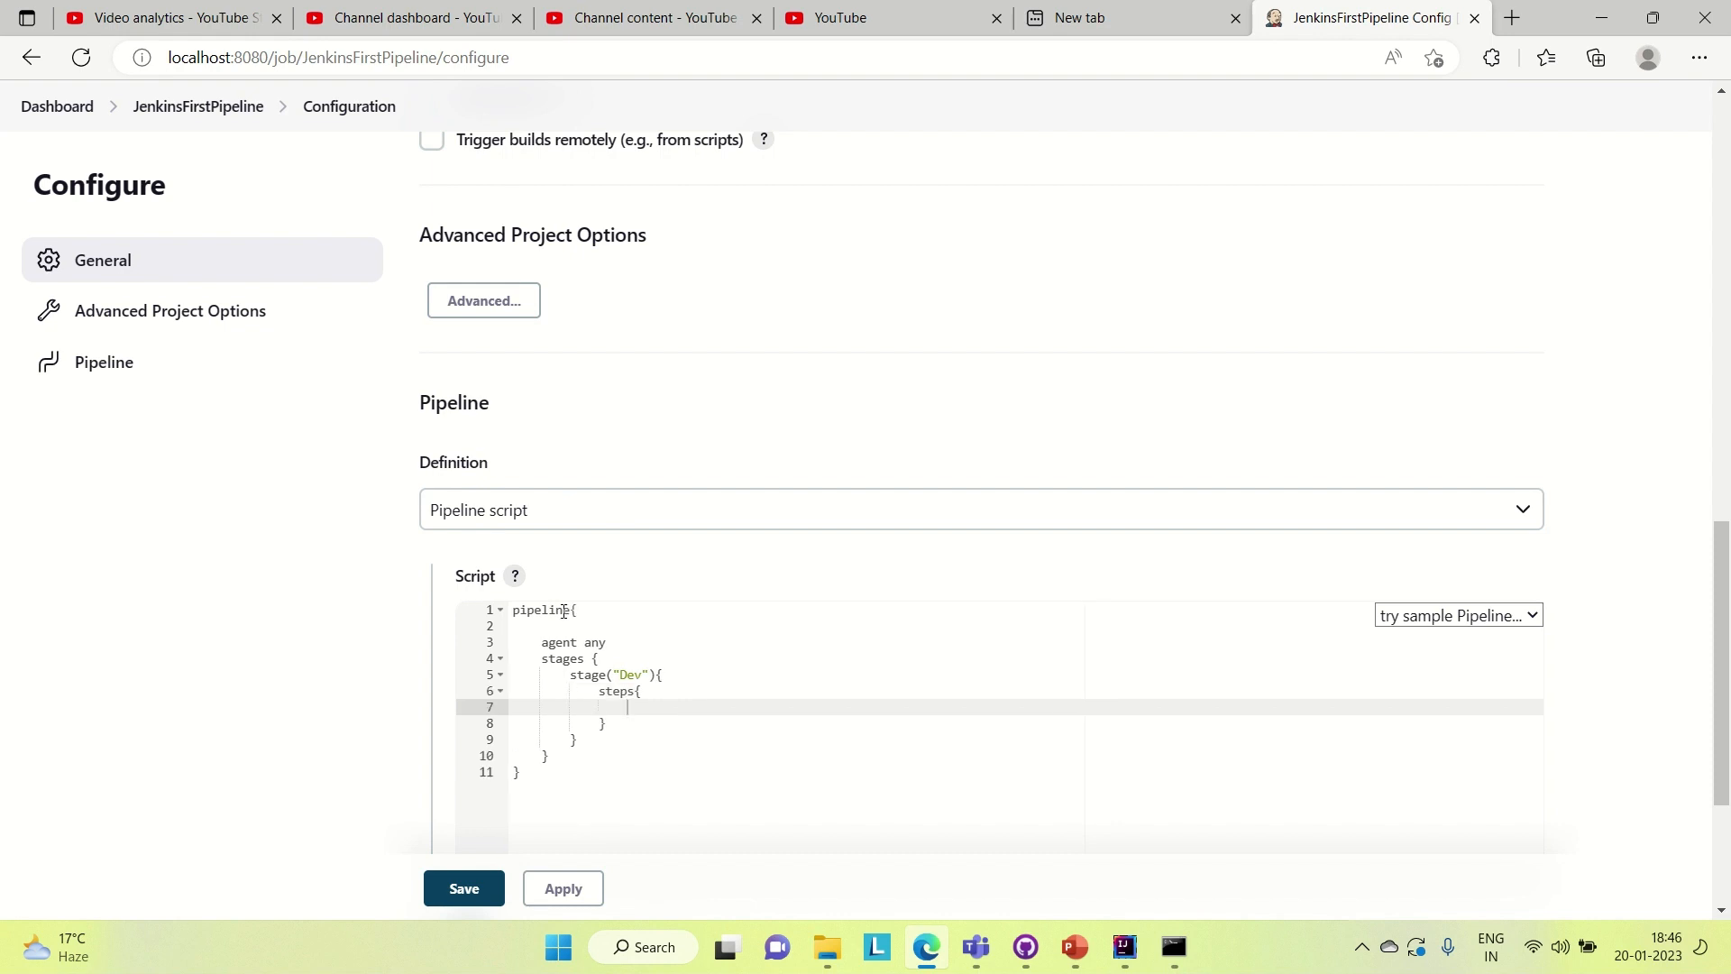
{"action": "type", "text": "echo"}
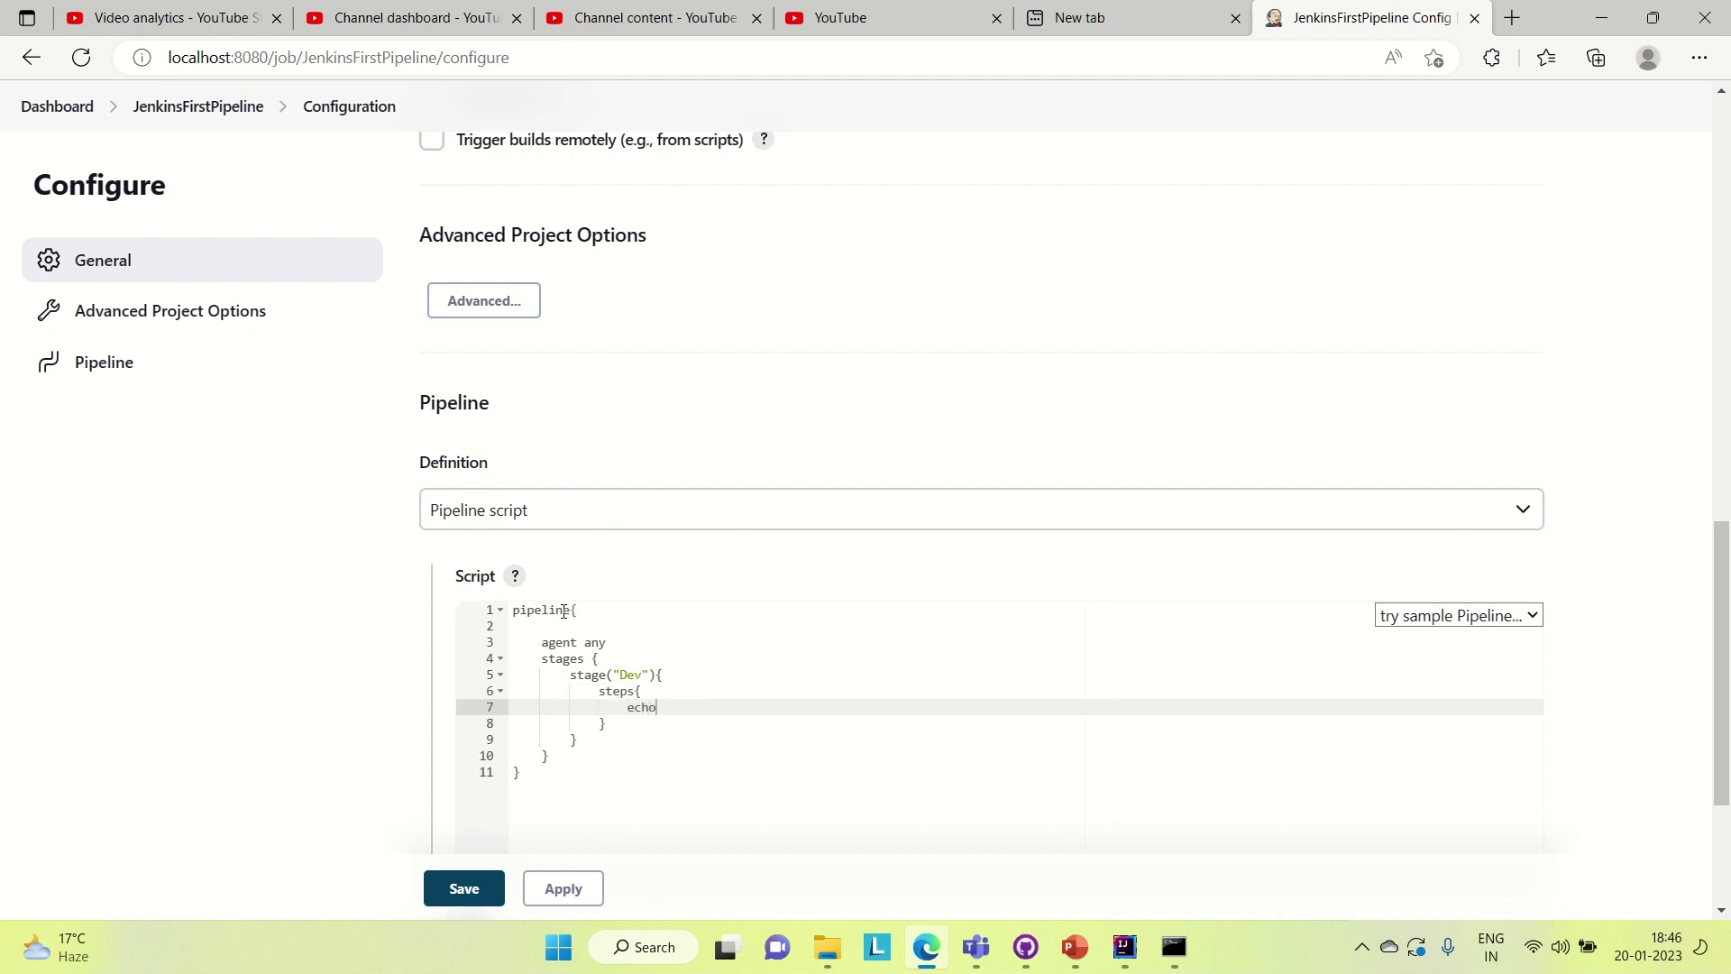
{"action": "type", "text": "\"\""}
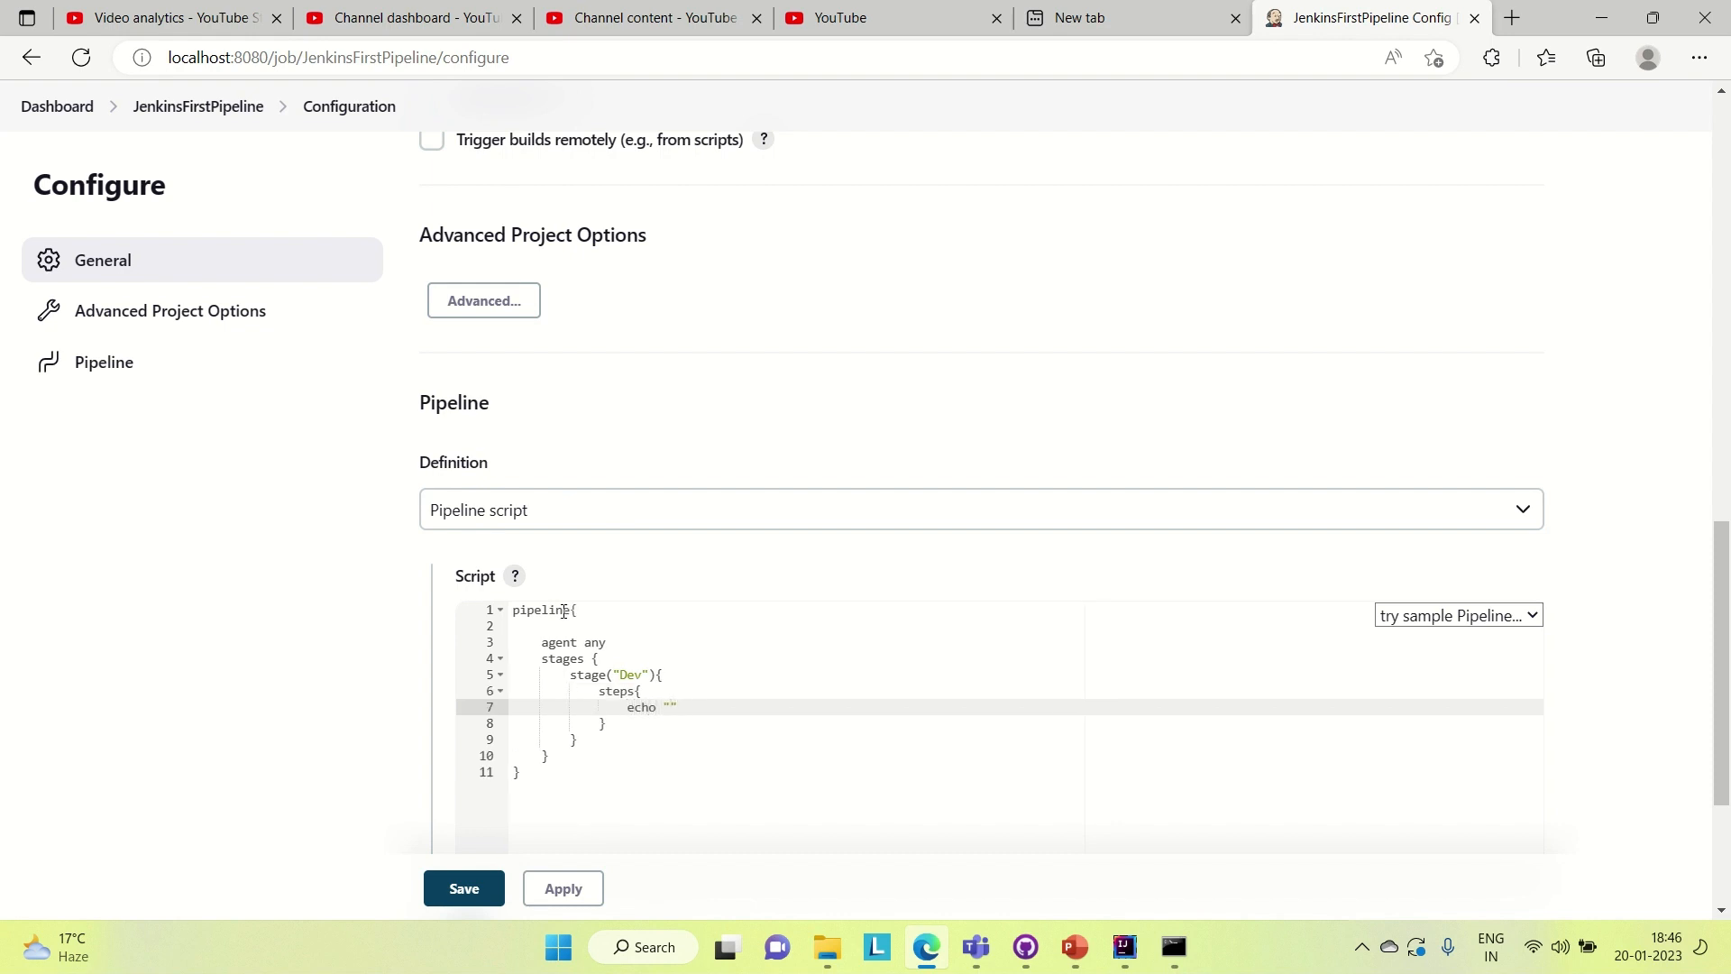
{"action": "type", "text": "Dev env"}
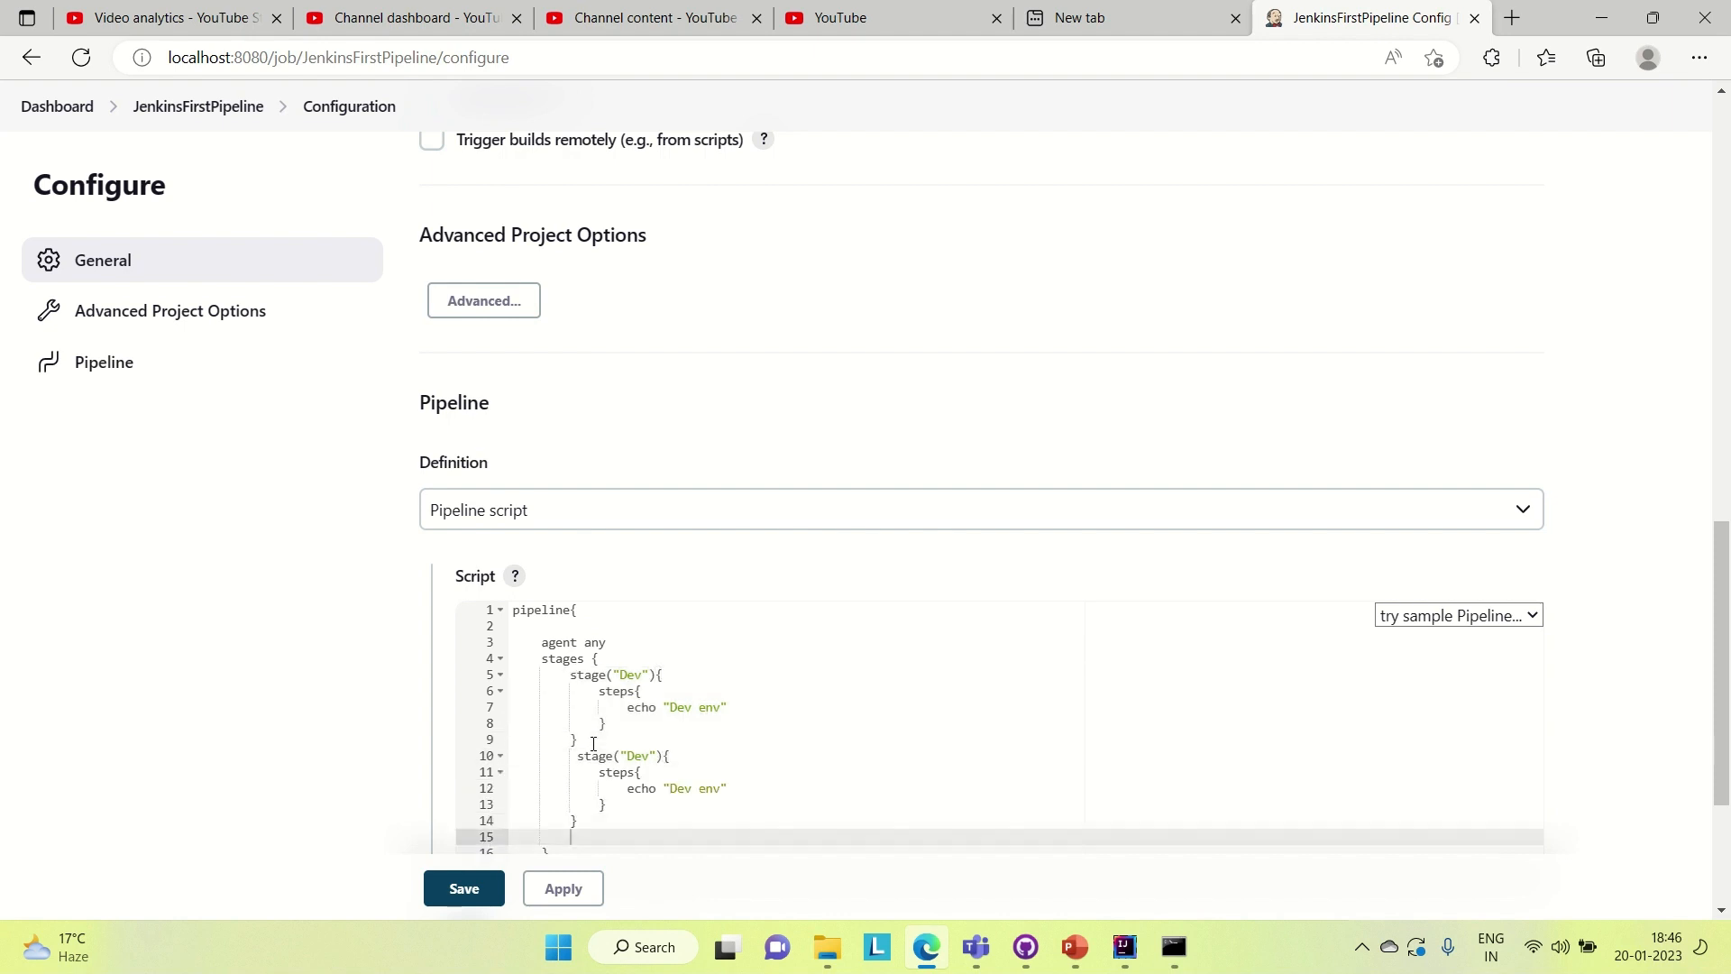
- Duplicate the Dev stage into Uat and Prod stages echoing "Uat env" and "Prod env"
{"action": "scroll", "scroll_direction": "down", "scroll_amount": 3}
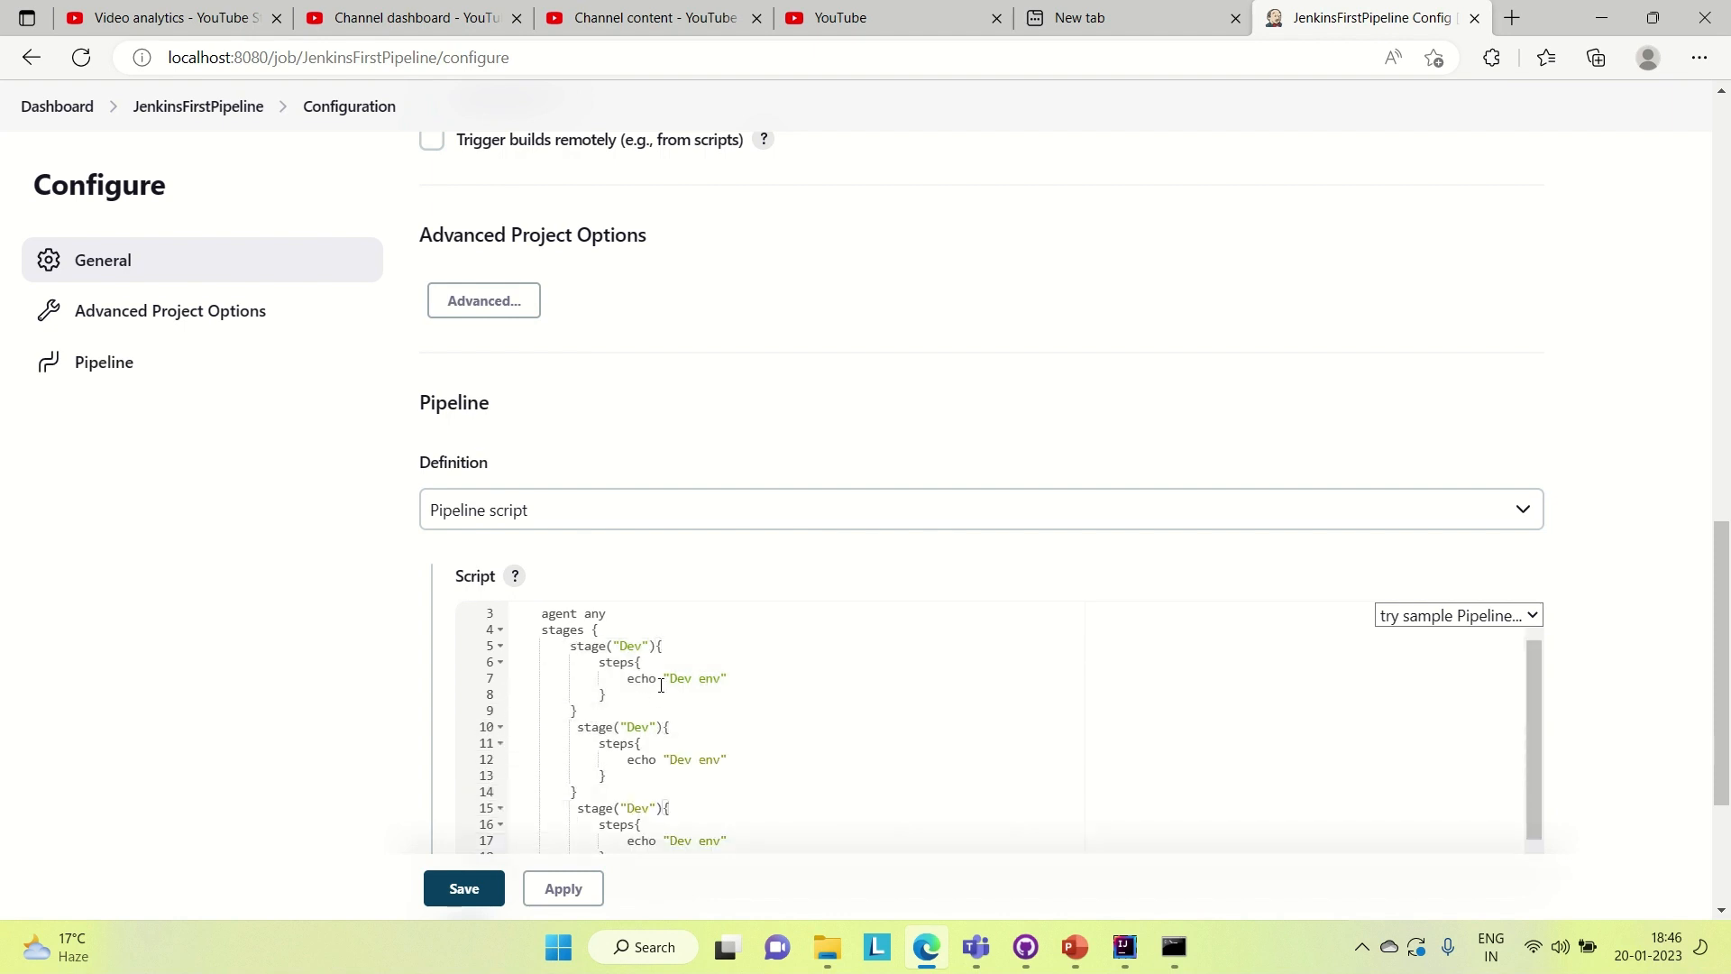
{"action": "type", "text": "Uat"}
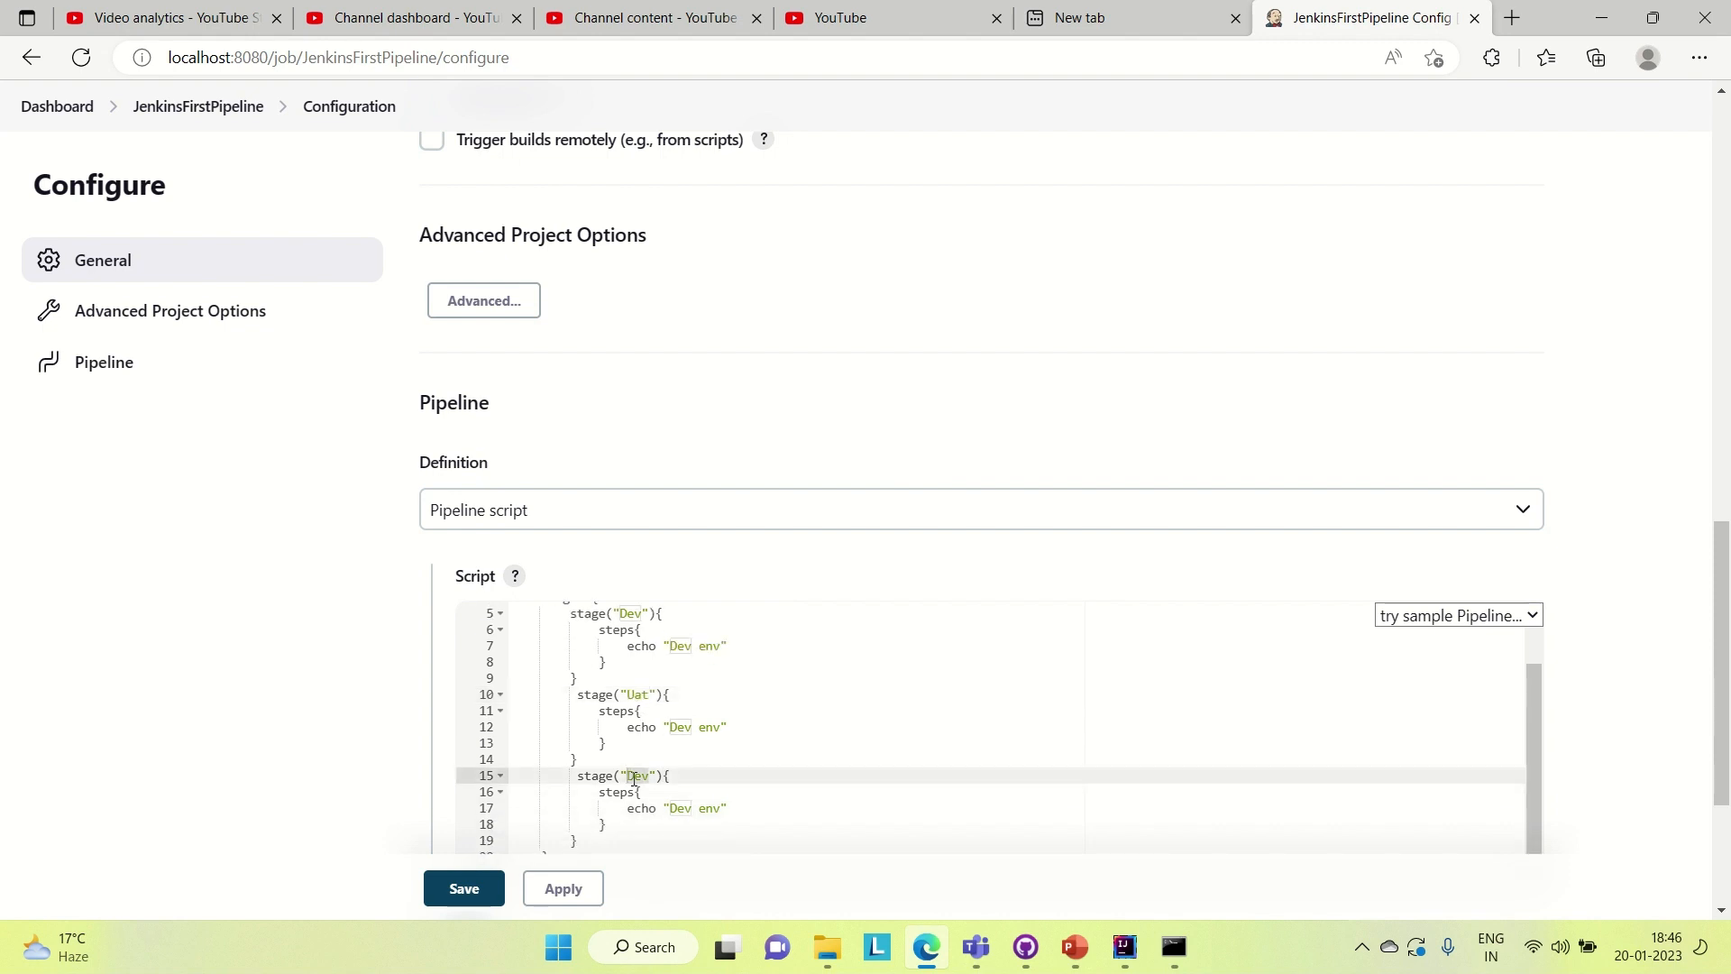
{"action": "type", "text": "Prod"}
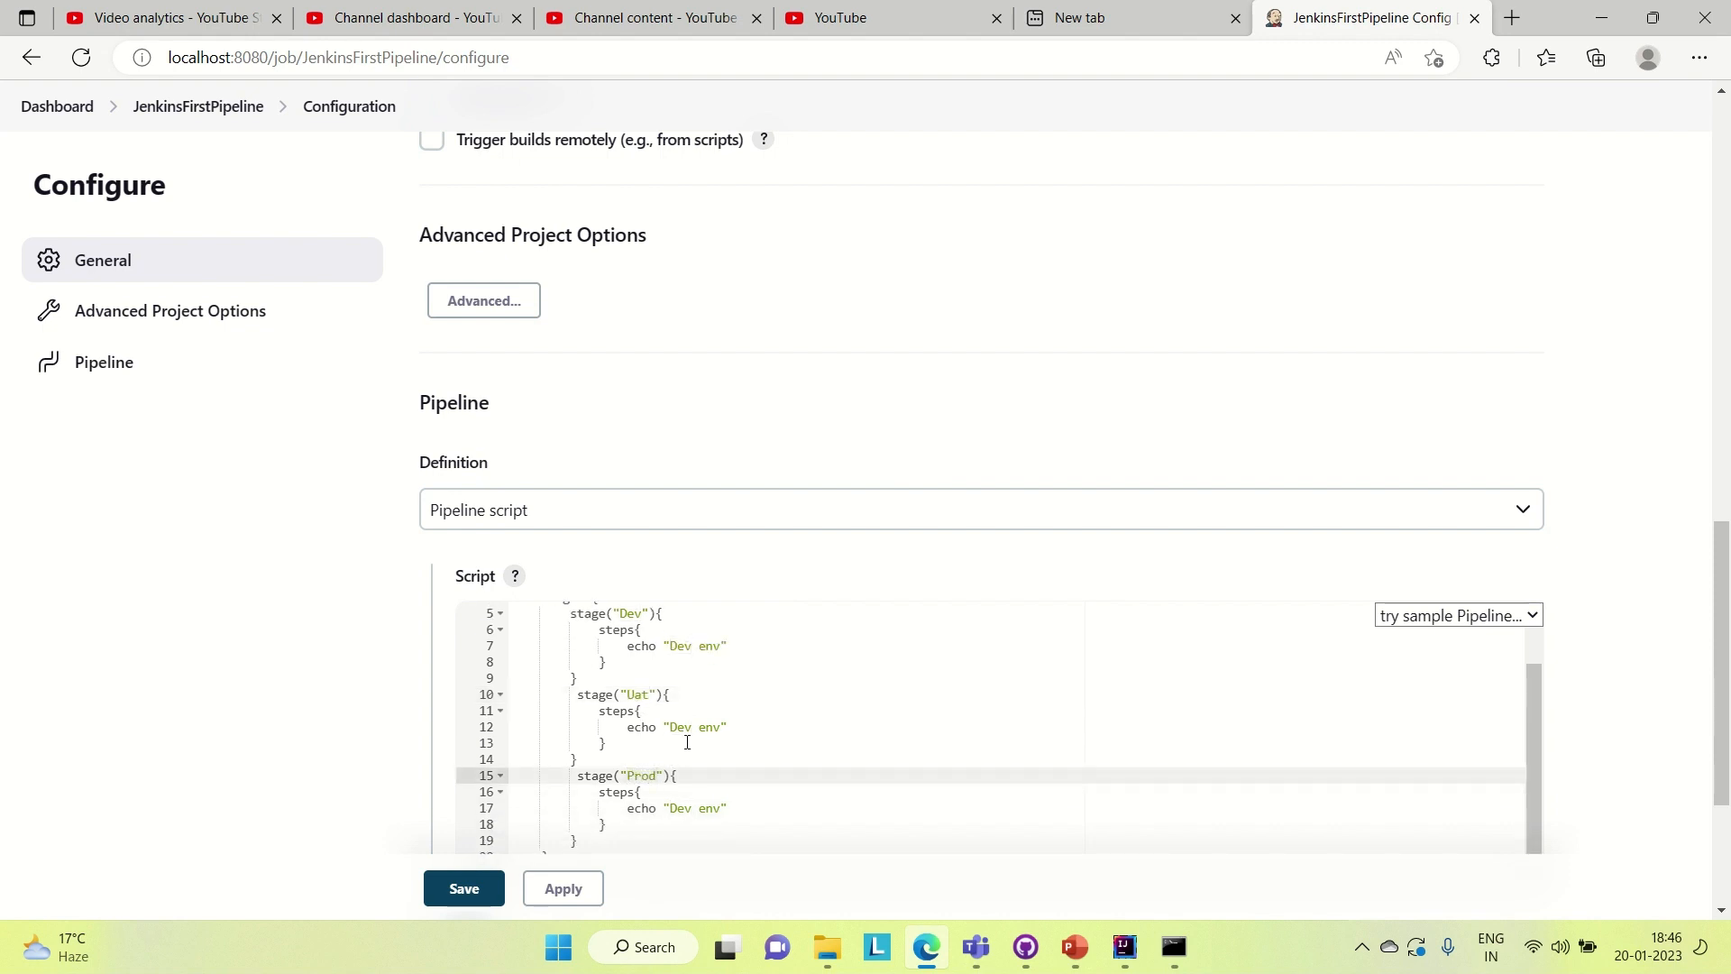
{"action": "left_click", "coordinate": [681, 727]}
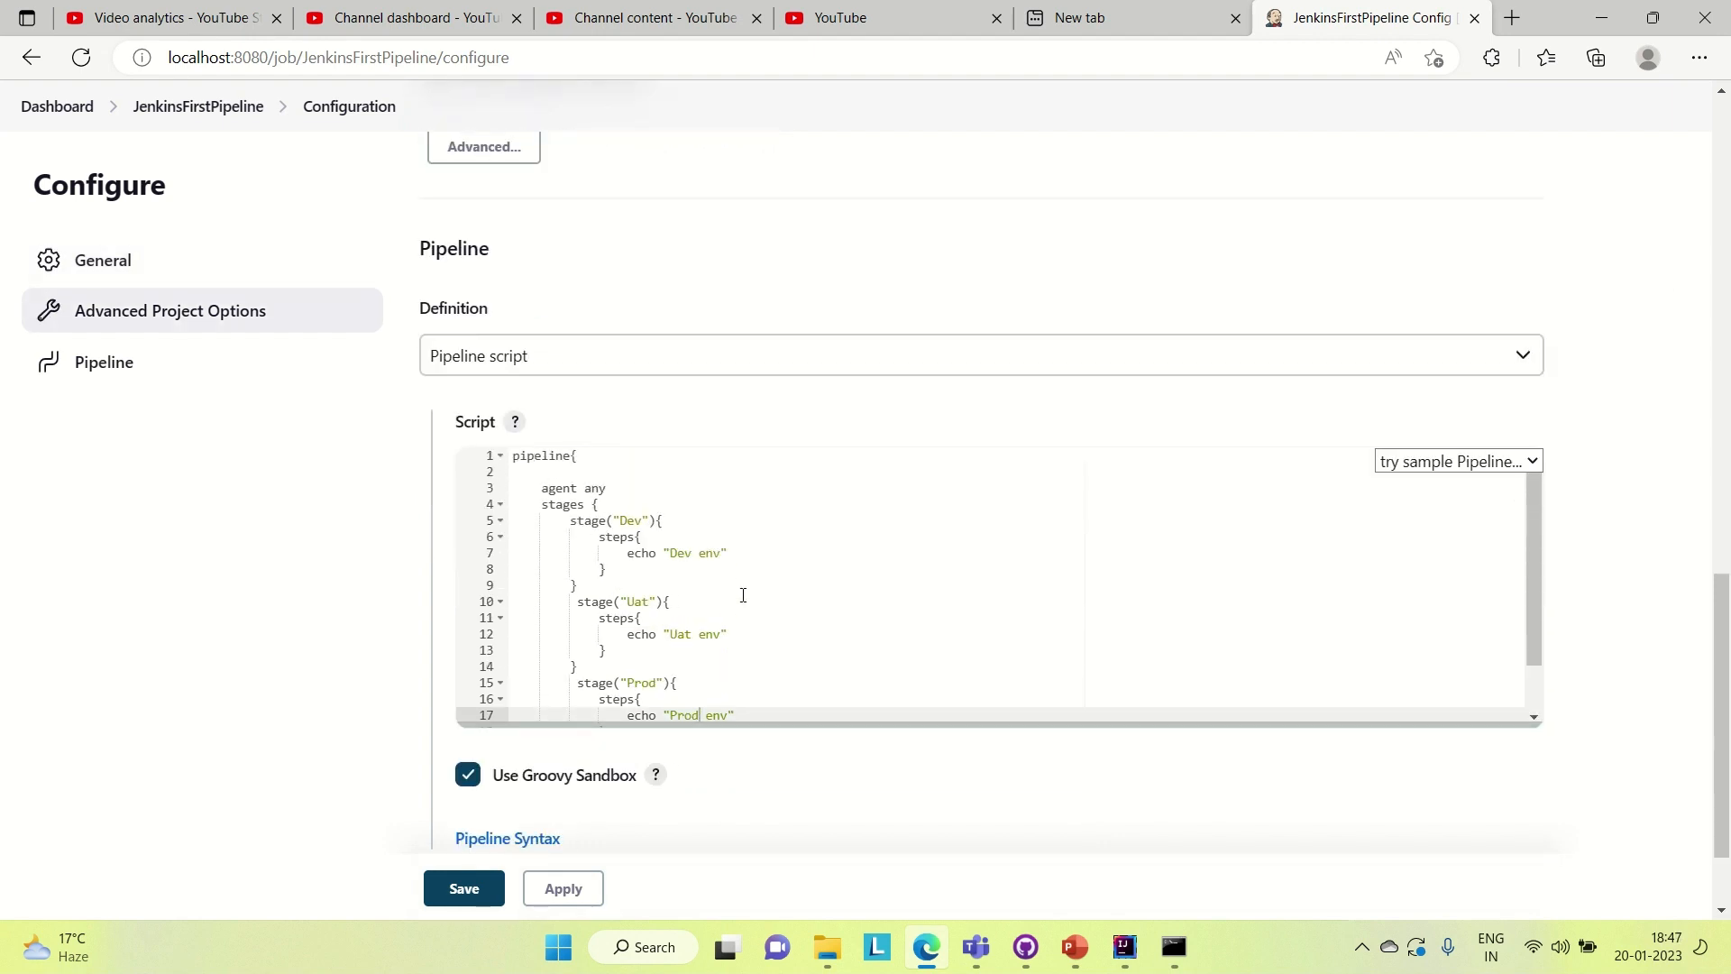
{"action": "scroll", "scroll_direction": "down", "scroll_amount": 3}
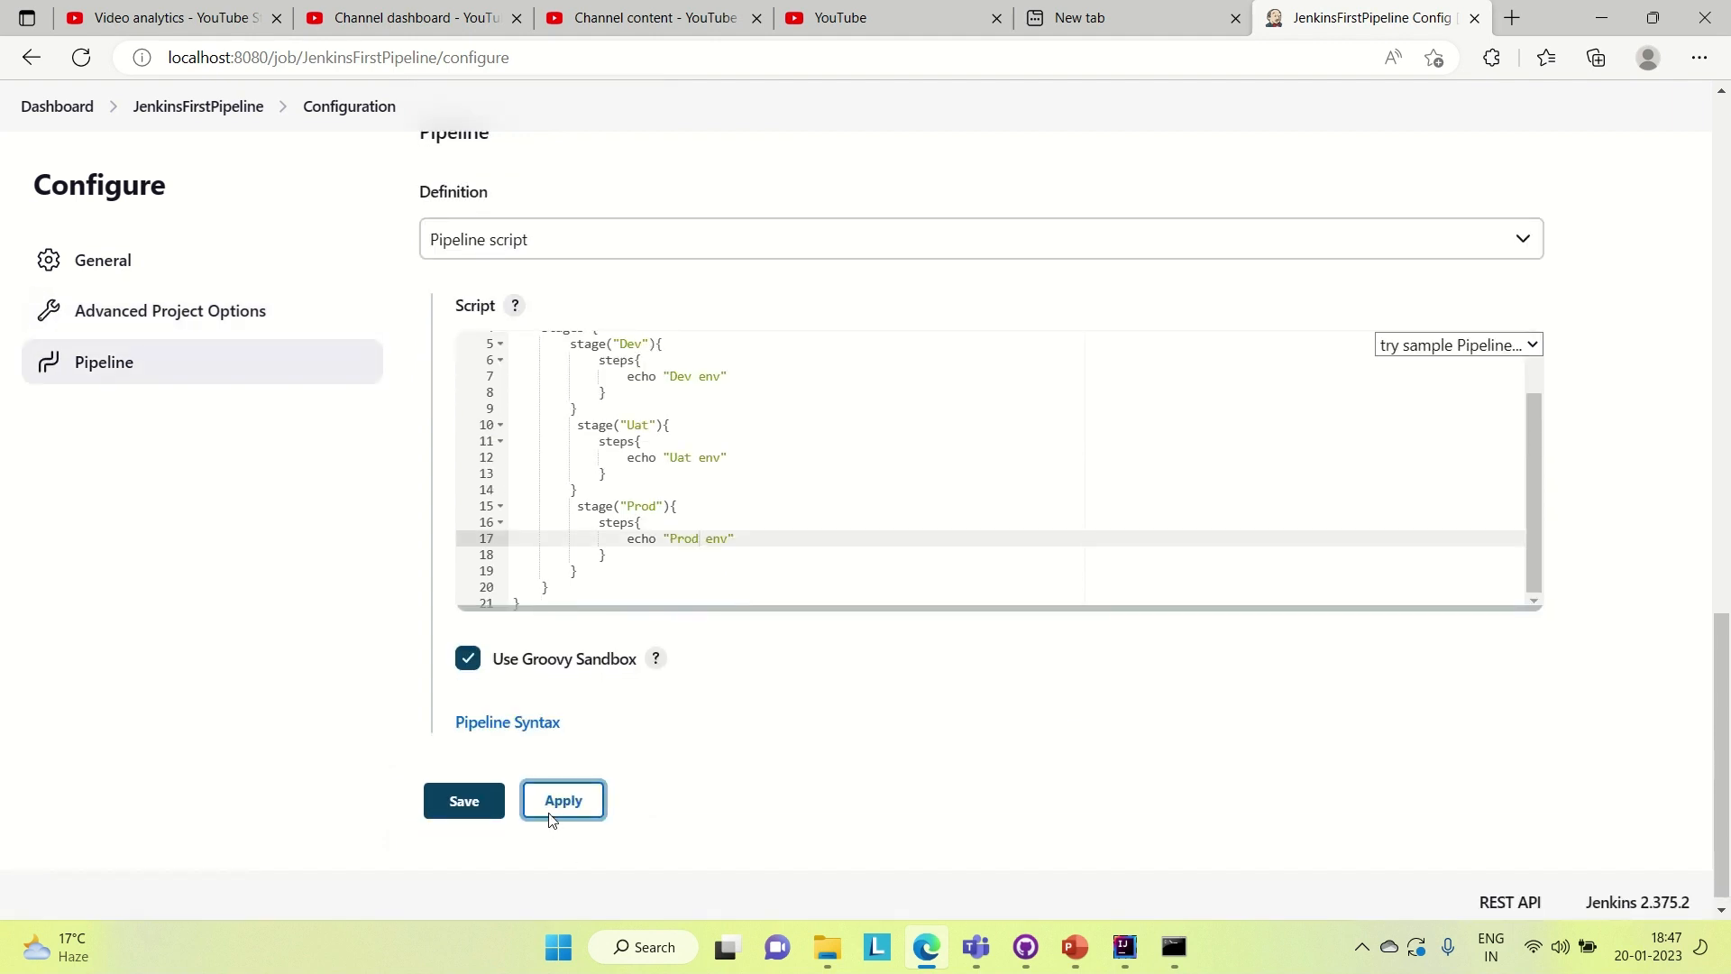
- Apply and save the three-stage pipeline, returning to the job page with no builds yet
{"action": "left_click", "coordinate": [463, 801]}
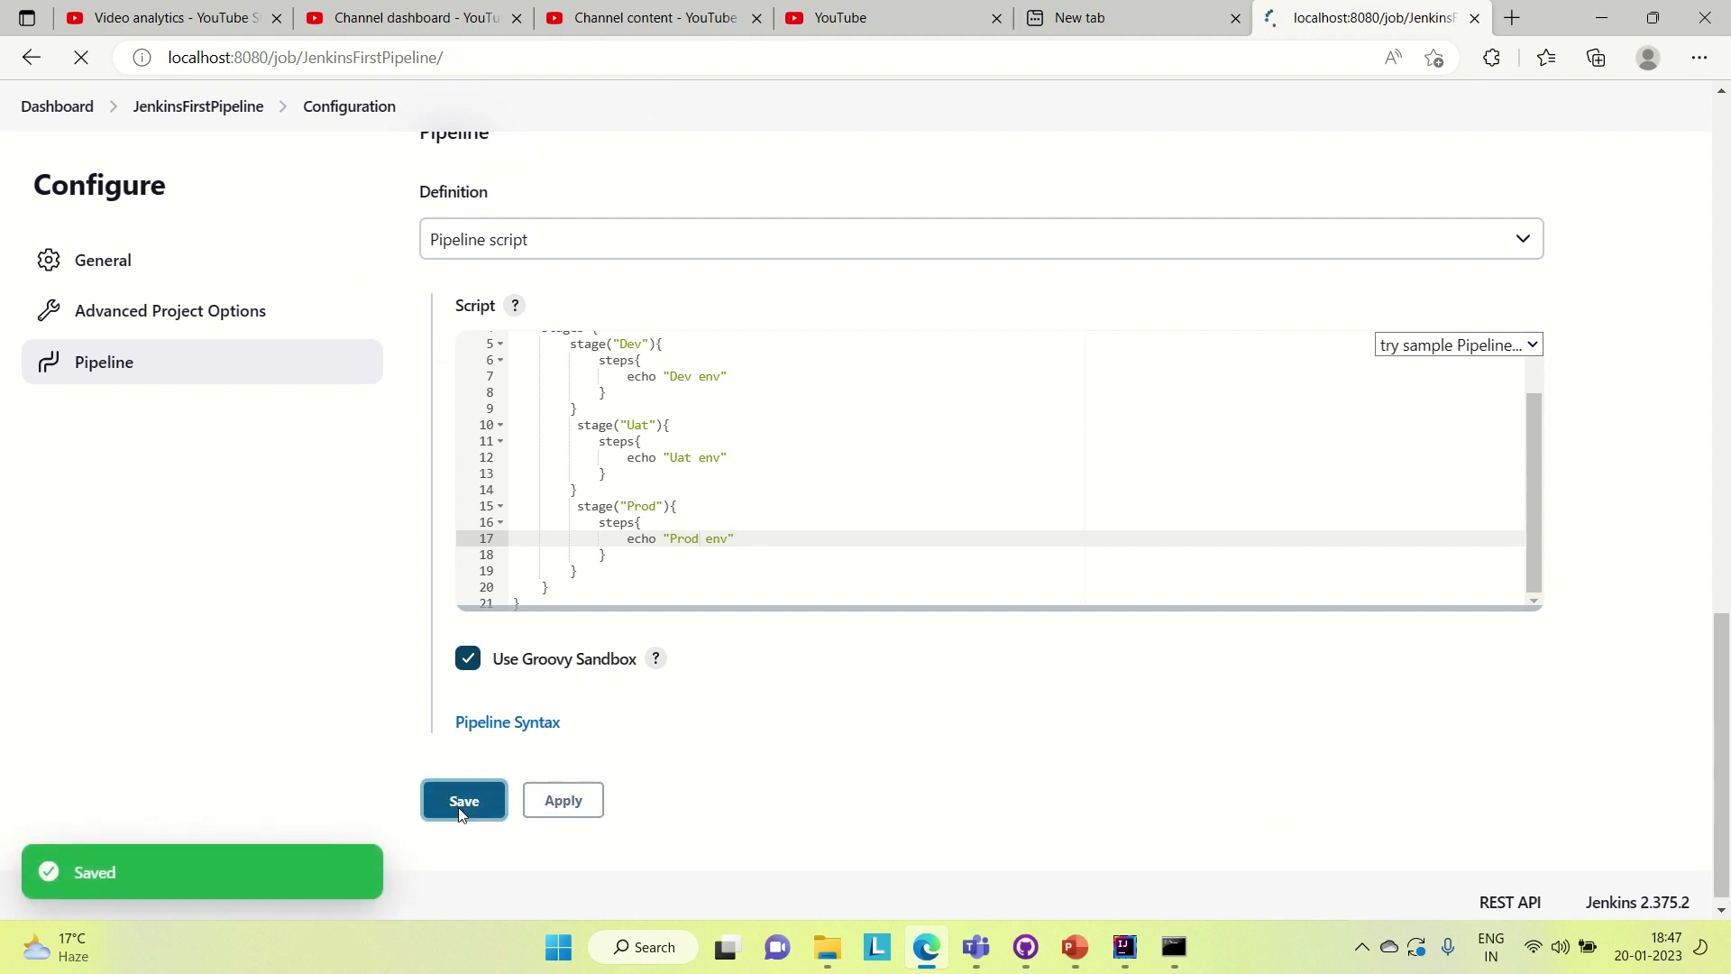
{"action": "left_click", "coordinate": [463, 800]}
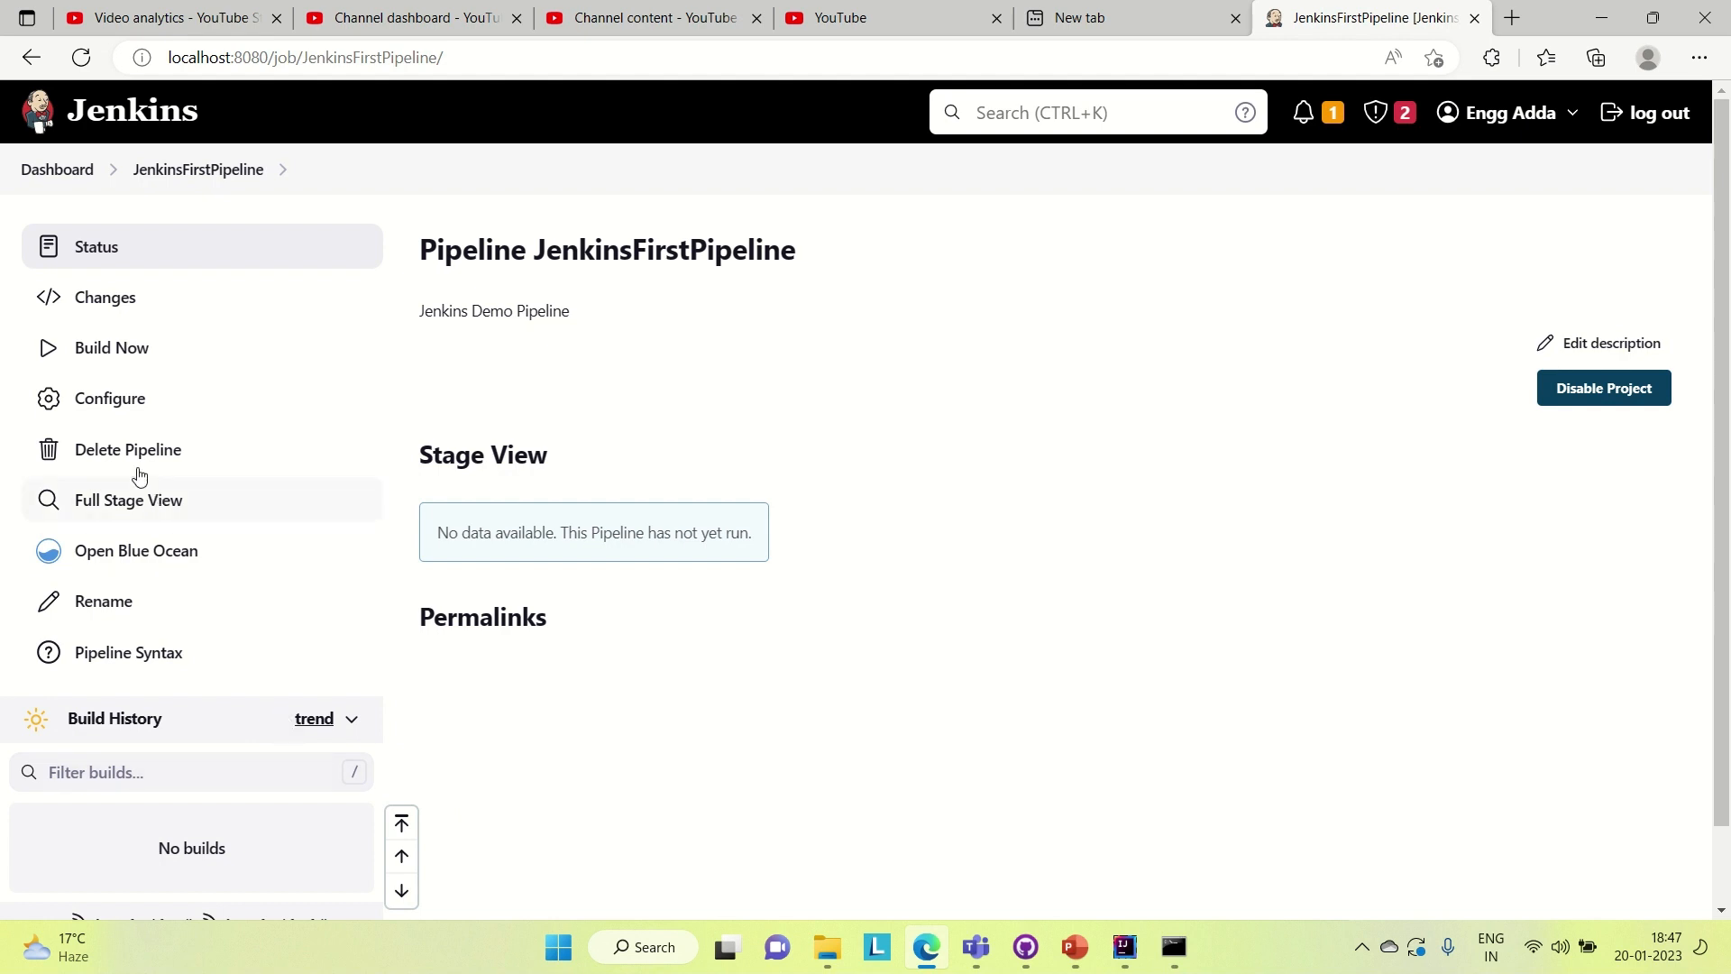
{"action": "mouse_move", "coordinate": [110, 347]}
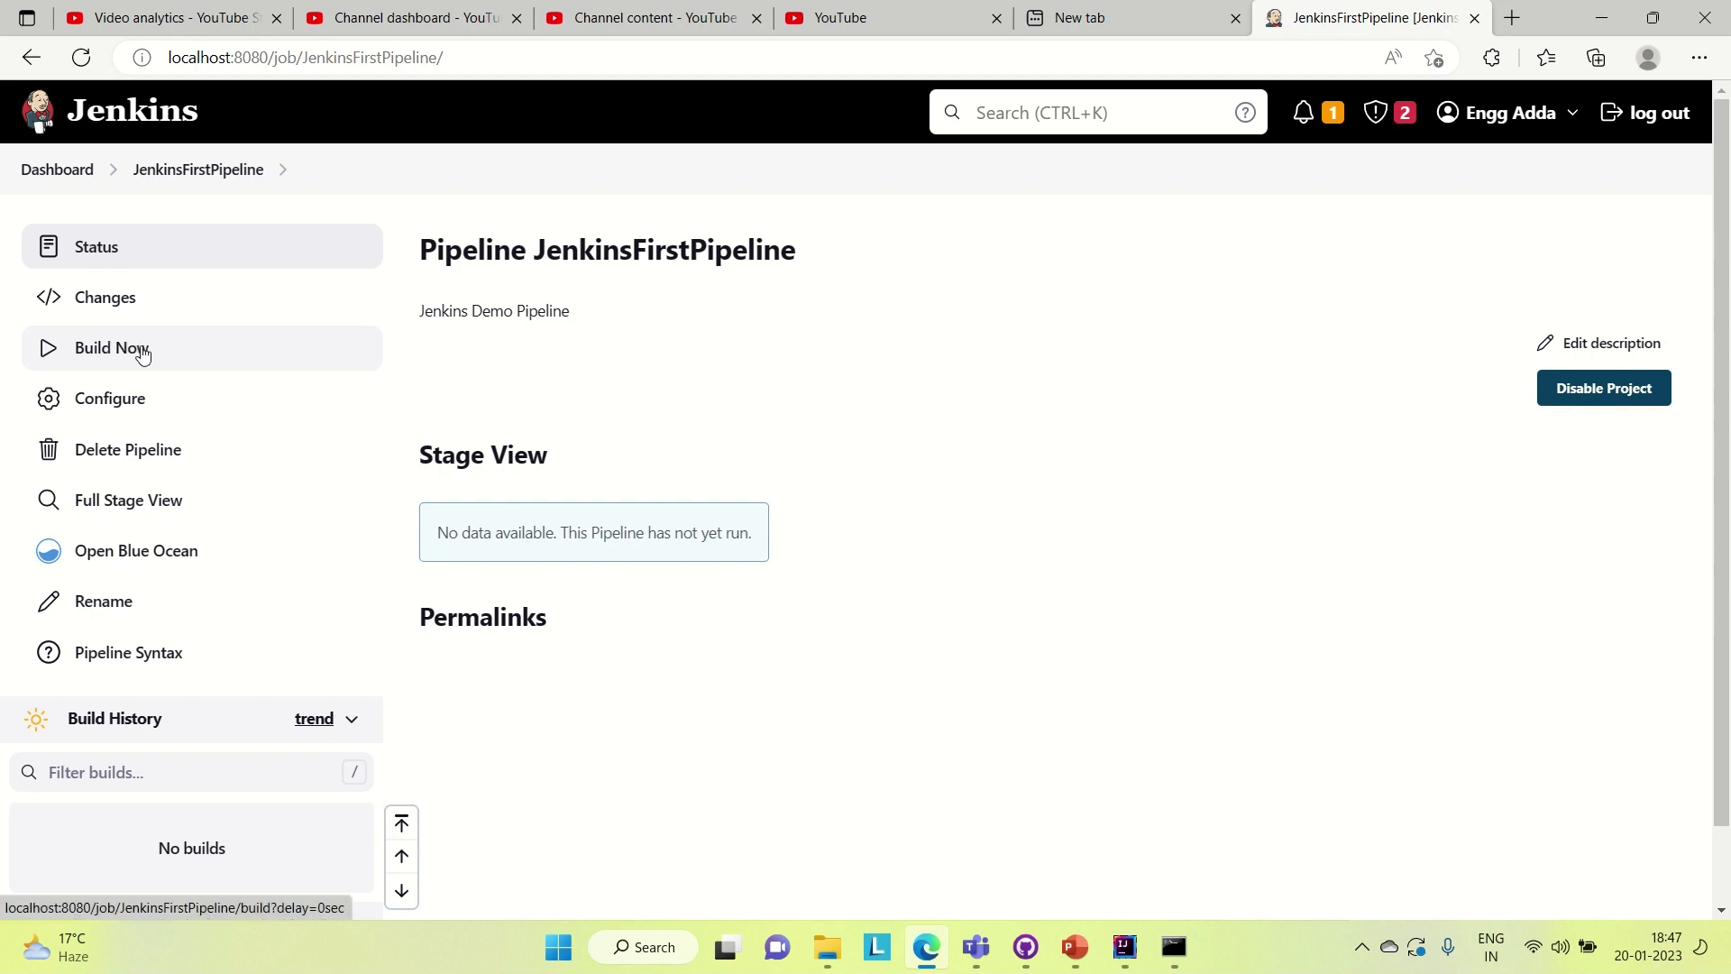
{"action": "mouse_move", "coordinate": [220, 754]}
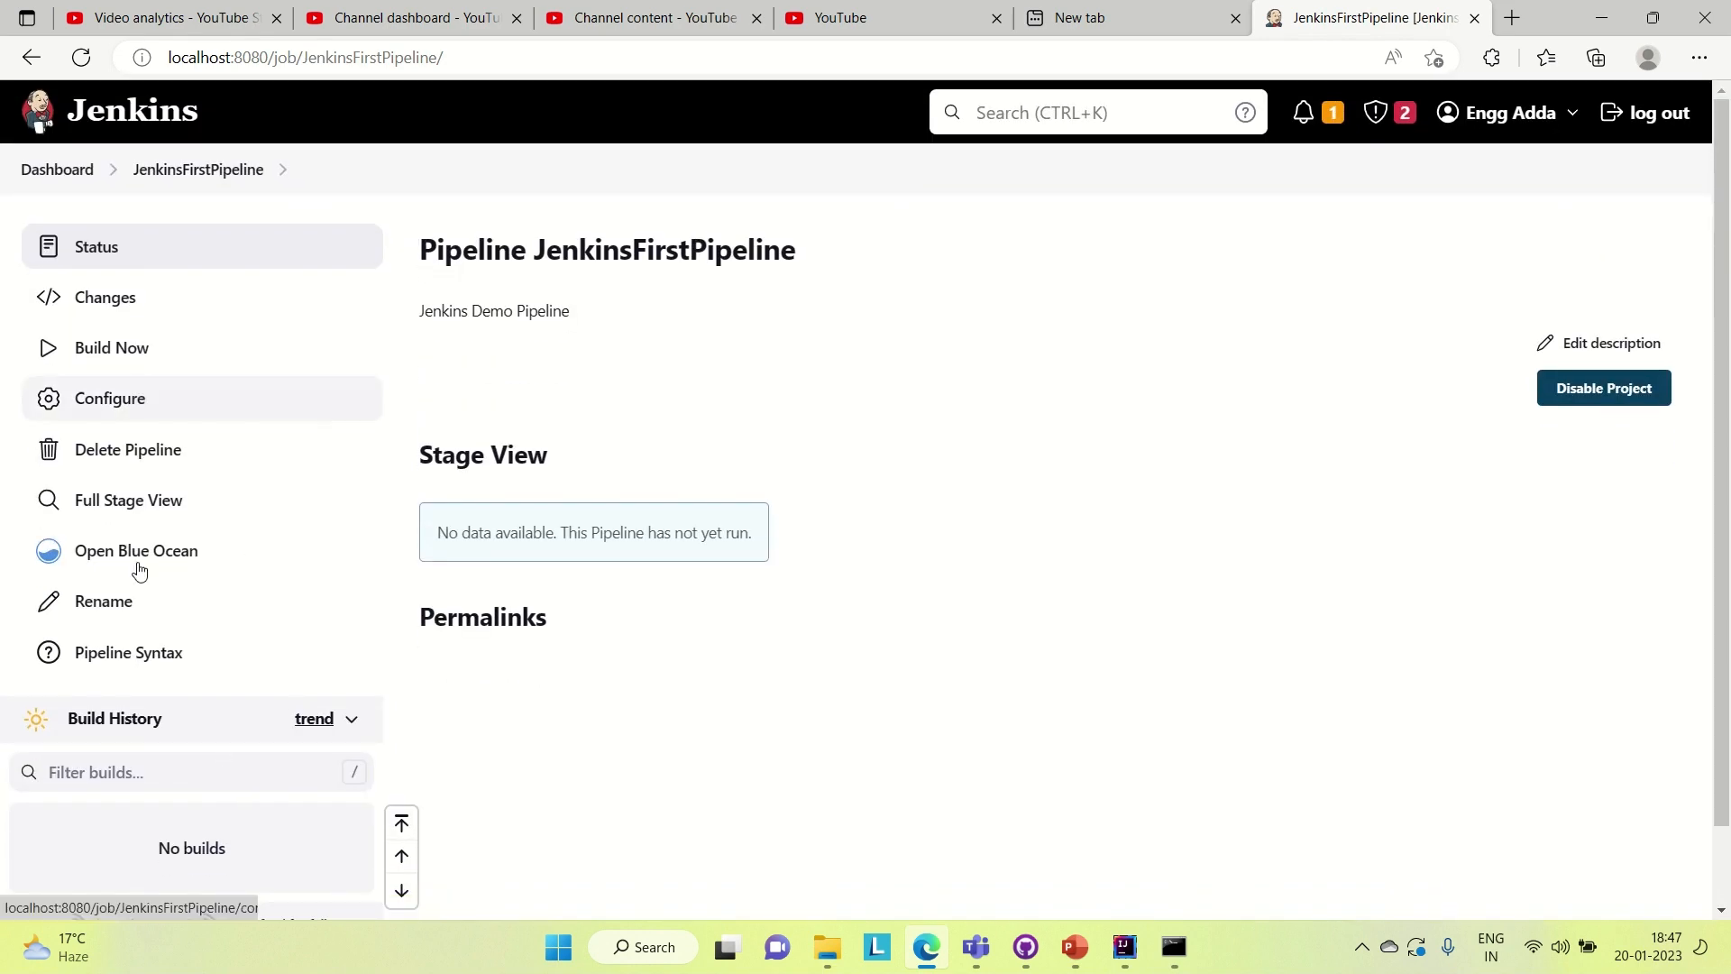
{"action": "mouse_move", "coordinate": [313, 719]}
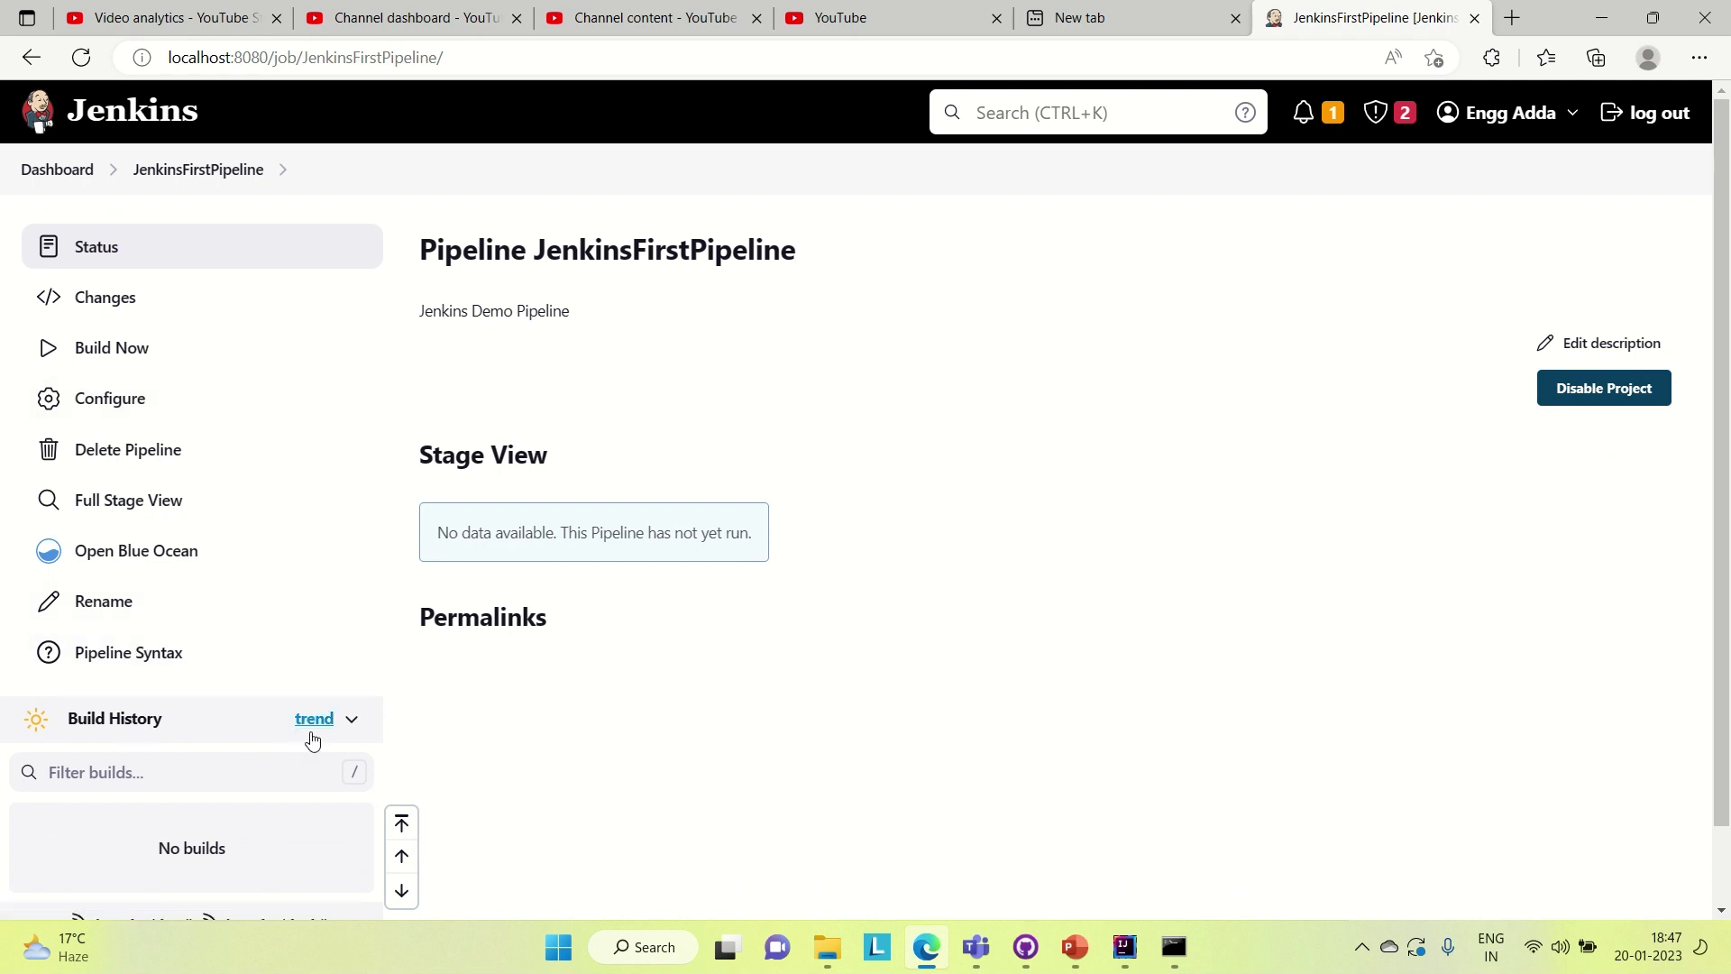
- View the build time trend, then trigger Build Now so build #1 appears in the history
{"action": "left_click", "coordinate": [314, 719]}
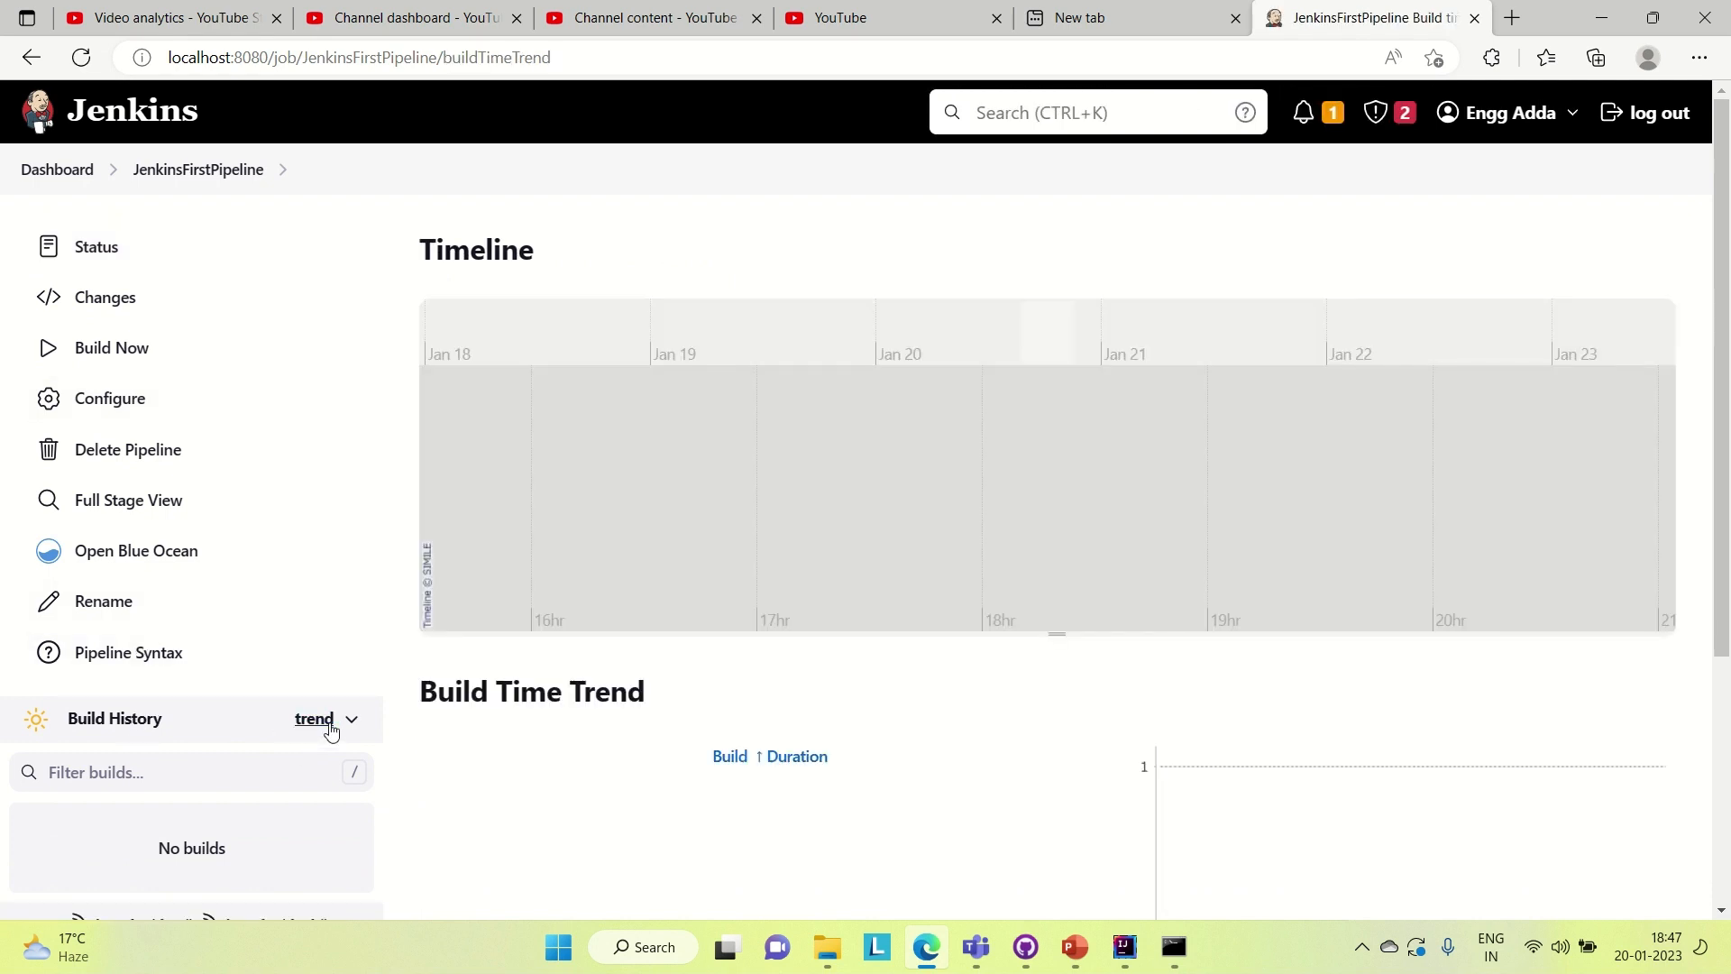
{"action": "scroll", "scroll_direction": "down", "scroll_amount": 3}
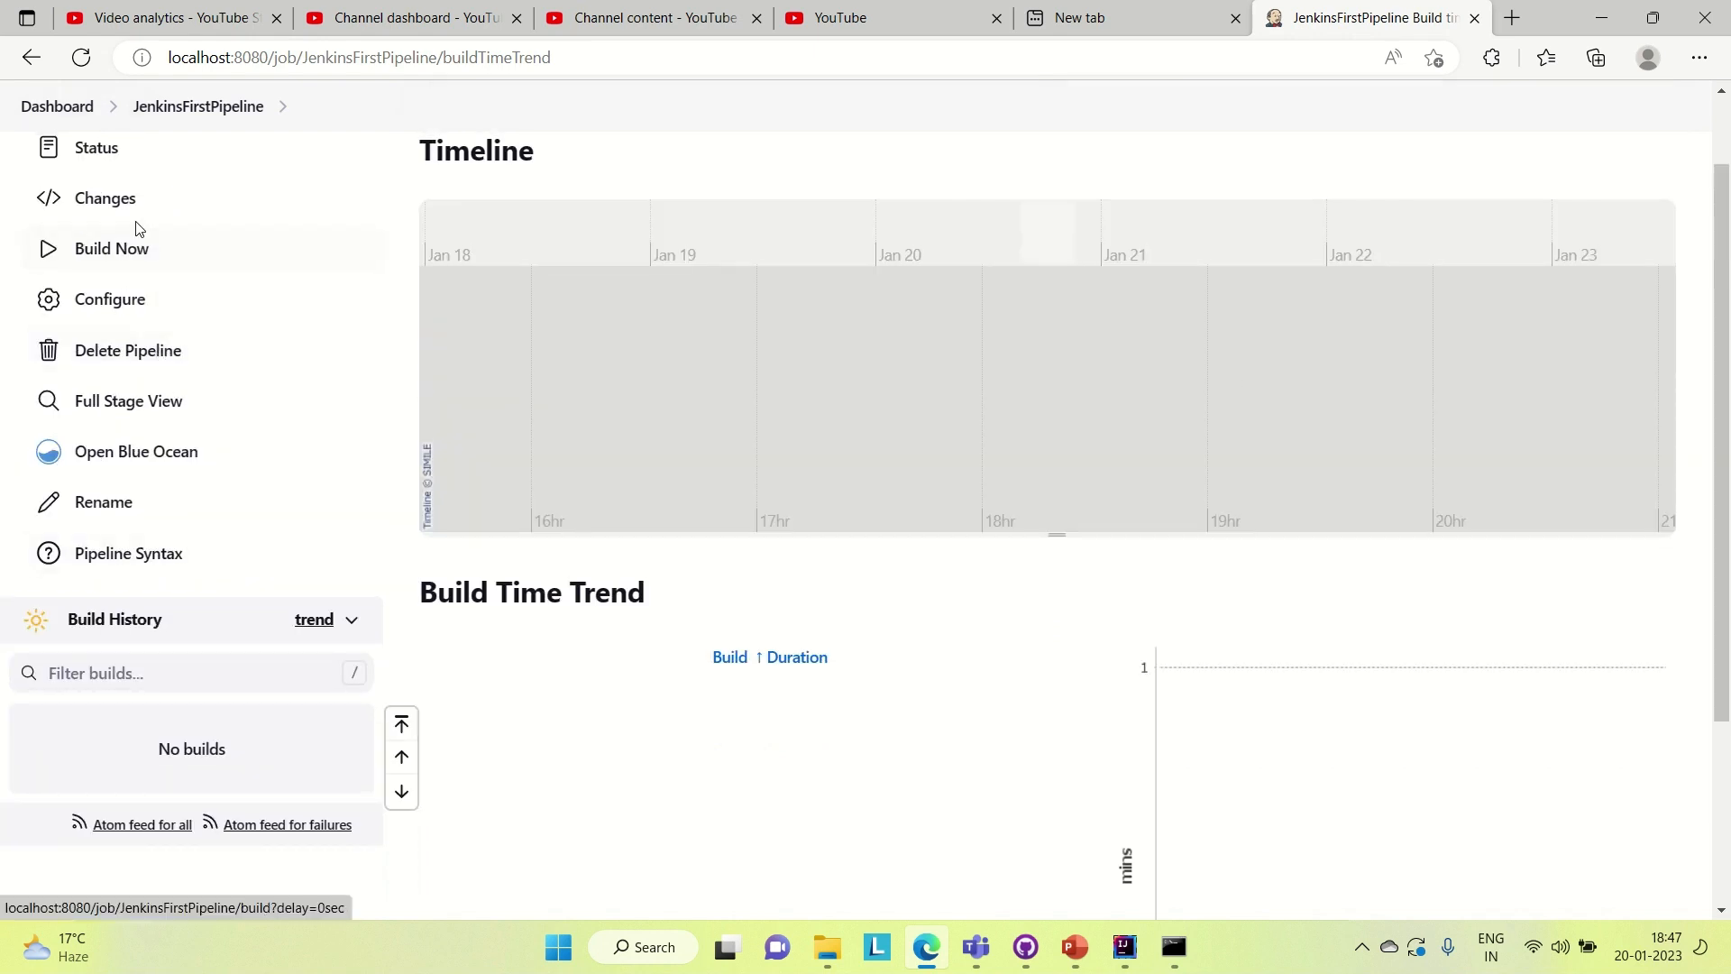
{"action": "left_click", "coordinate": [112, 247]}
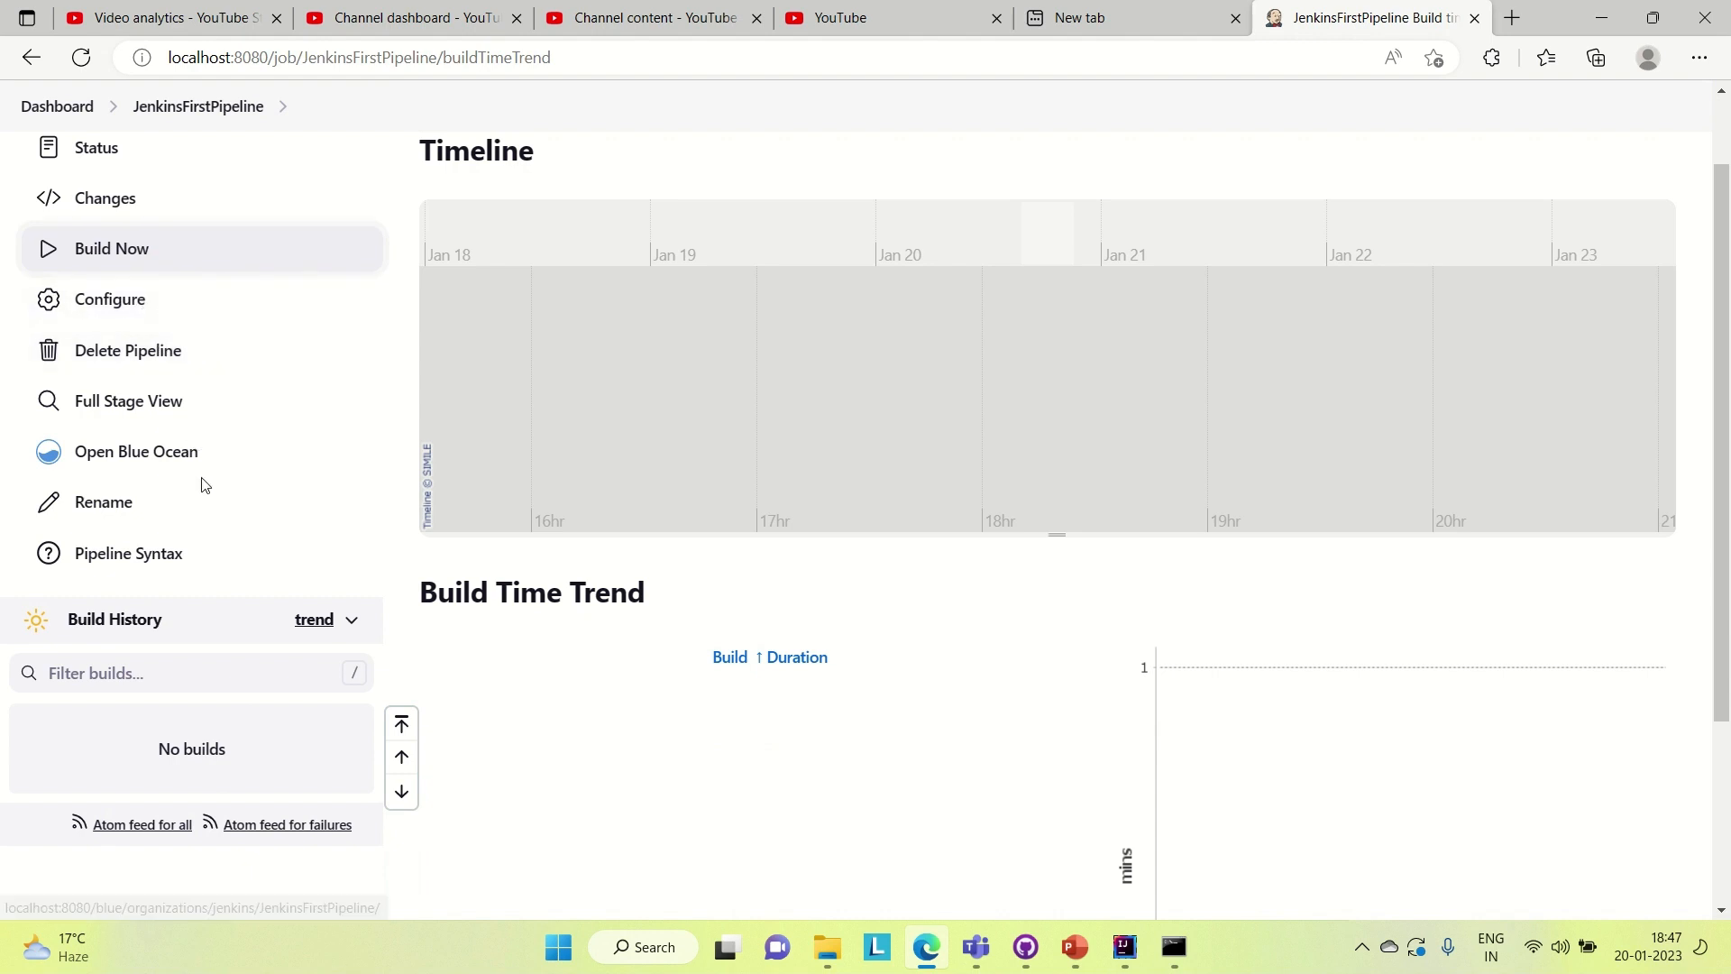
{"action": "left_click", "coordinate": [112, 247]}
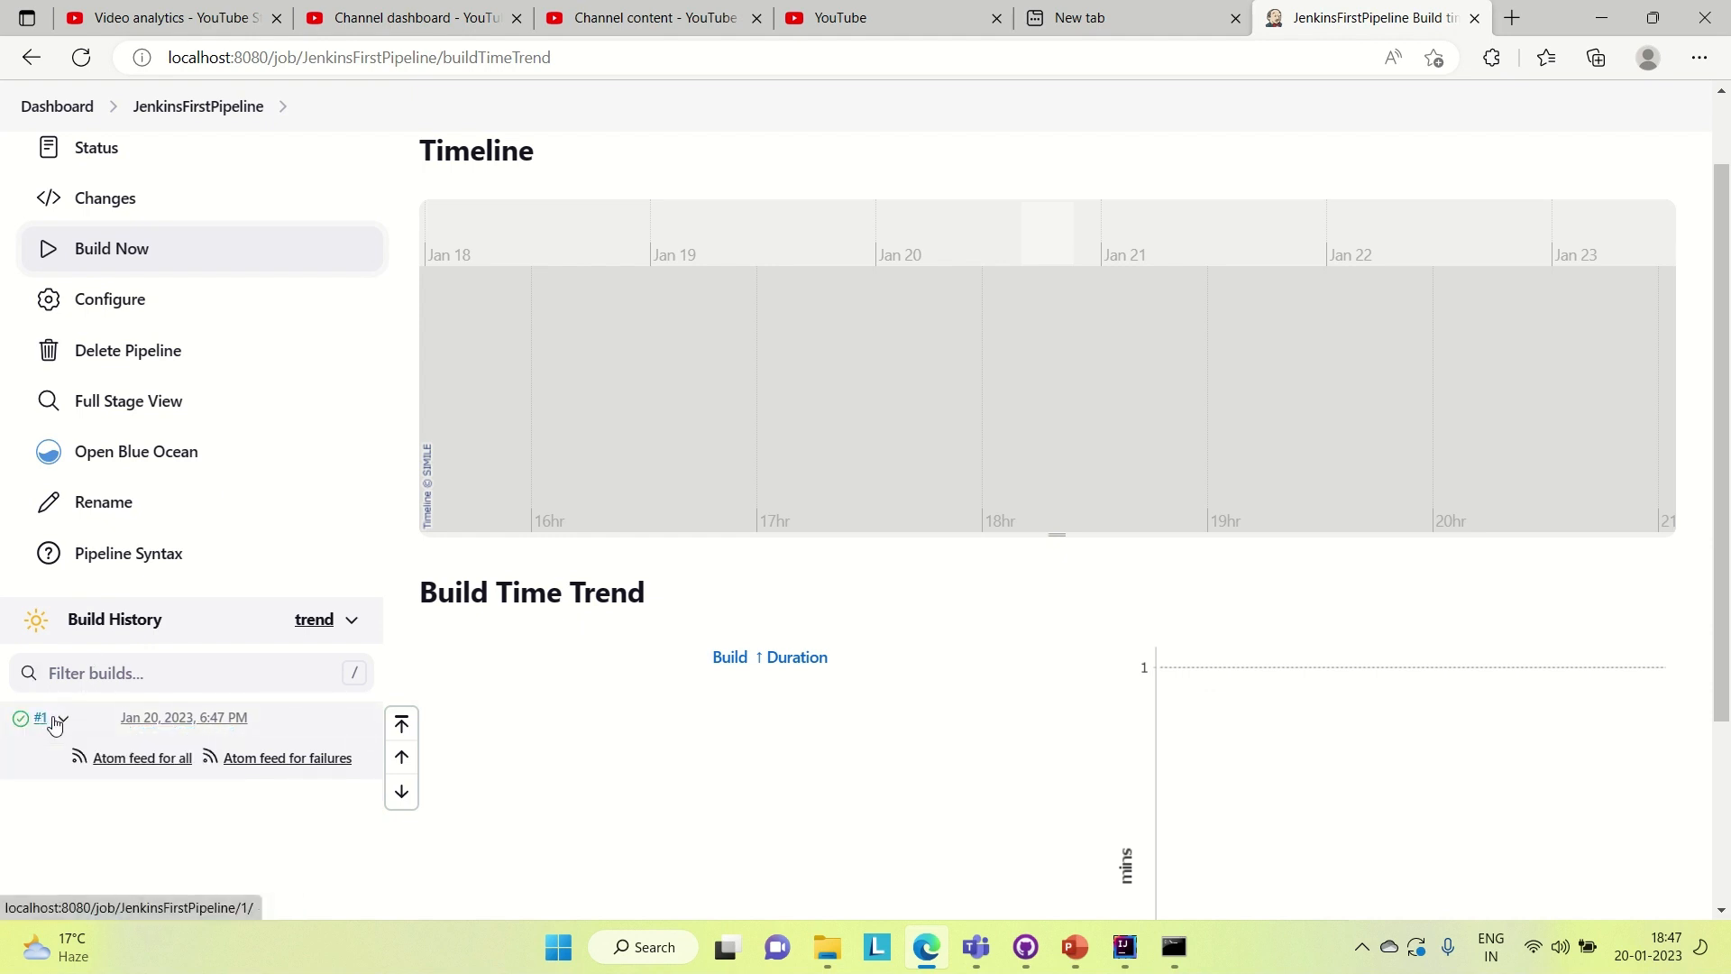
- View build #1's Console Output echoing Dev env, Uat env and Prod env
{"action": "left_click", "coordinate": [58, 720]}
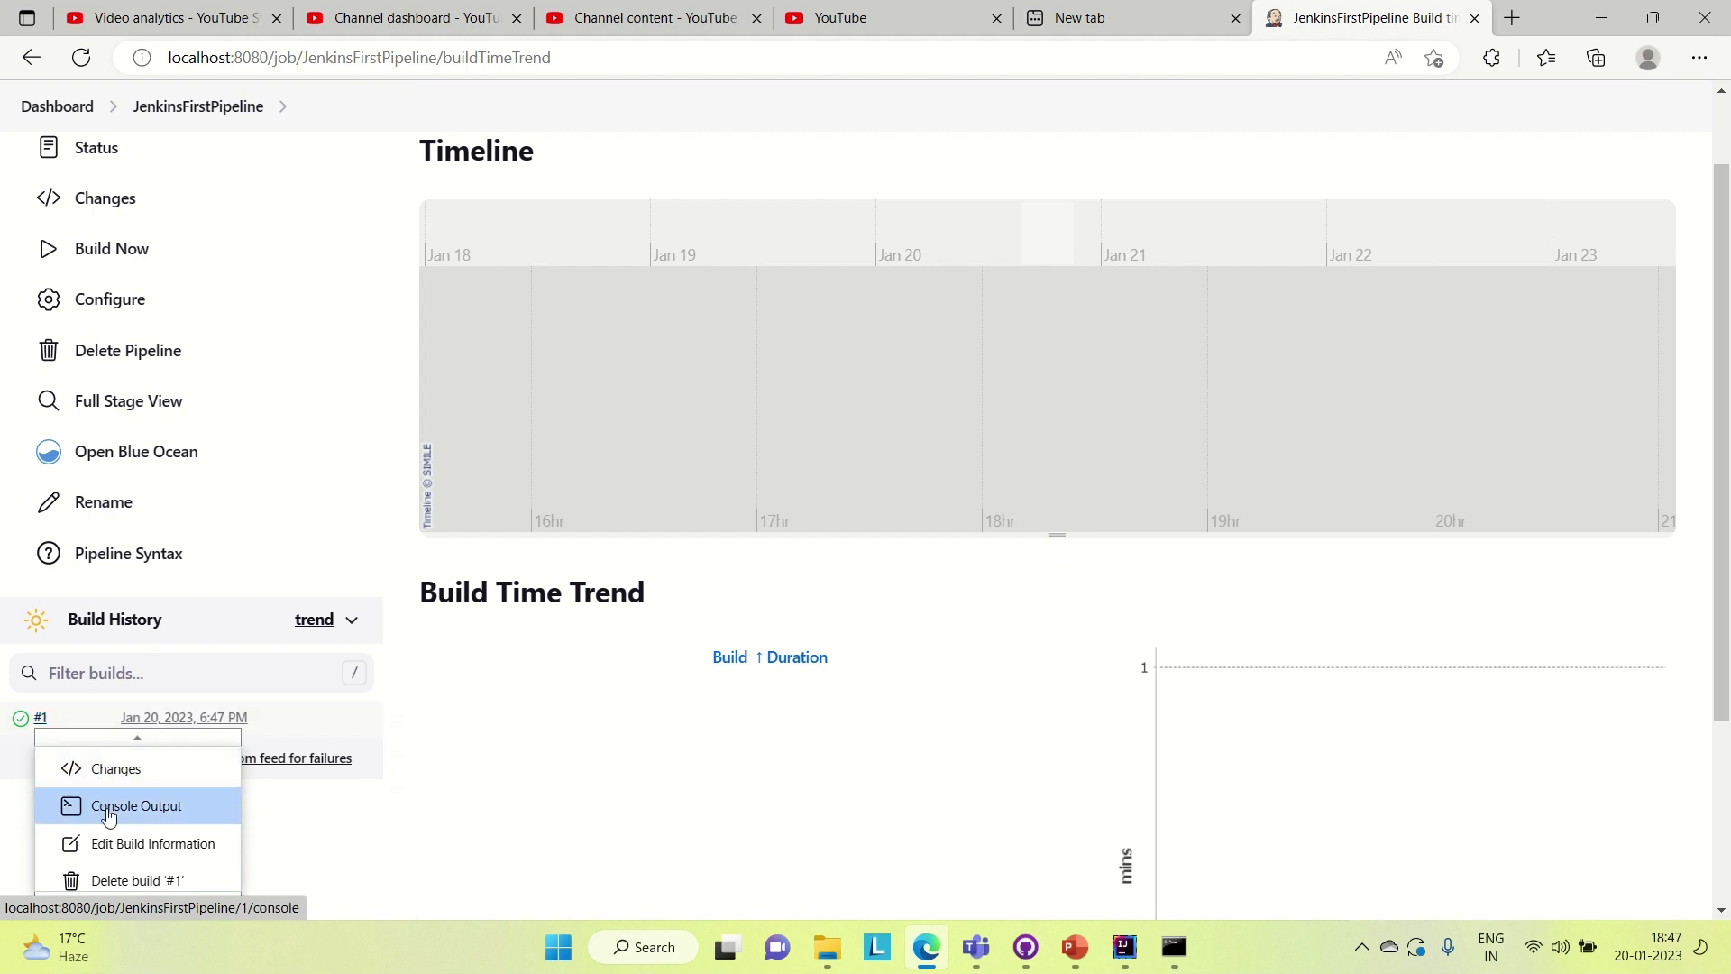
{"action": "left_click", "coordinate": [135, 804]}
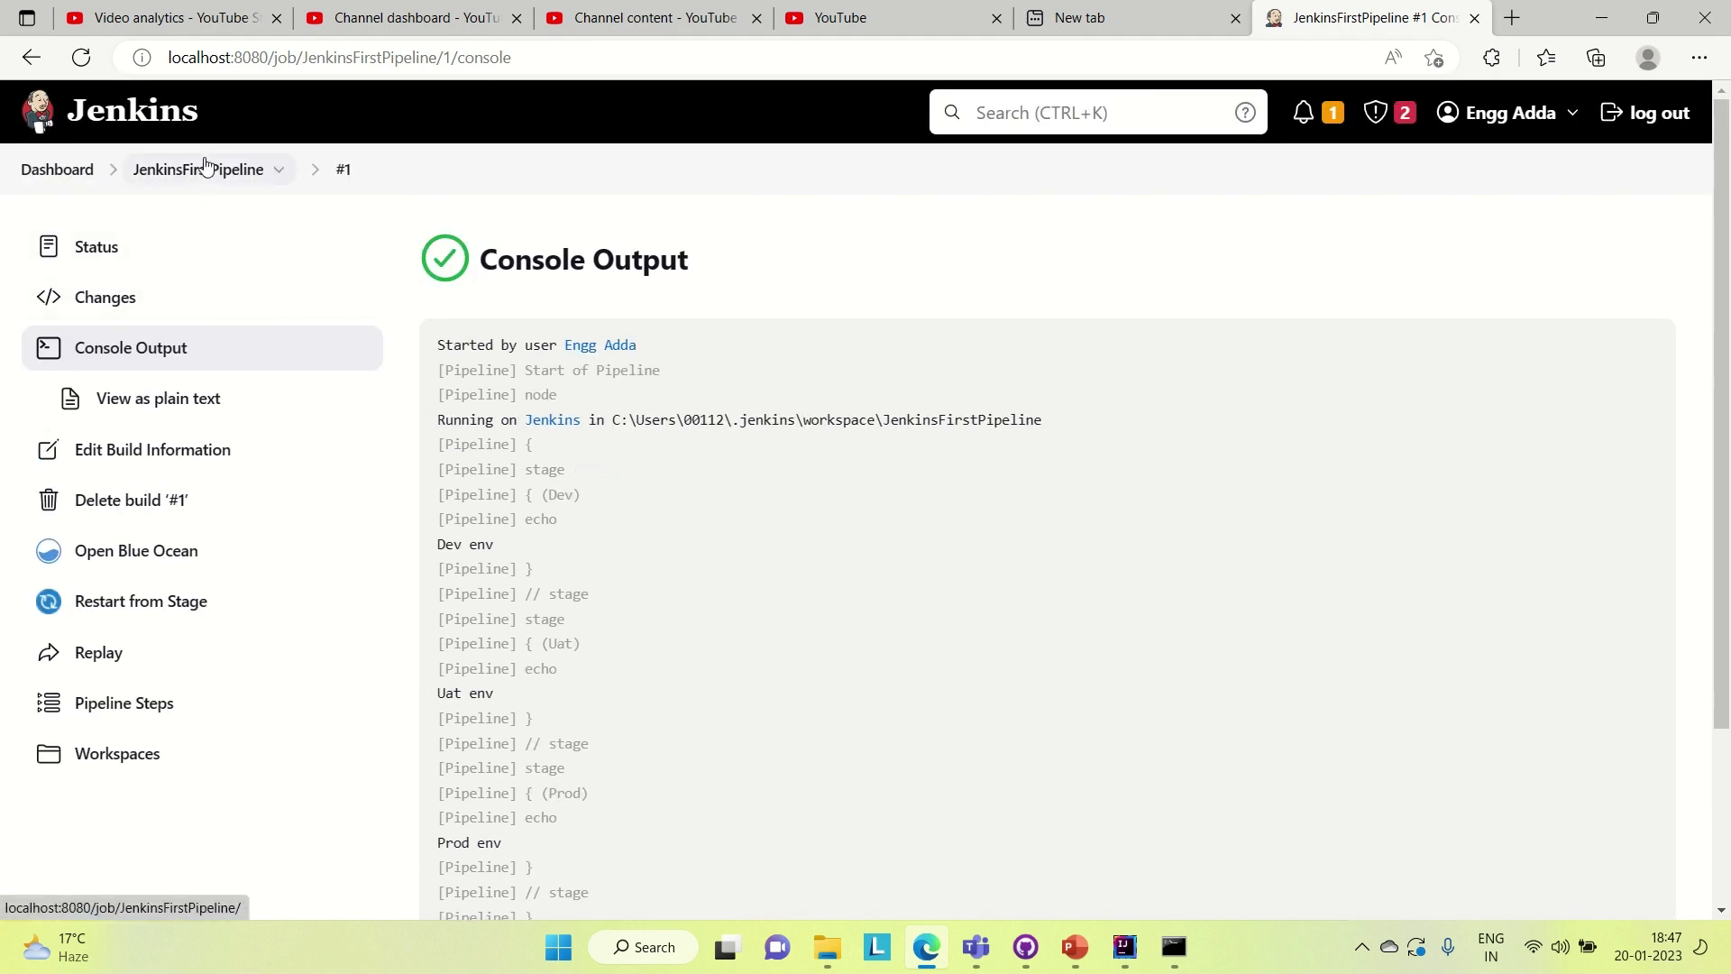
- Return via the breadcrumb to JenkinsFirstPipeline's Stage View with Dev, Uat and Prod completed
{"action": "left_click", "coordinate": [198, 169]}
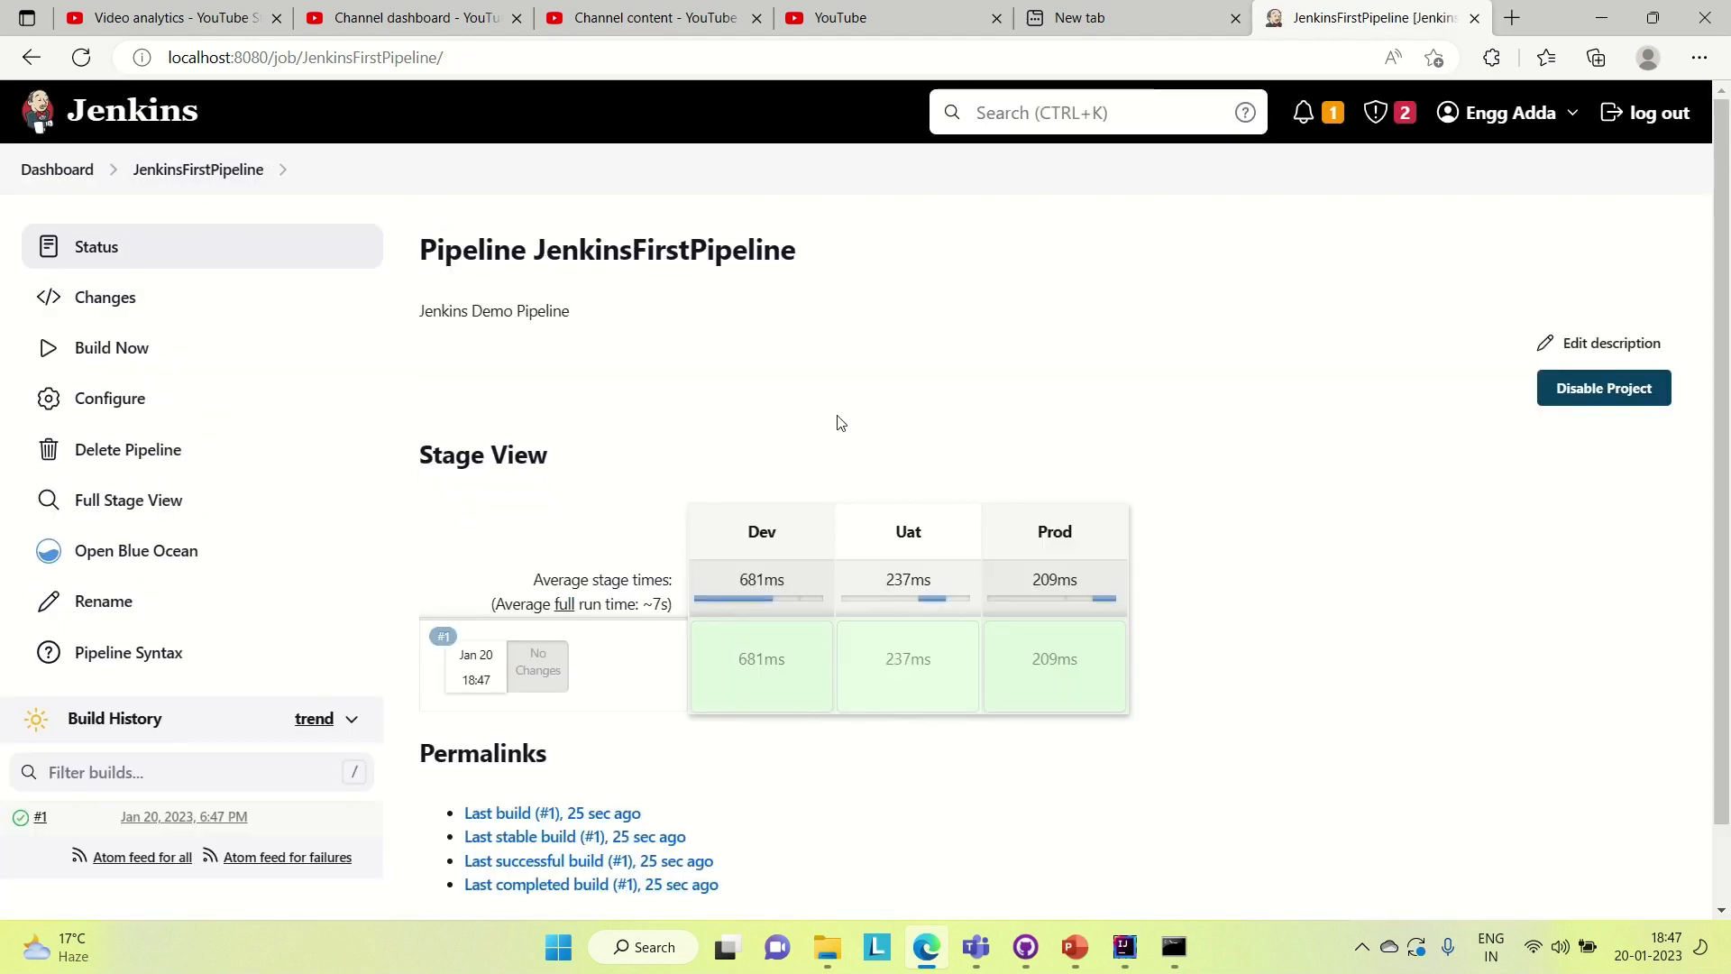
{"action": "mouse_move", "coordinate": [1140, 645]}
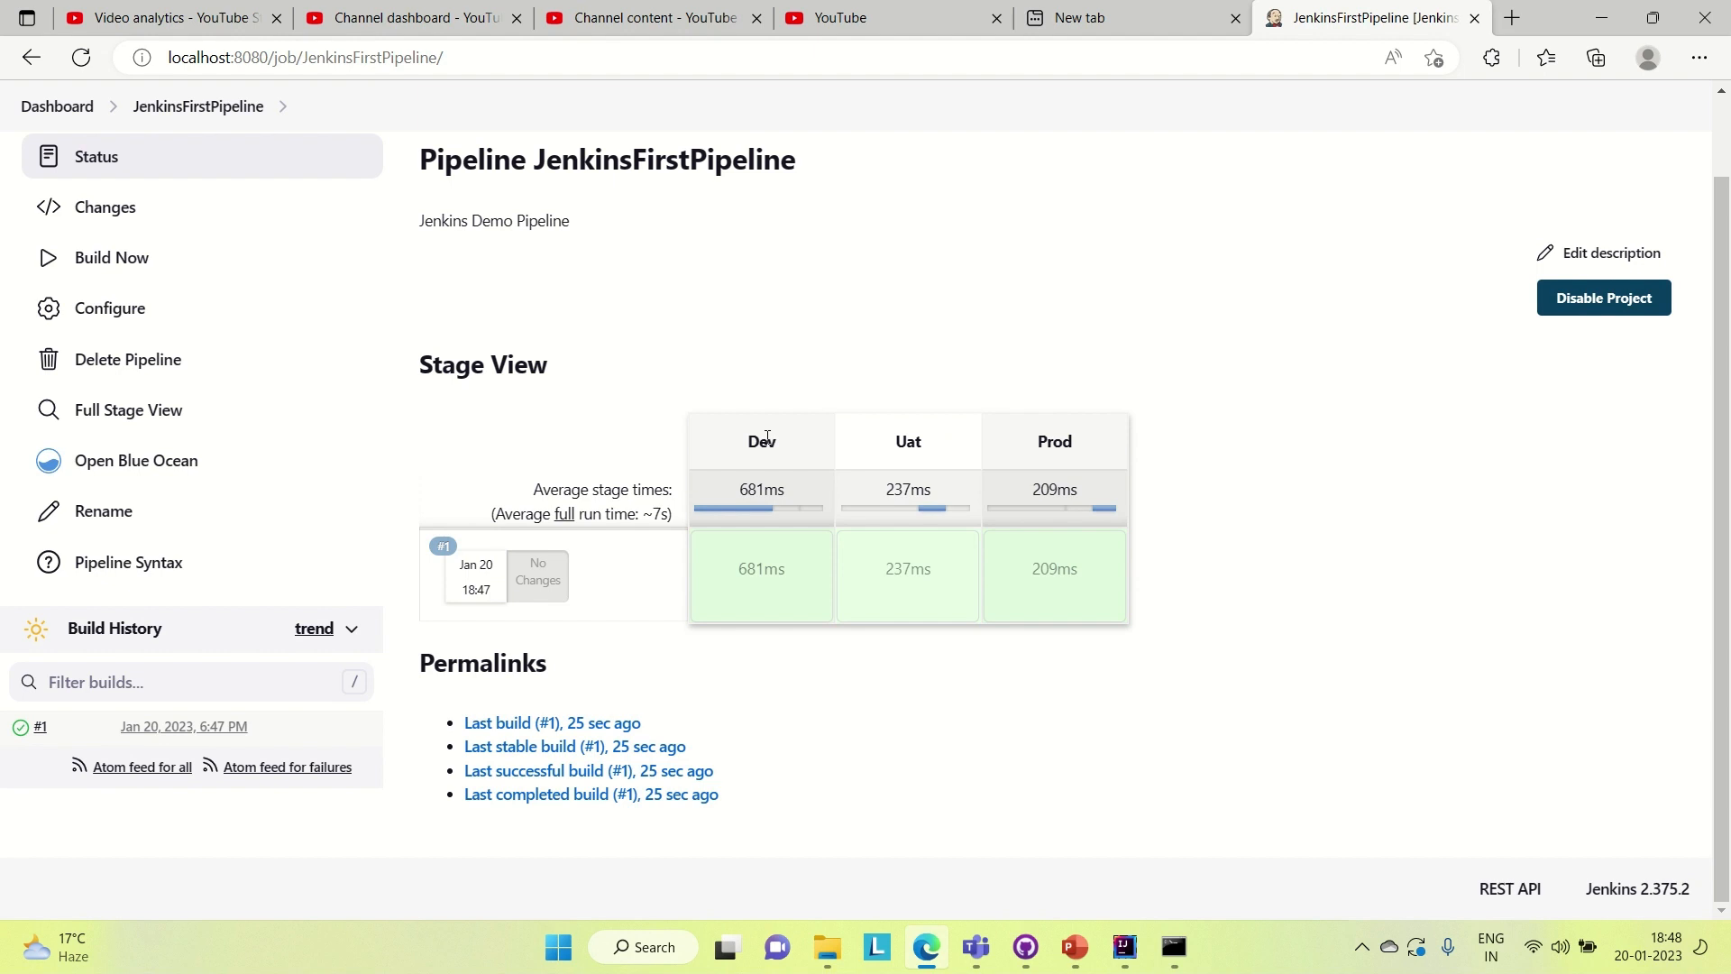
{"action": "mouse_move", "coordinate": [731, 456]}
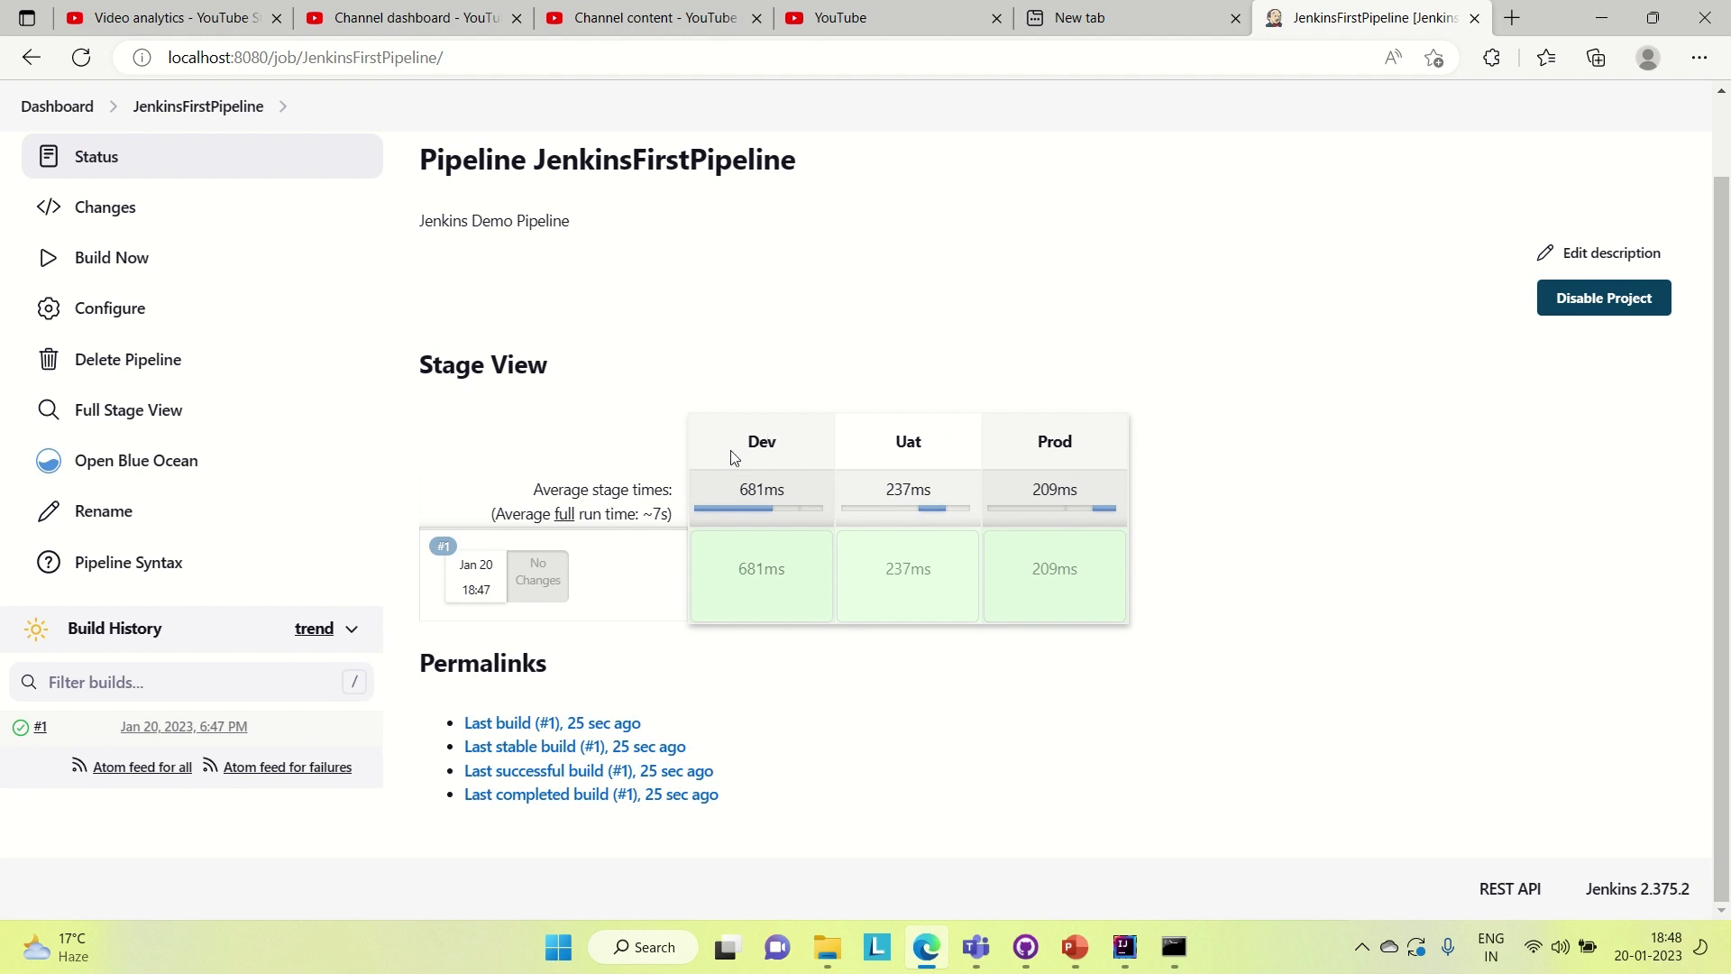
{"action": "mouse_move", "coordinate": [896, 647]}
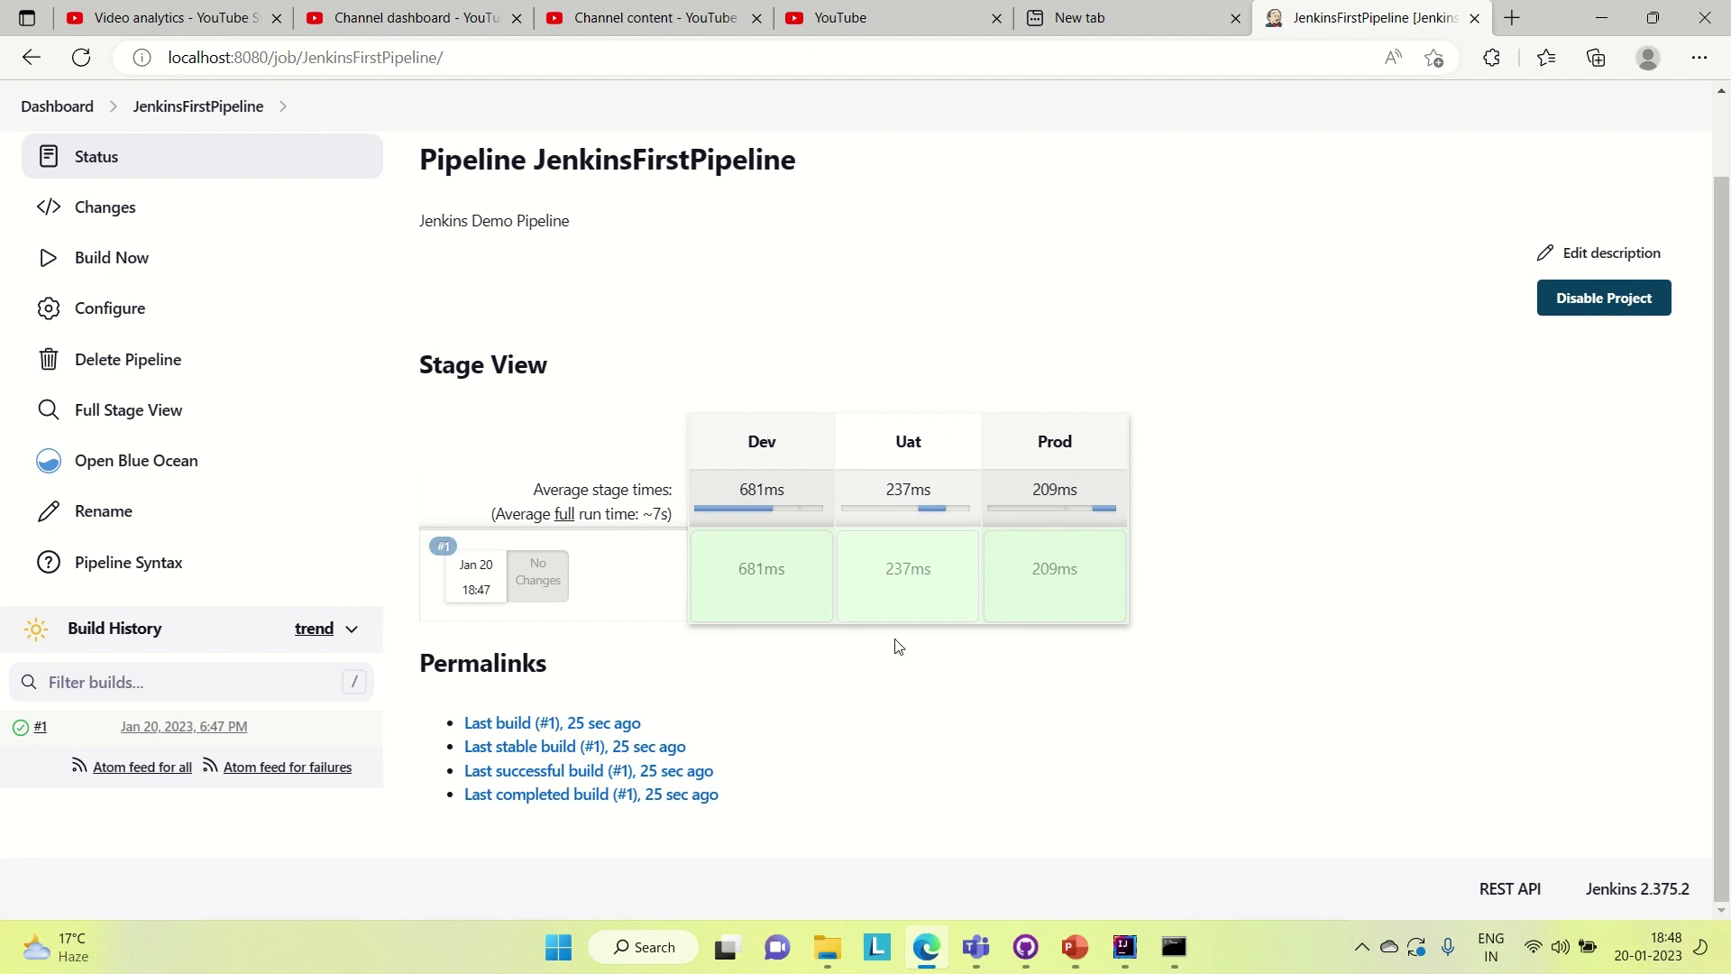